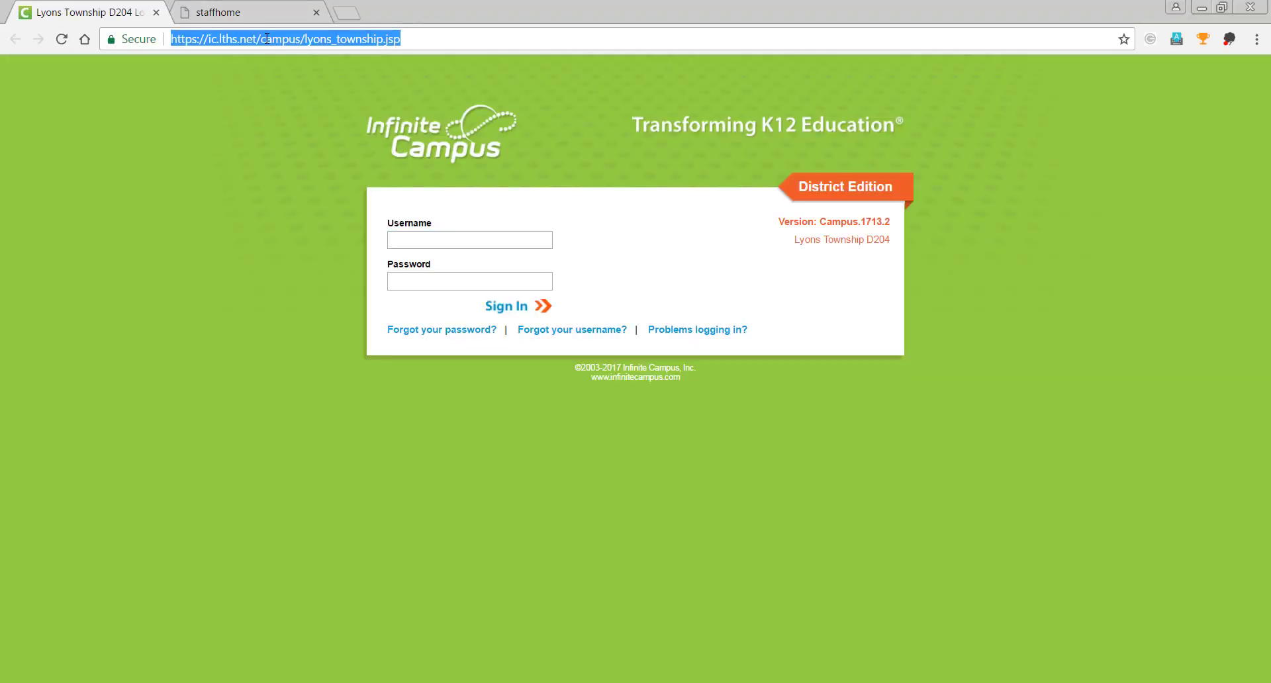
# Search Bing for 'dog tag dimensions' and switch to image results for a size chart.
pyautogui.write('dog tag')
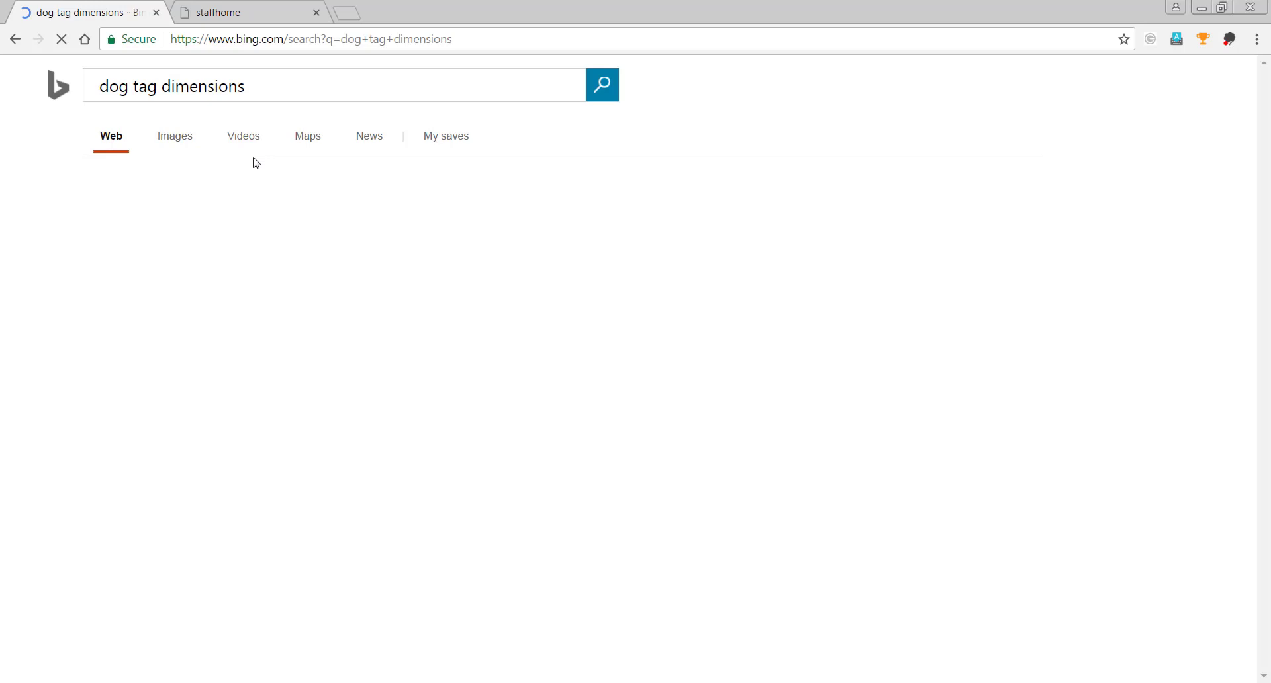
pyautogui.click(175, 135)
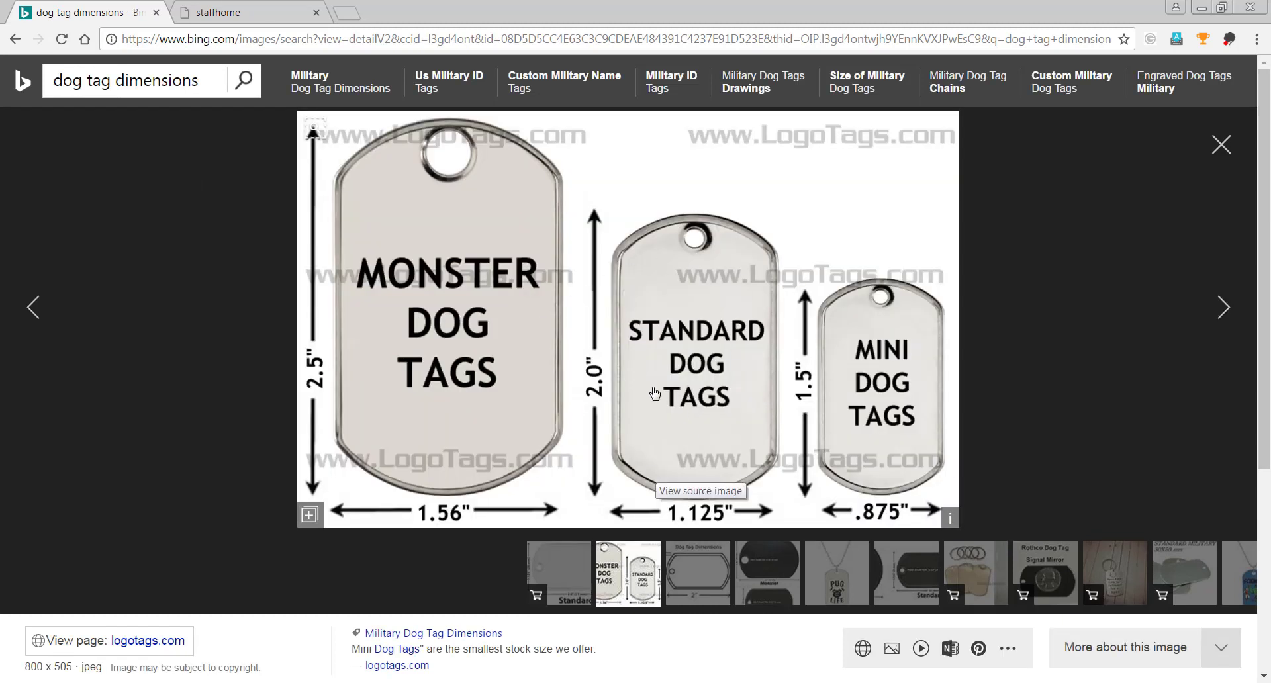
pyautogui.moveTo(553, 572)
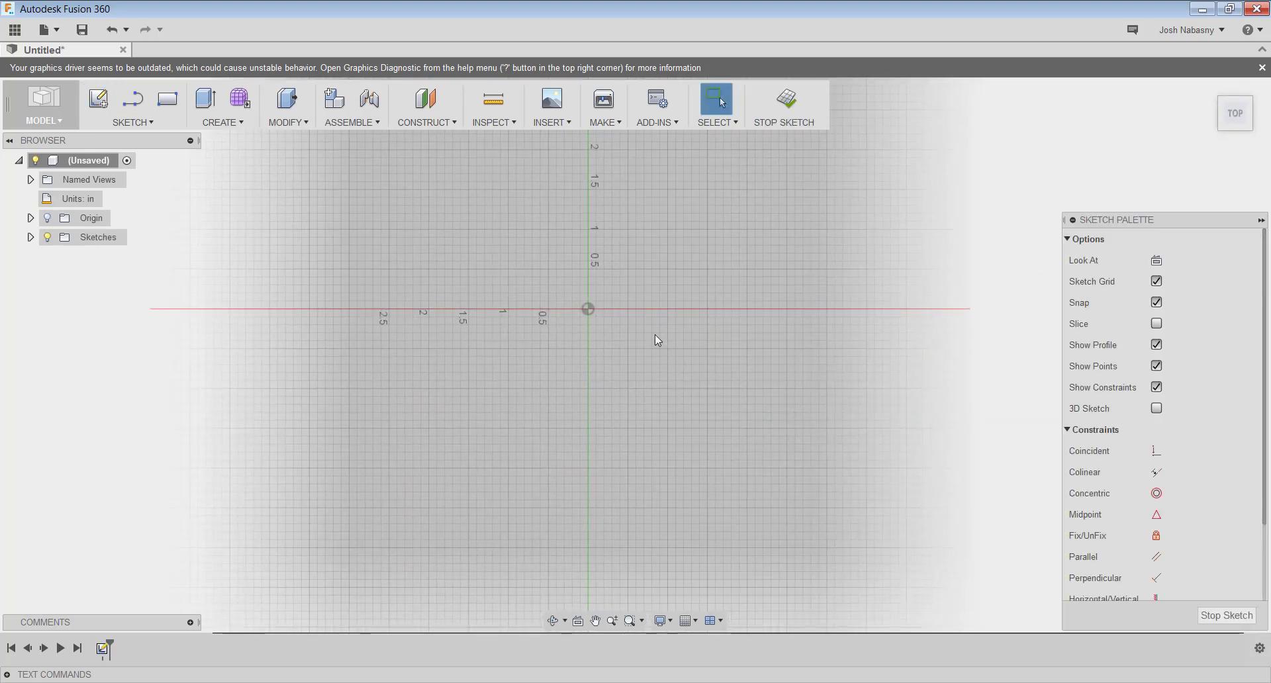
pyautogui.moveTo(641, 360)
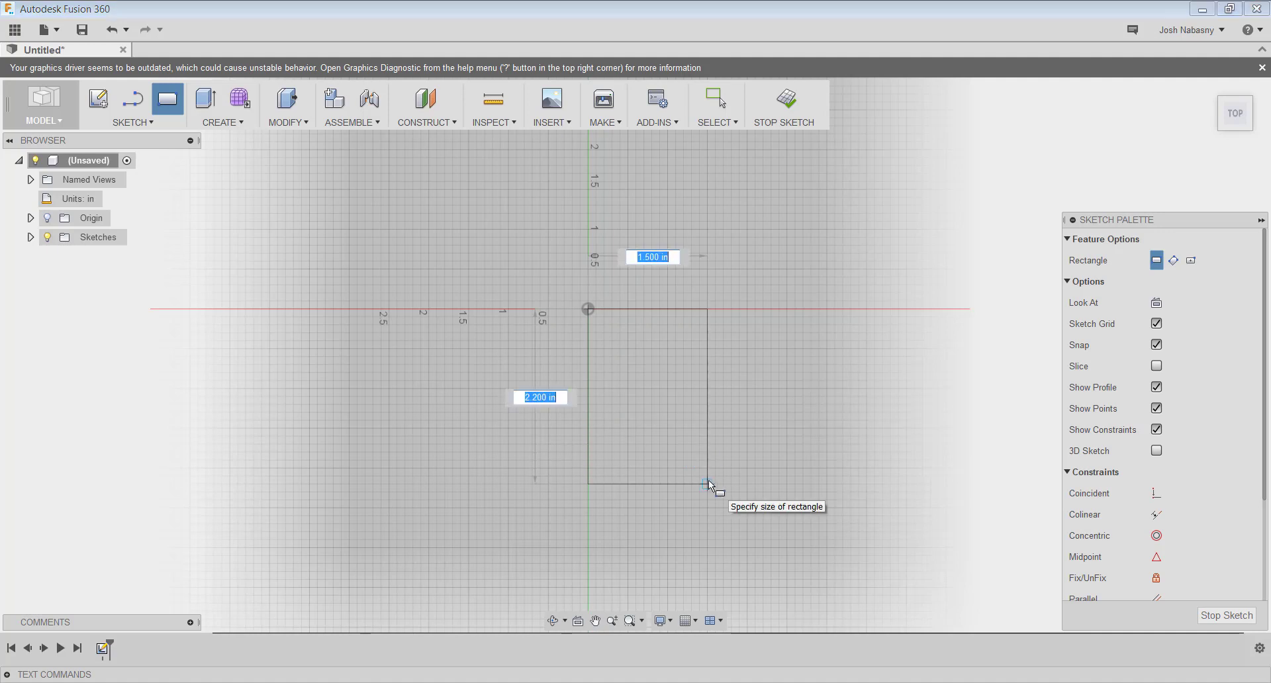
# Place a 2 in by 1.125 in rectangle from the origin for the standard tag outline.
pyautogui.write('2')
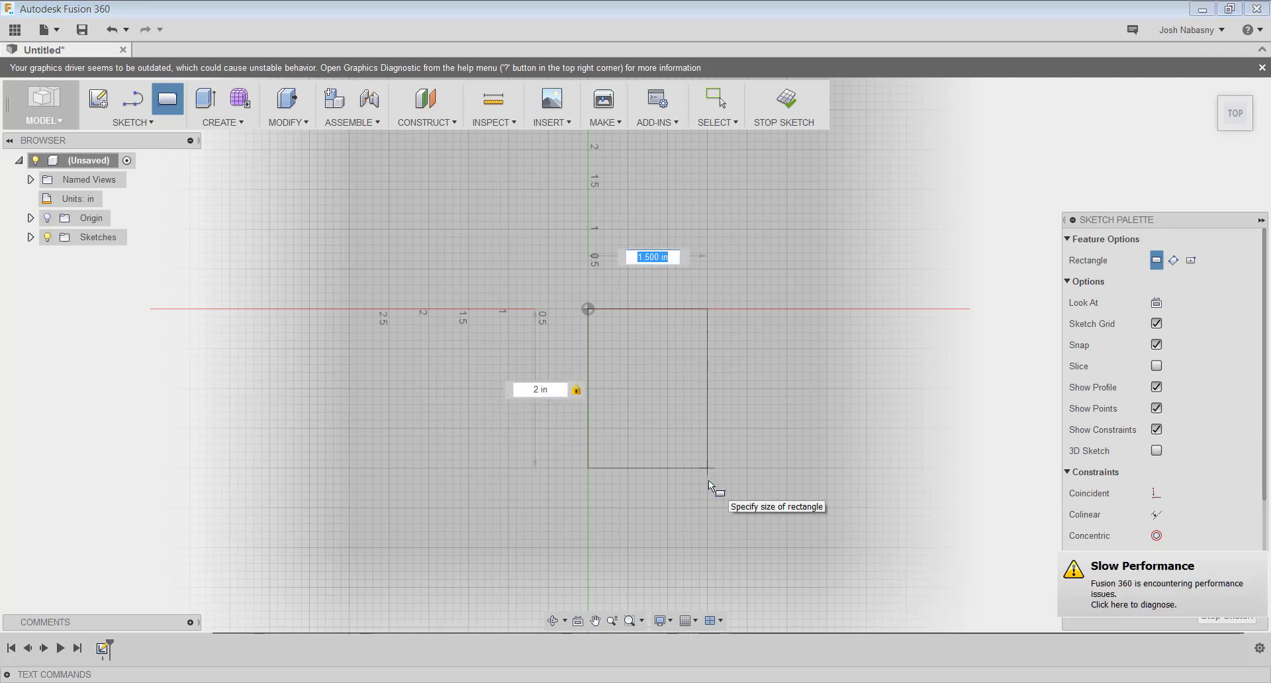
pyautogui.write('1.12')
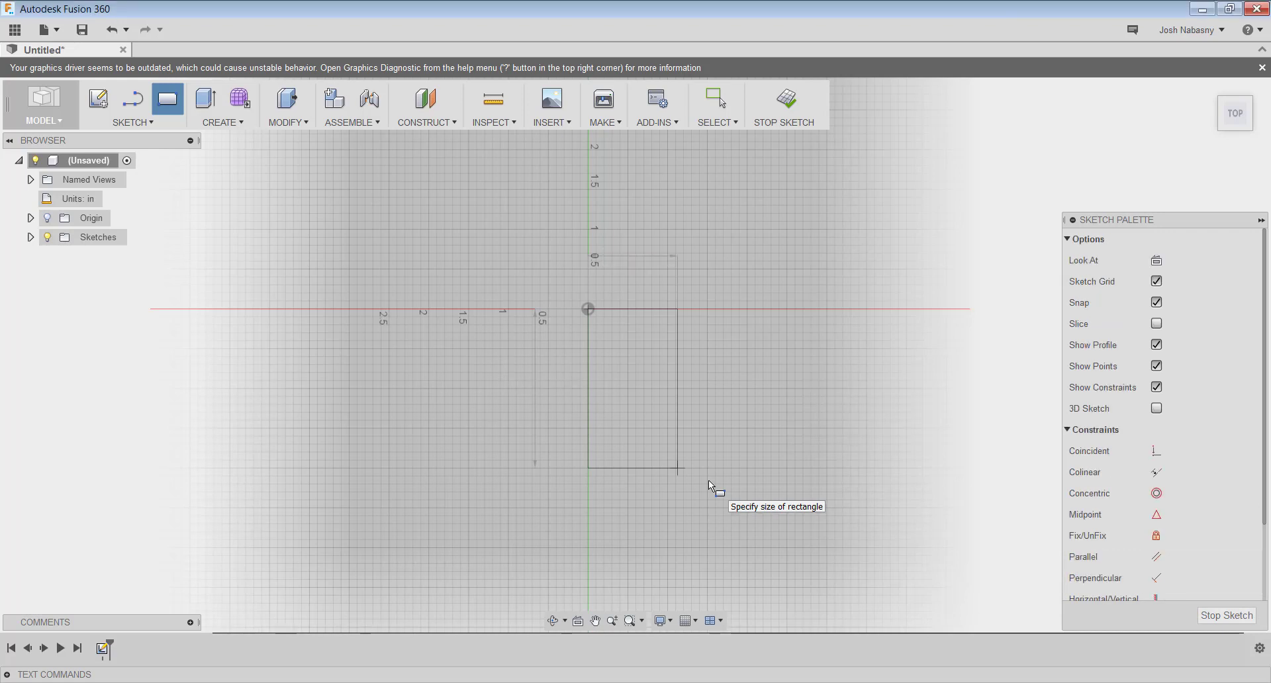
pyautogui.click(678, 468)
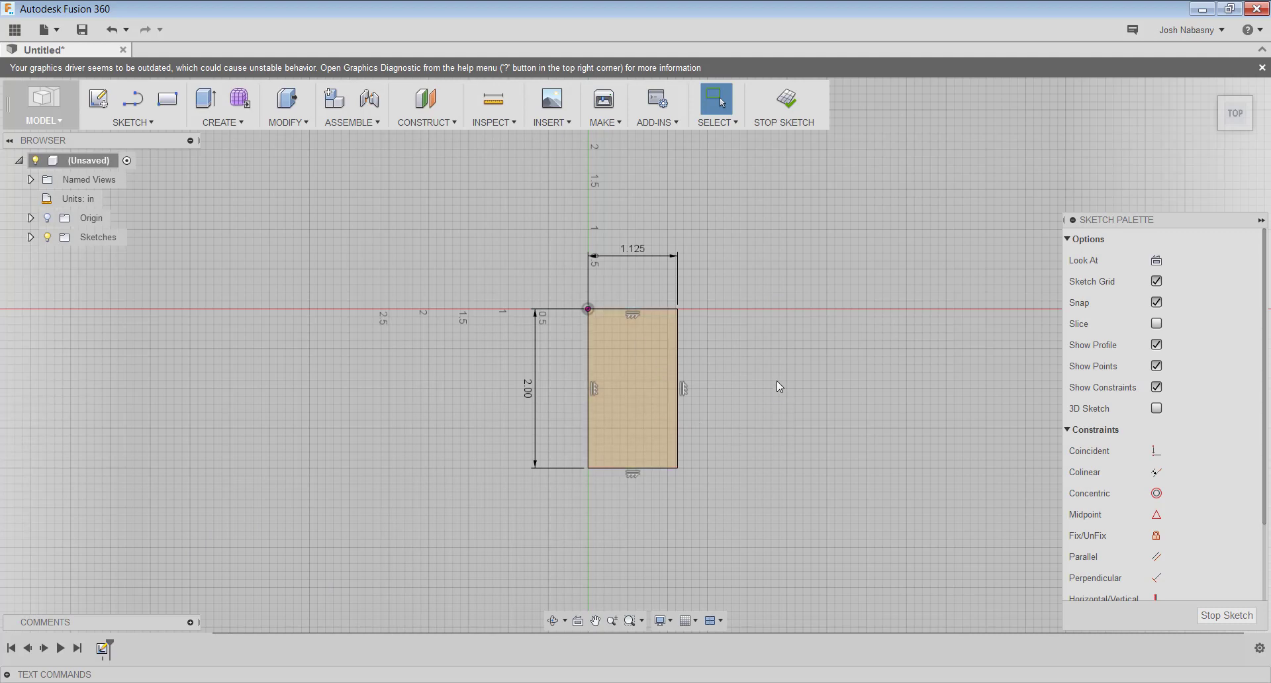
# Extrude the rectangle profile 0.20 in into a solid plate.
pyautogui.click(204, 98)
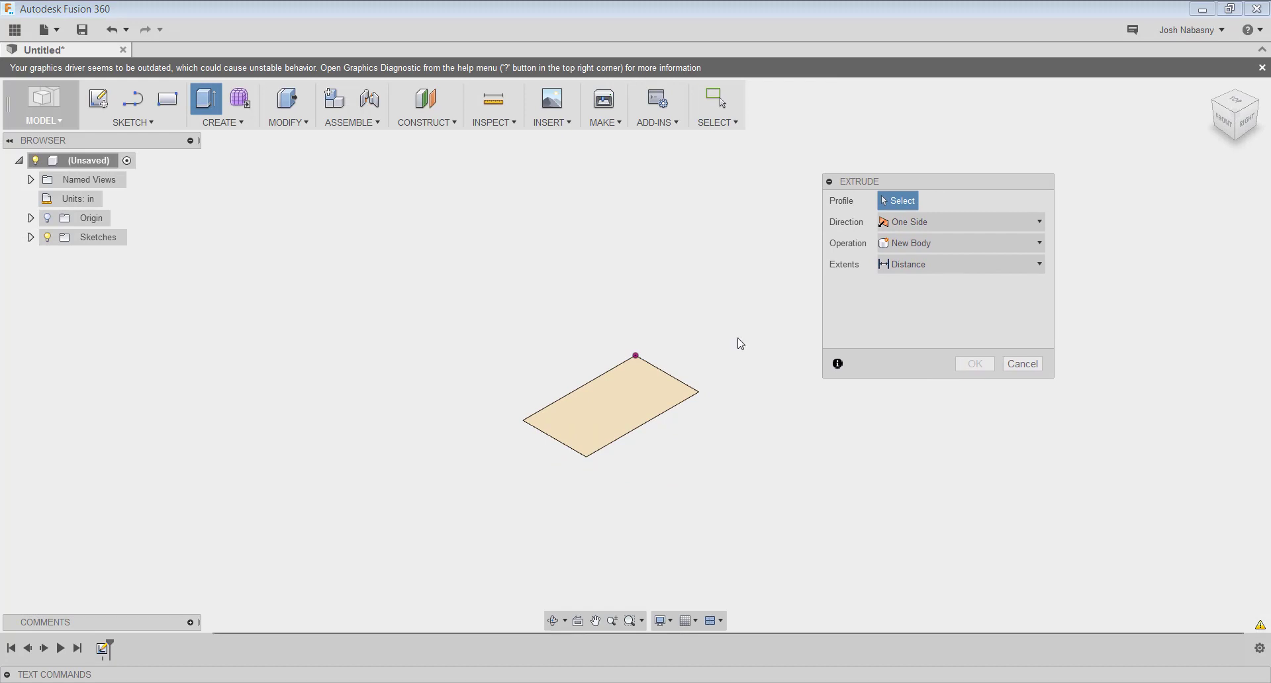
pyautogui.moveTo(635, 396)
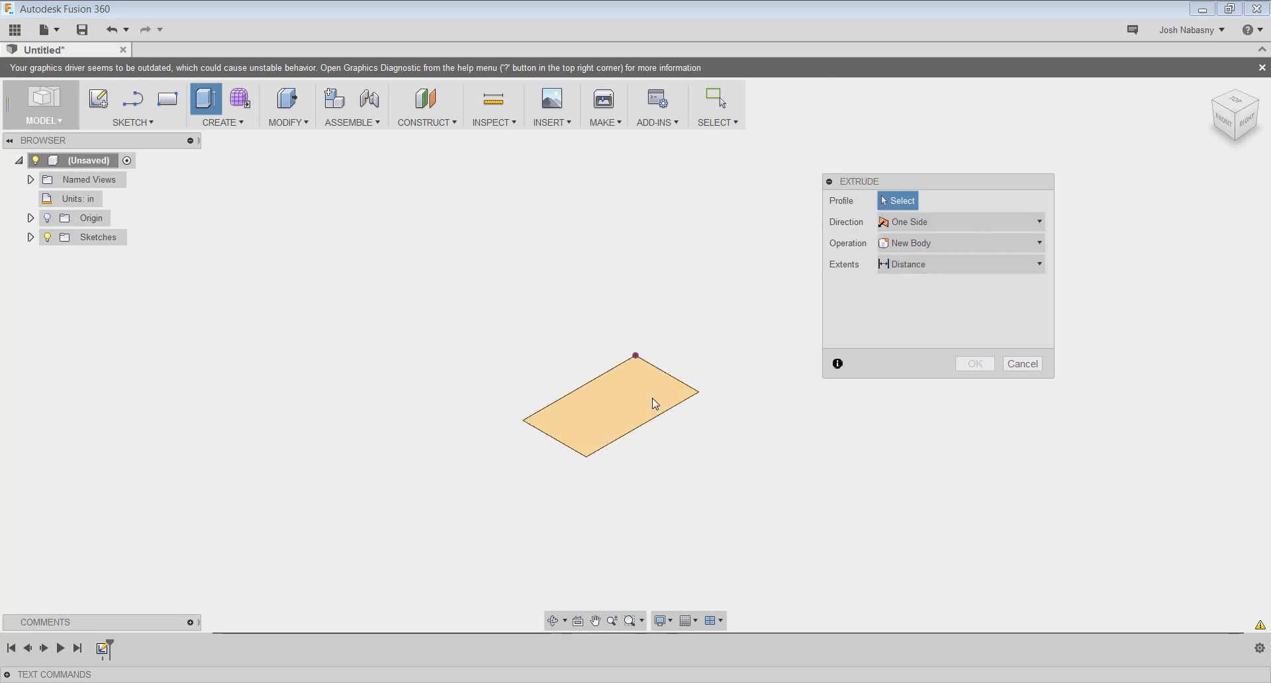
pyautogui.moveTo(633, 462)
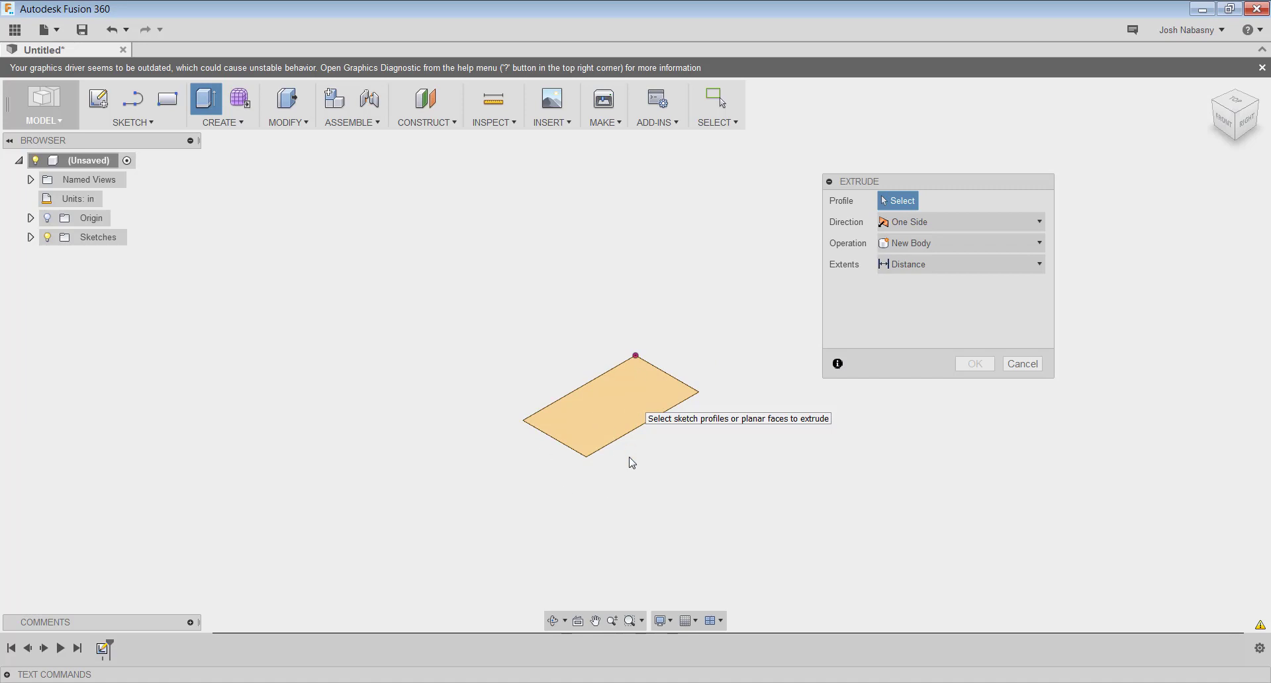
pyautogui.click(608, 405)
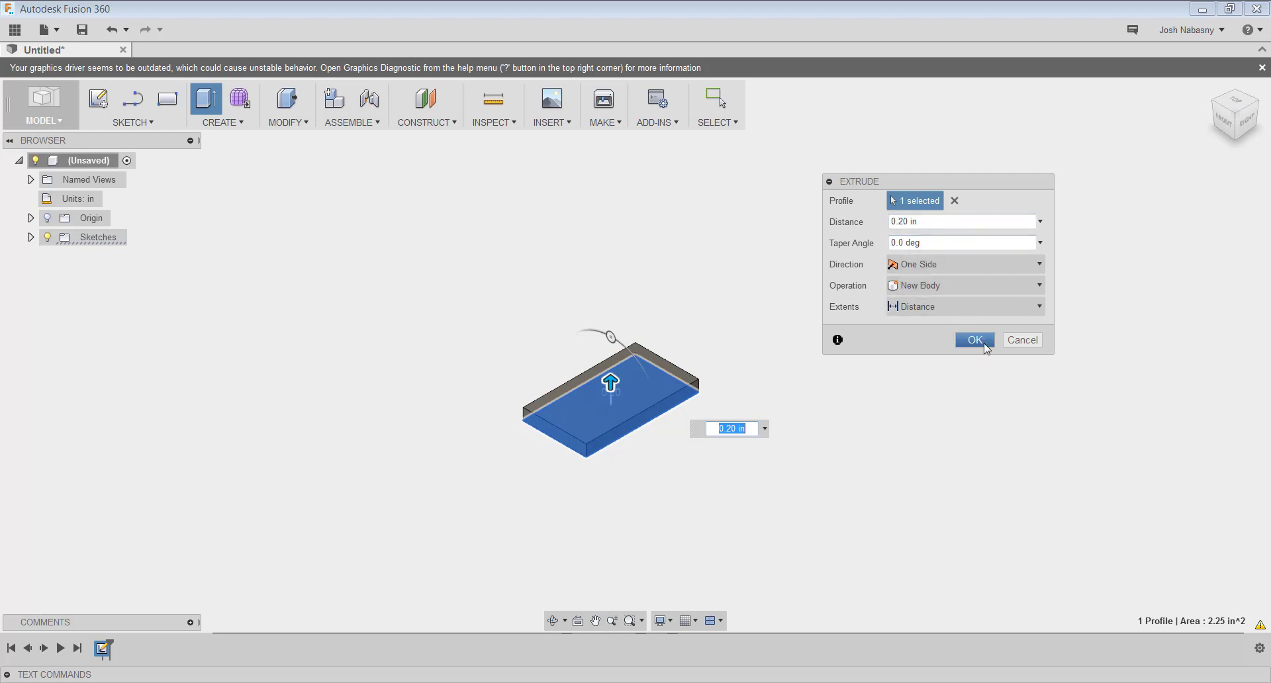
pyautogui.click(974, 339)
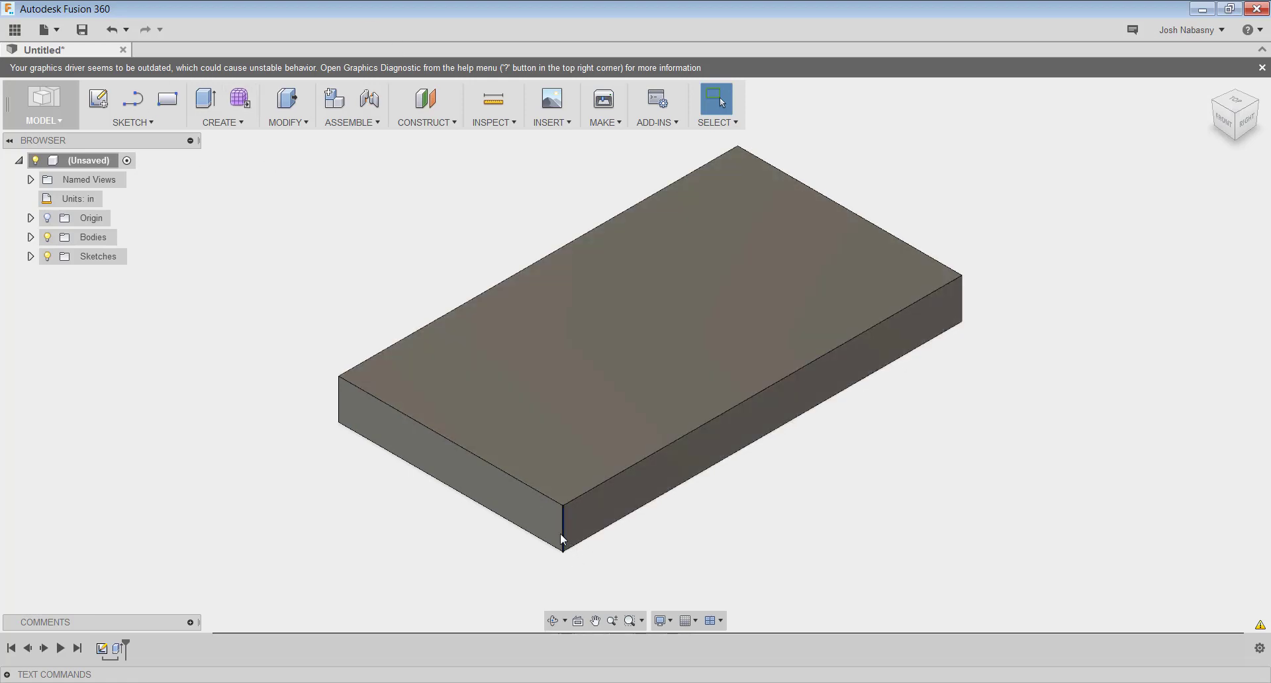
# Fillet the plate's four vertical corner edges with a 0.20 in radius.
pyautogui.rightClick(561, 539)
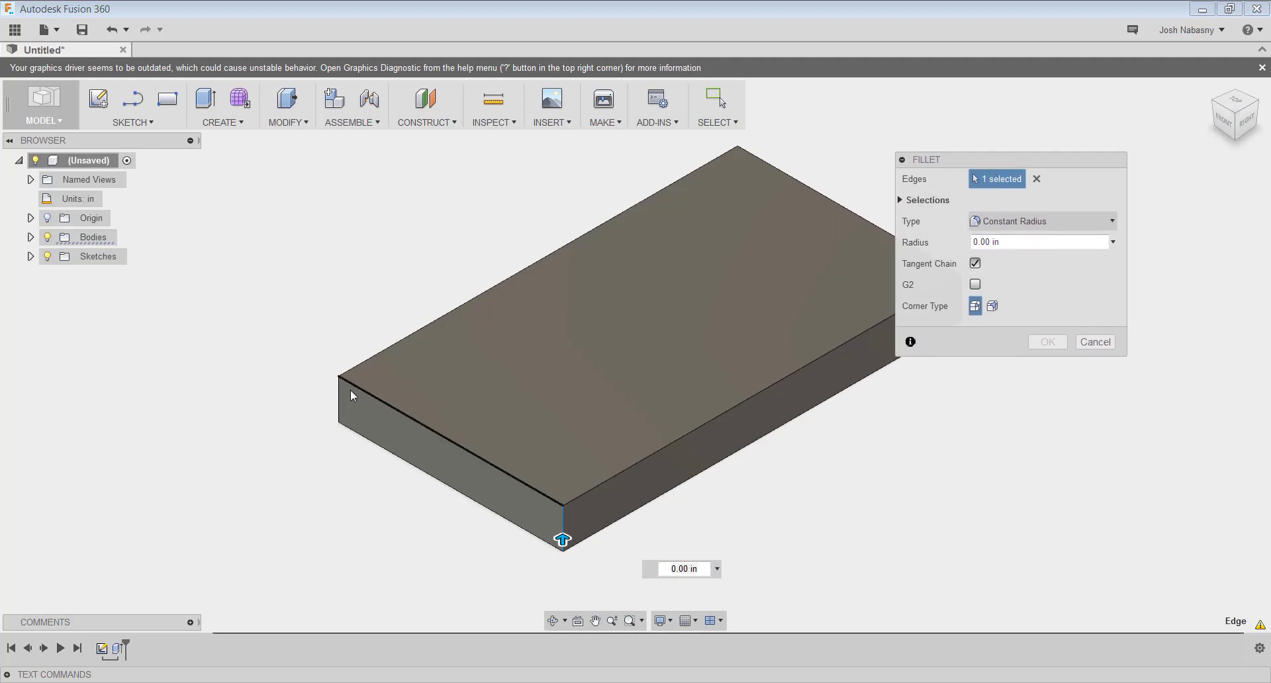
pyautogui.click(341, 381)
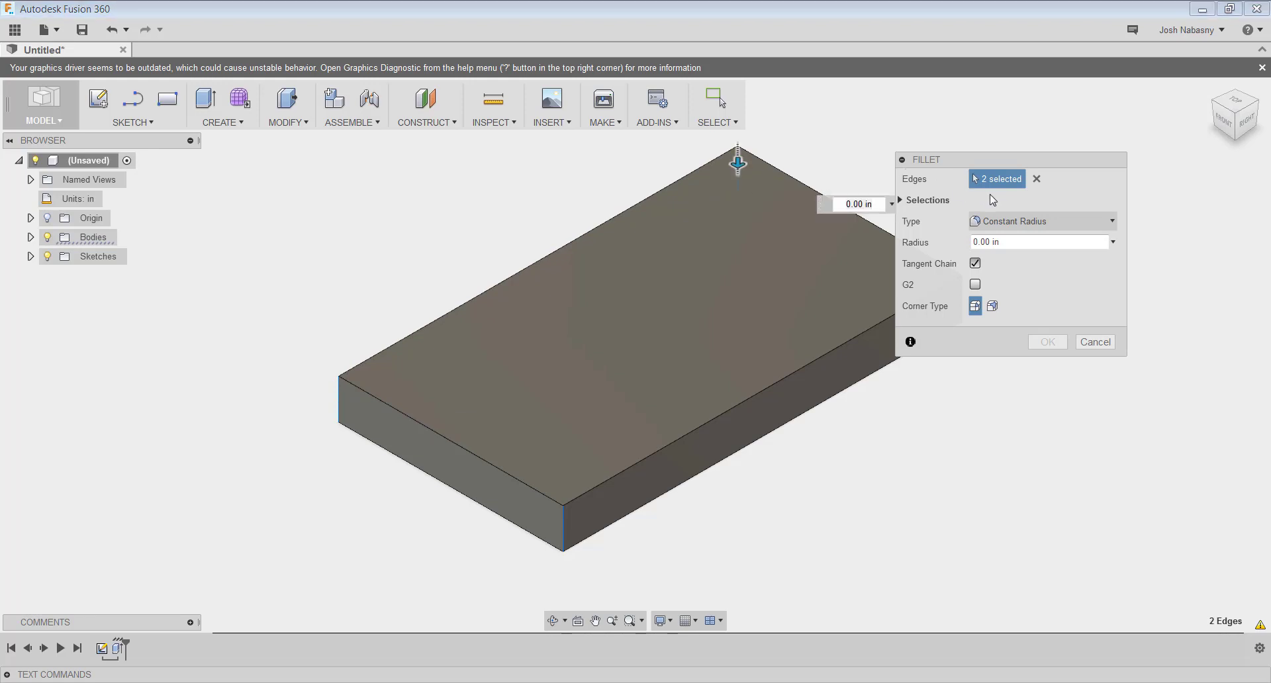
pyautogui.click(775, 178)
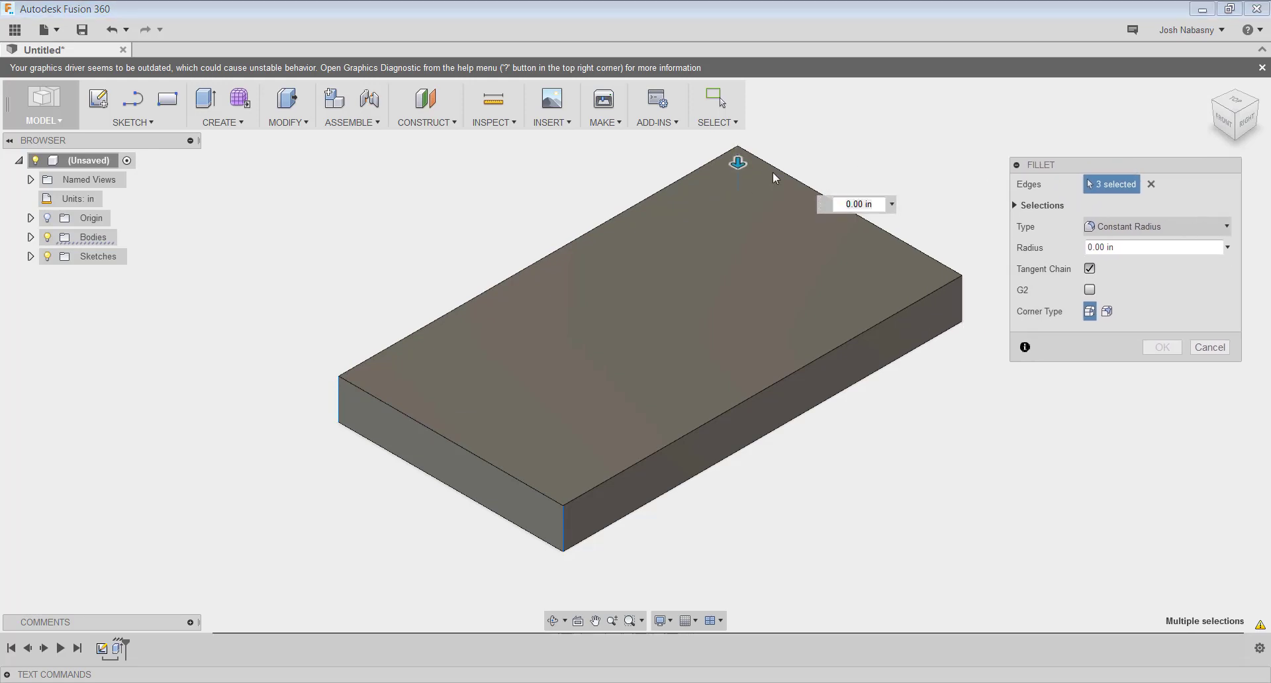
pyautogui.moveTo(738, 162)
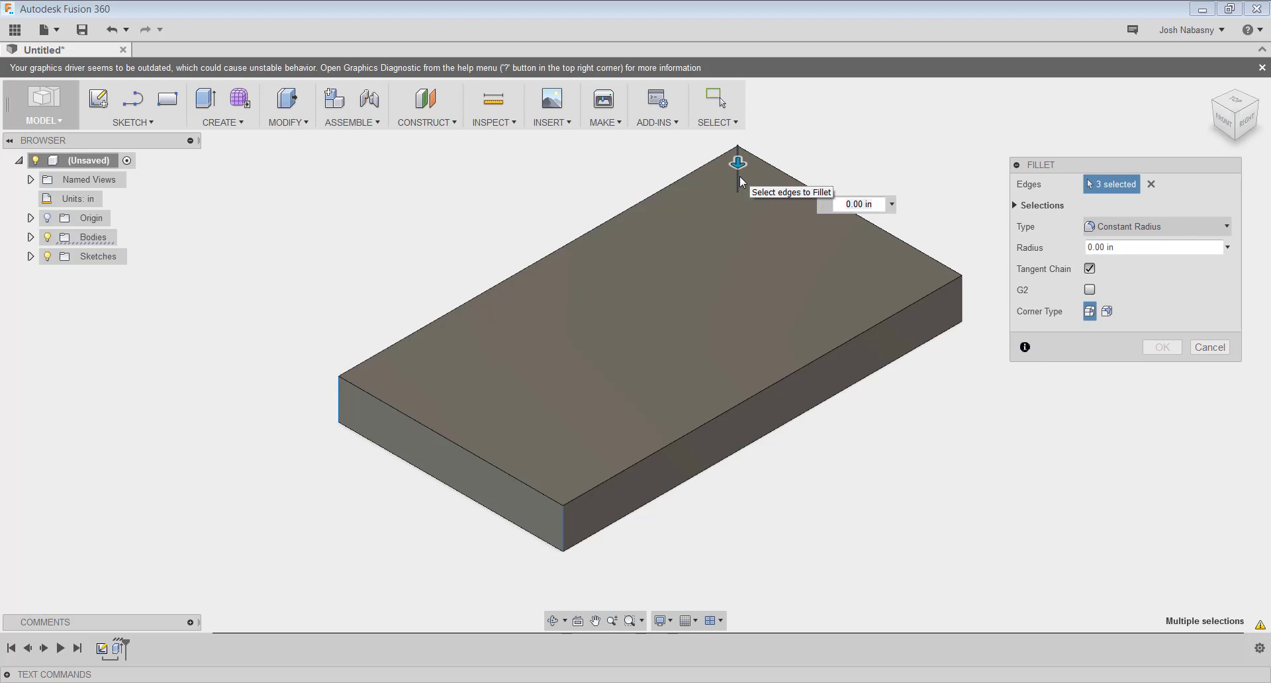
pyautogui.moveTo(965, 304)
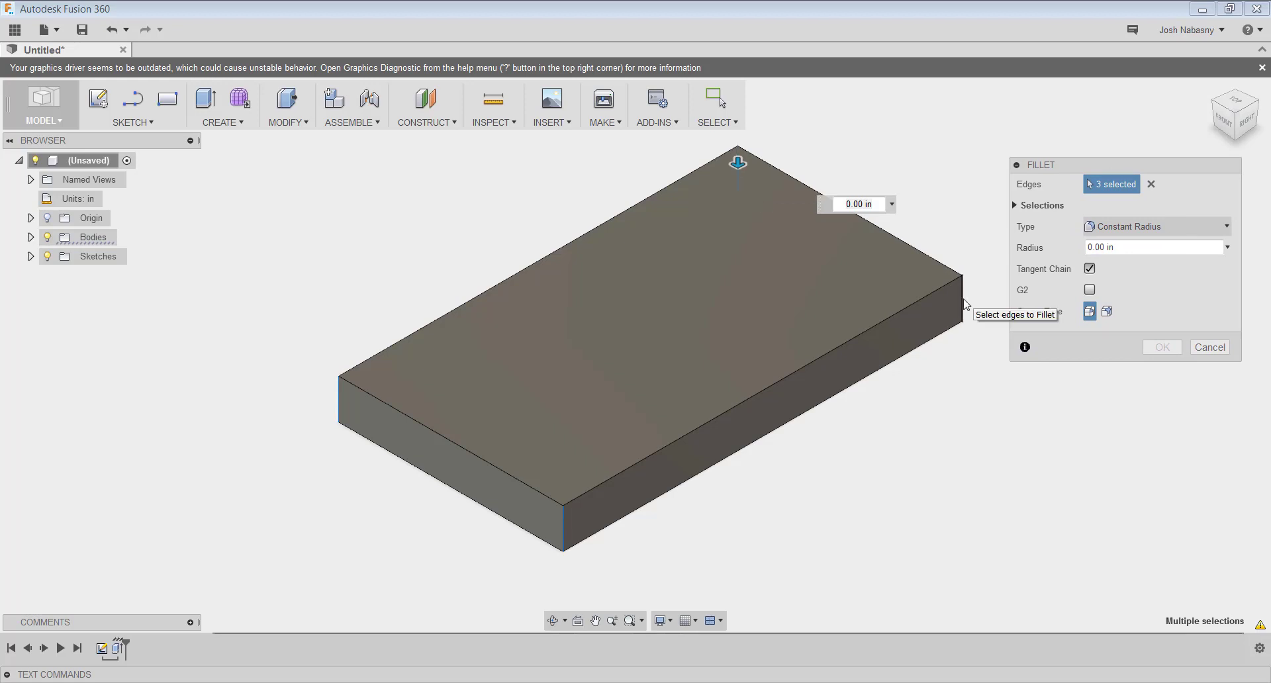
pyautogui.click(956, 298)
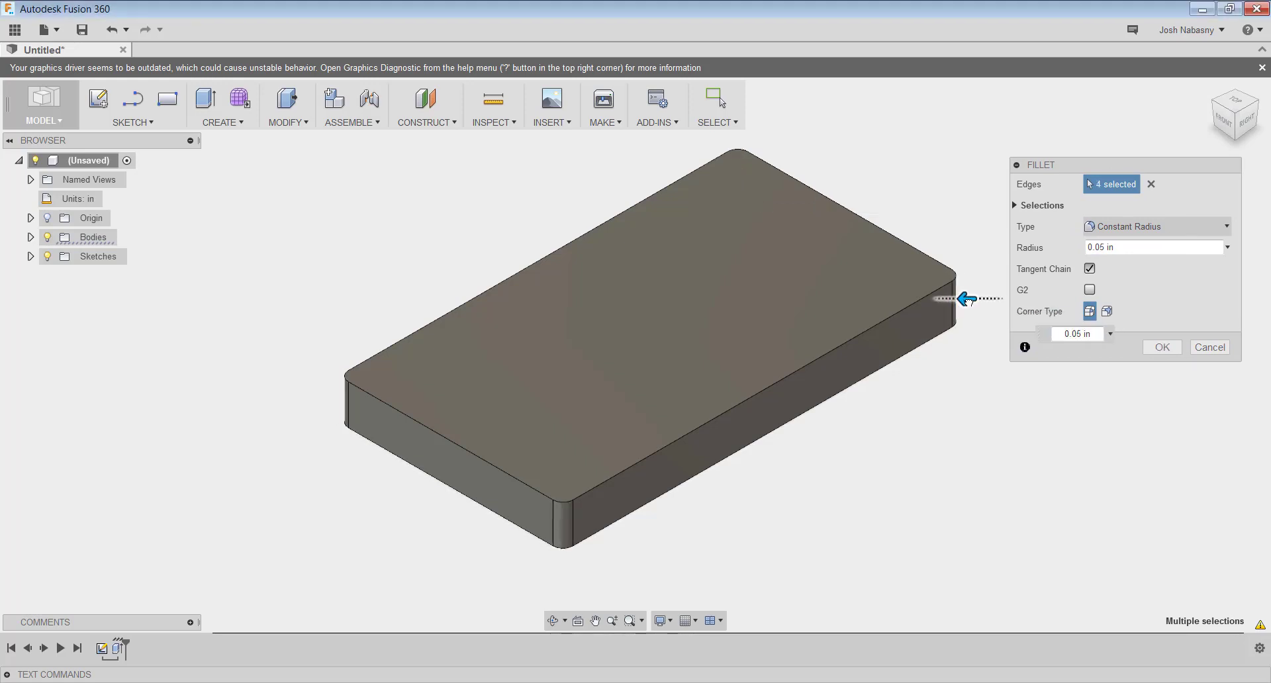
pyautogui.moveTo(962, 298); pyautogui.dragTo(982, 298)
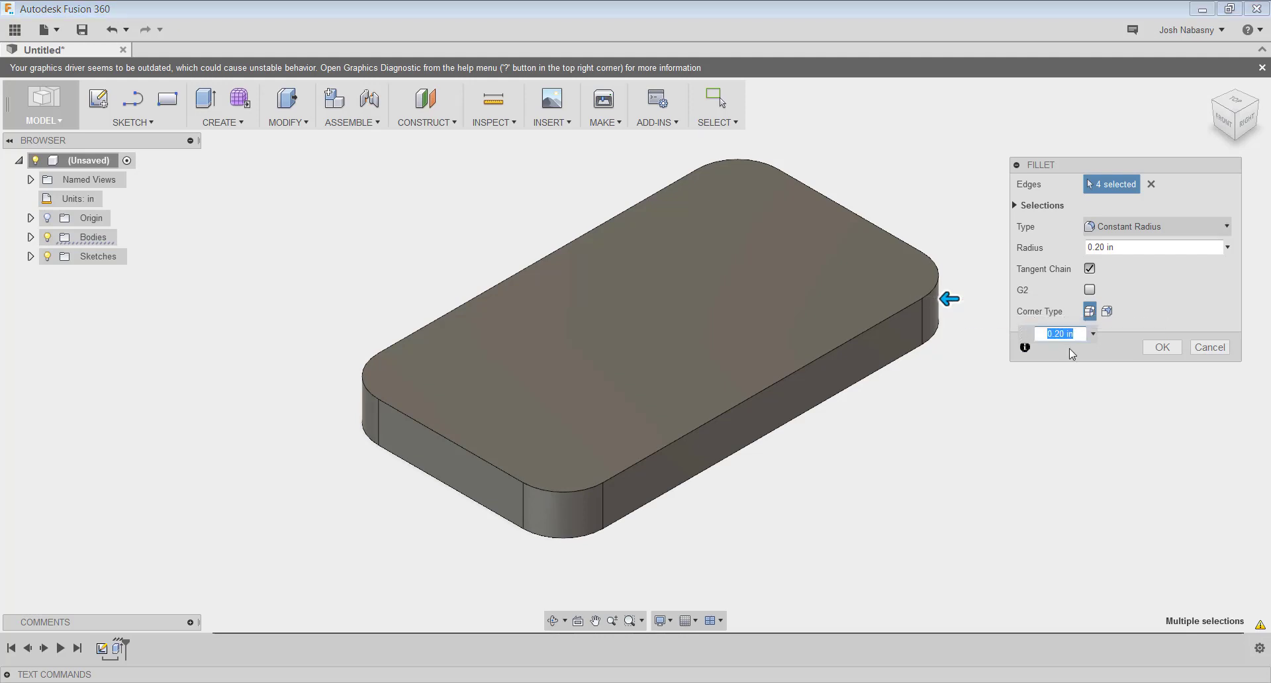
pyautogui.click(1151, 247)
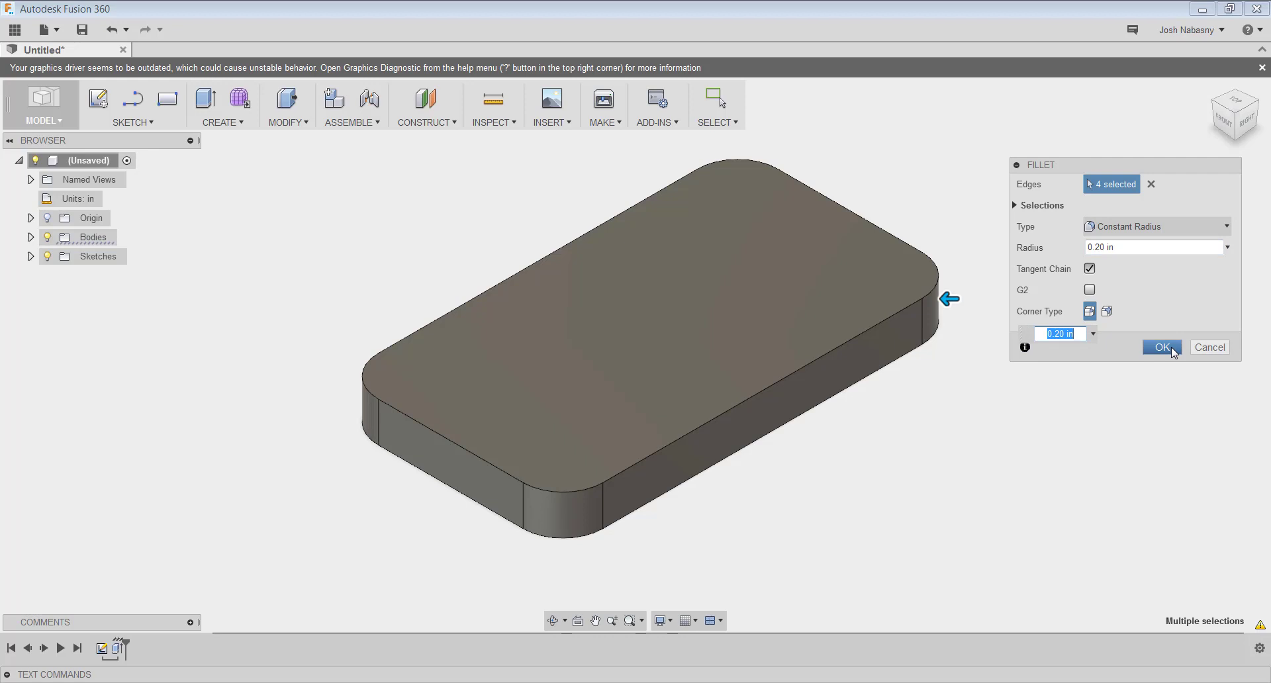
pyautogui.click(1162, 347)
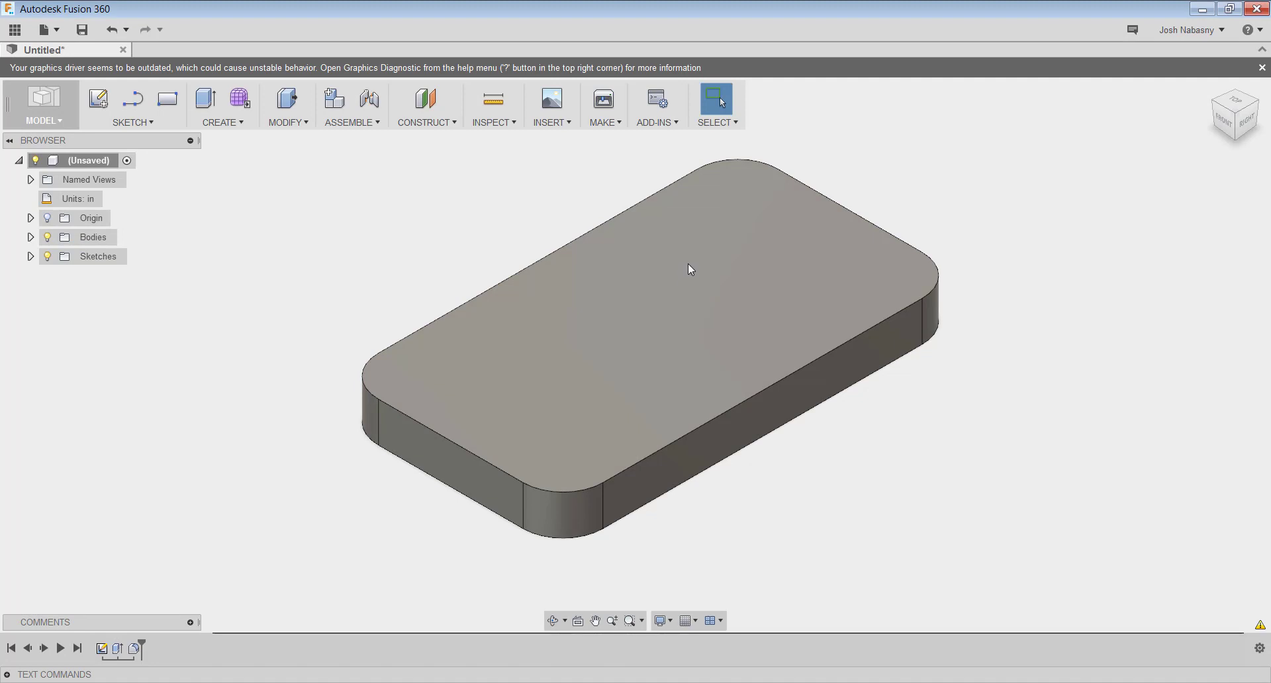
pyautogui.moveTo(616, 327)
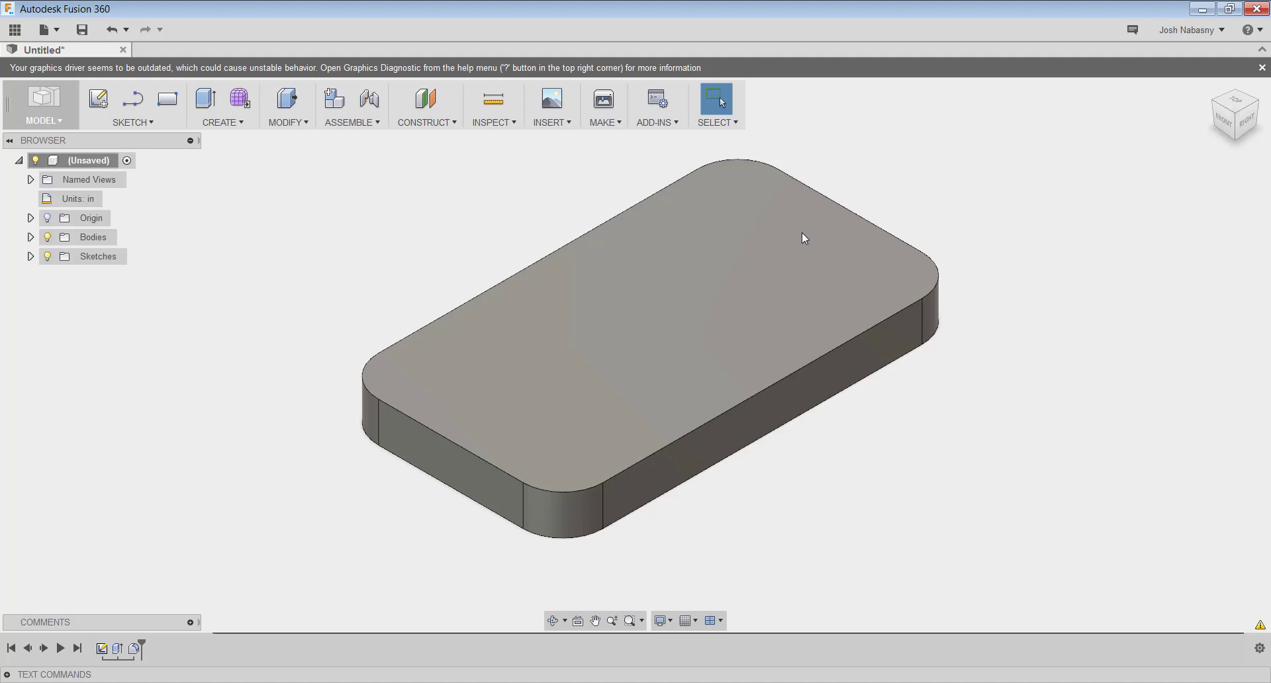
# Add a simple 0.375 in hole through all on the top face, positioned near one short end.
pyautogui.rightClick(803, 237)
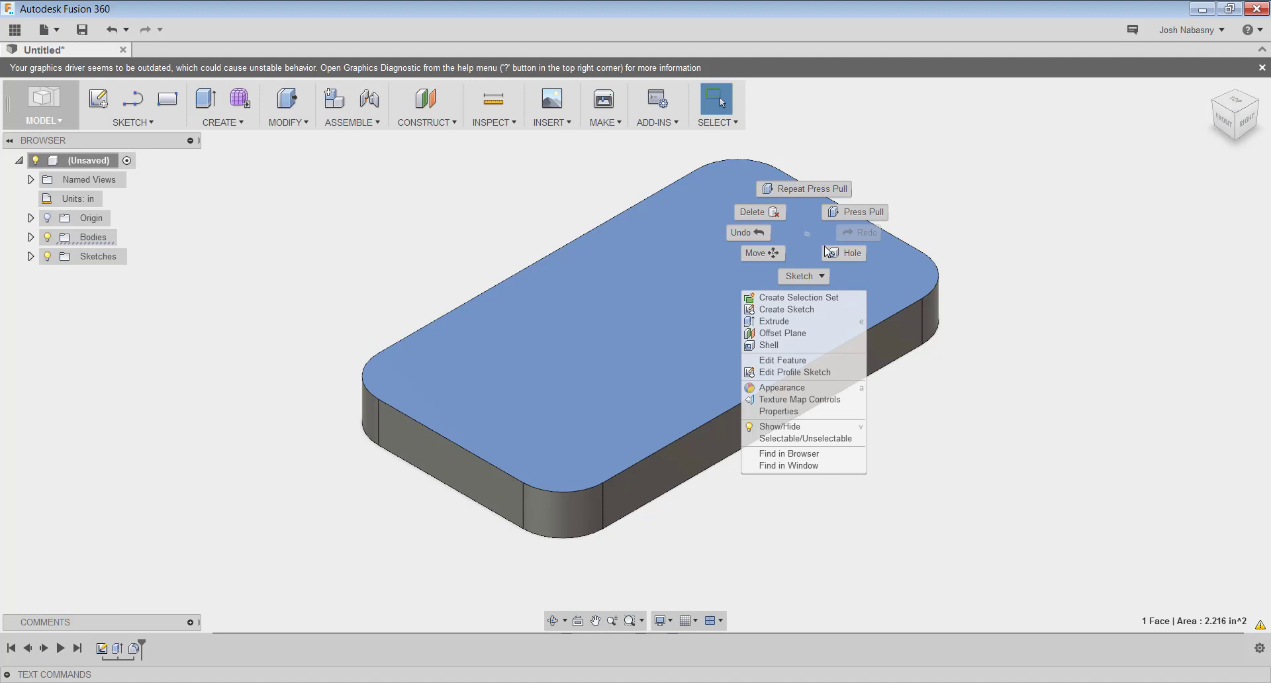
pyautogui.moveTo(836, 255)
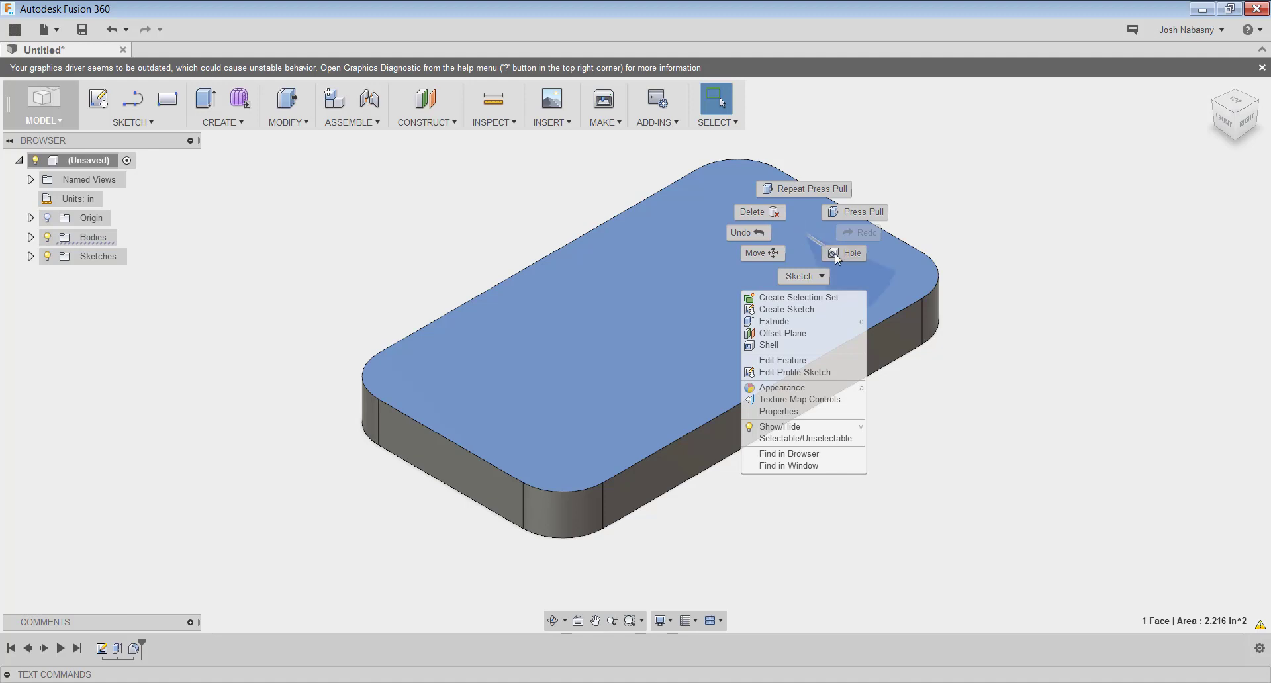
pyautogui.click(851, 253)
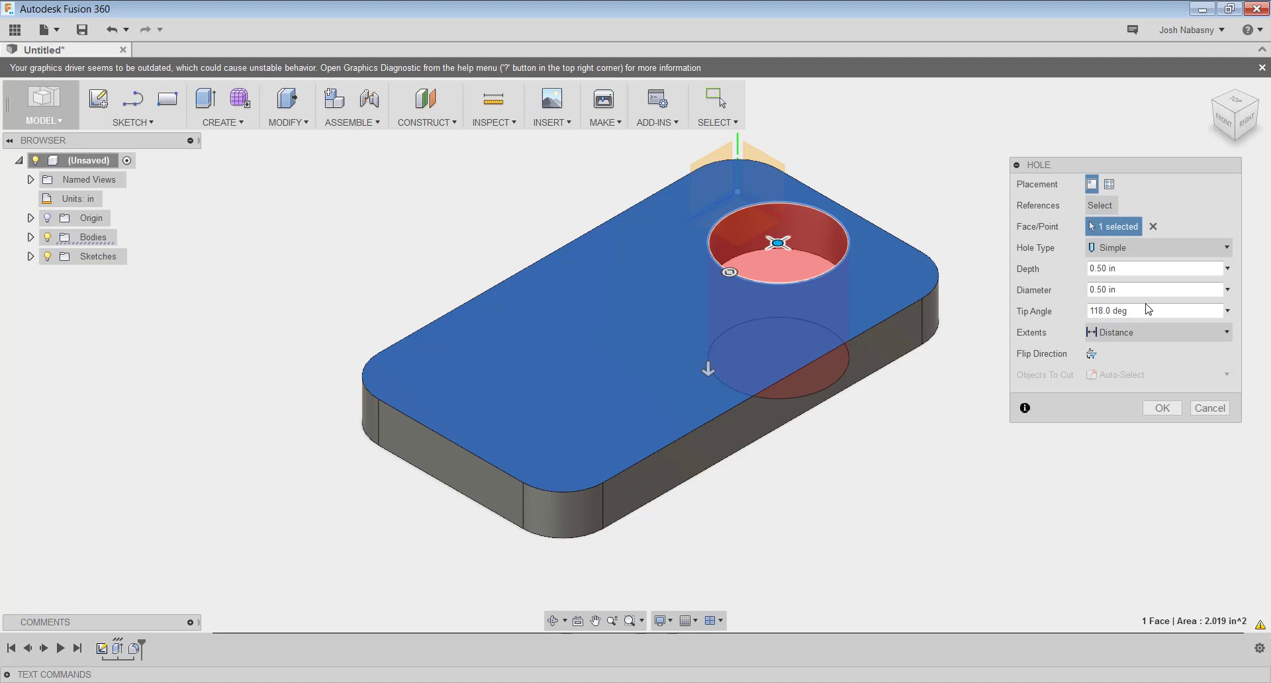
pyautogui.click(1155, 332)
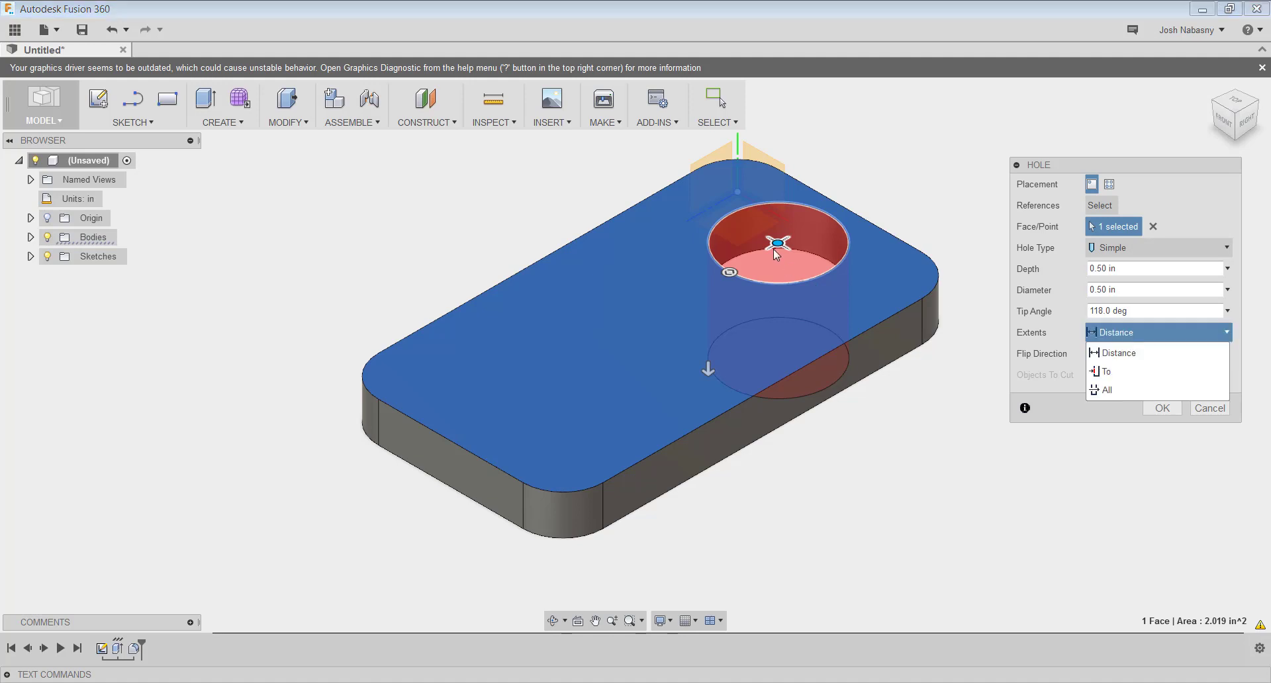
pyautogui.click(1103, 389)
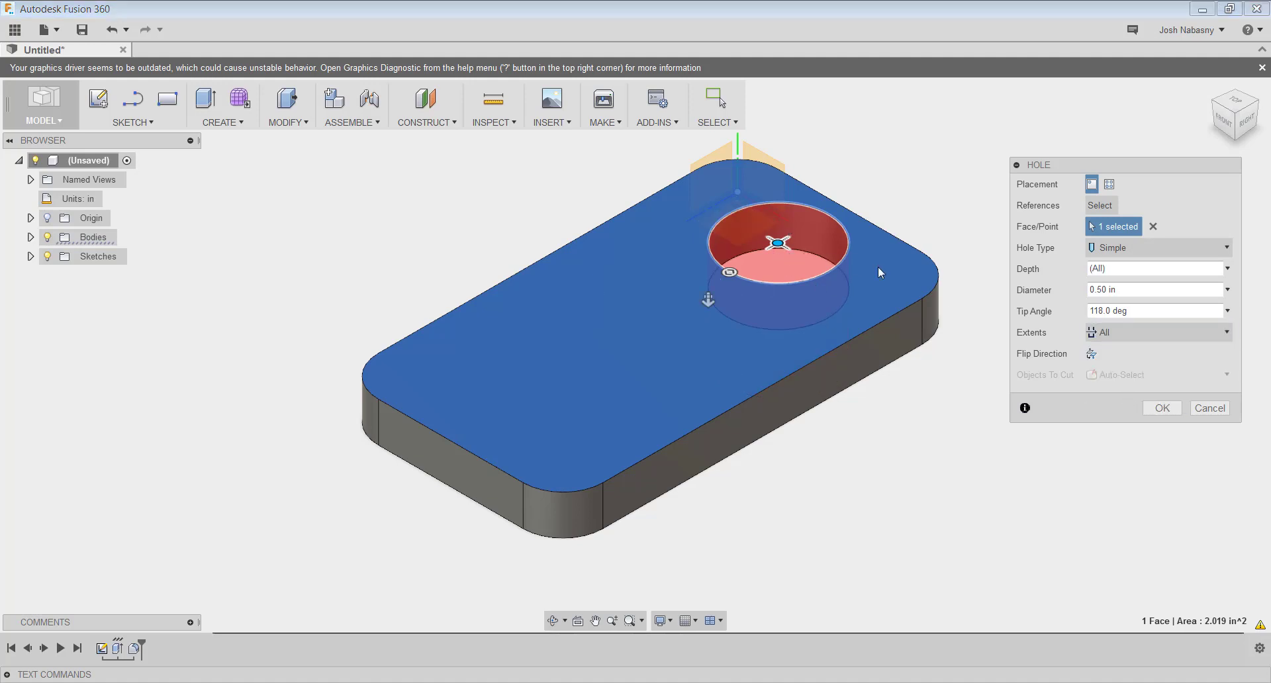
pyautogui.click(1151, 290)
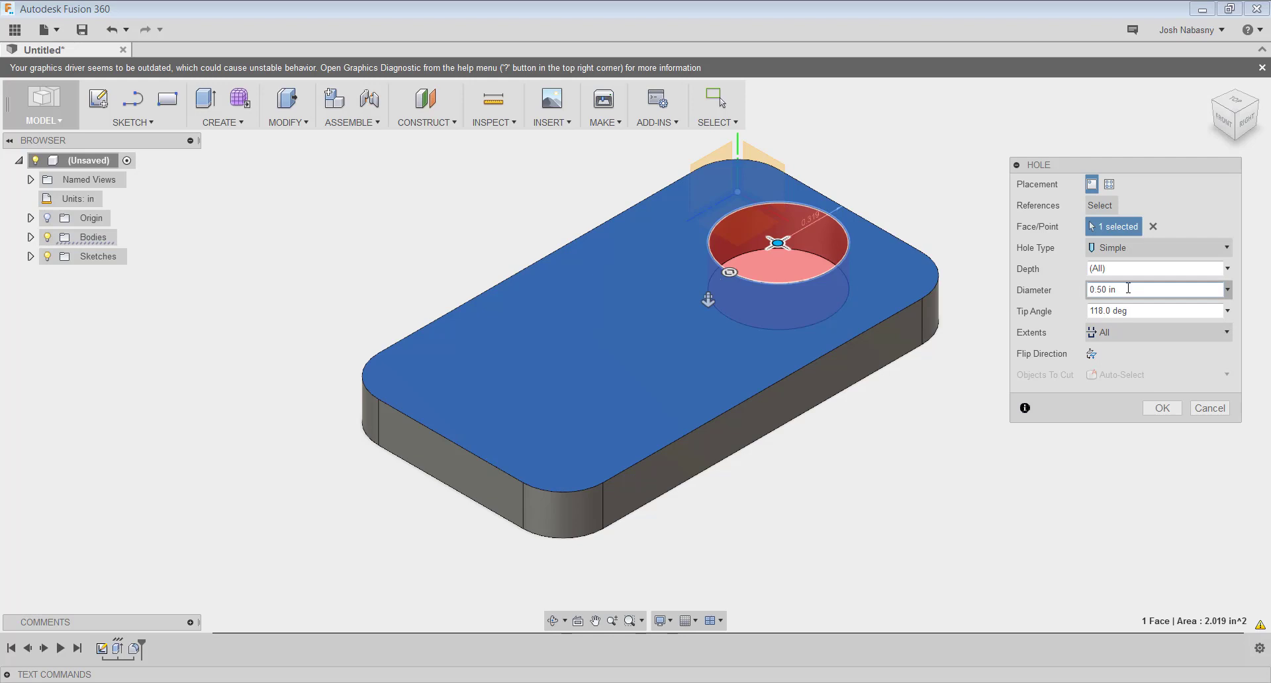
pyautogui.tripleClick(1127, 290)
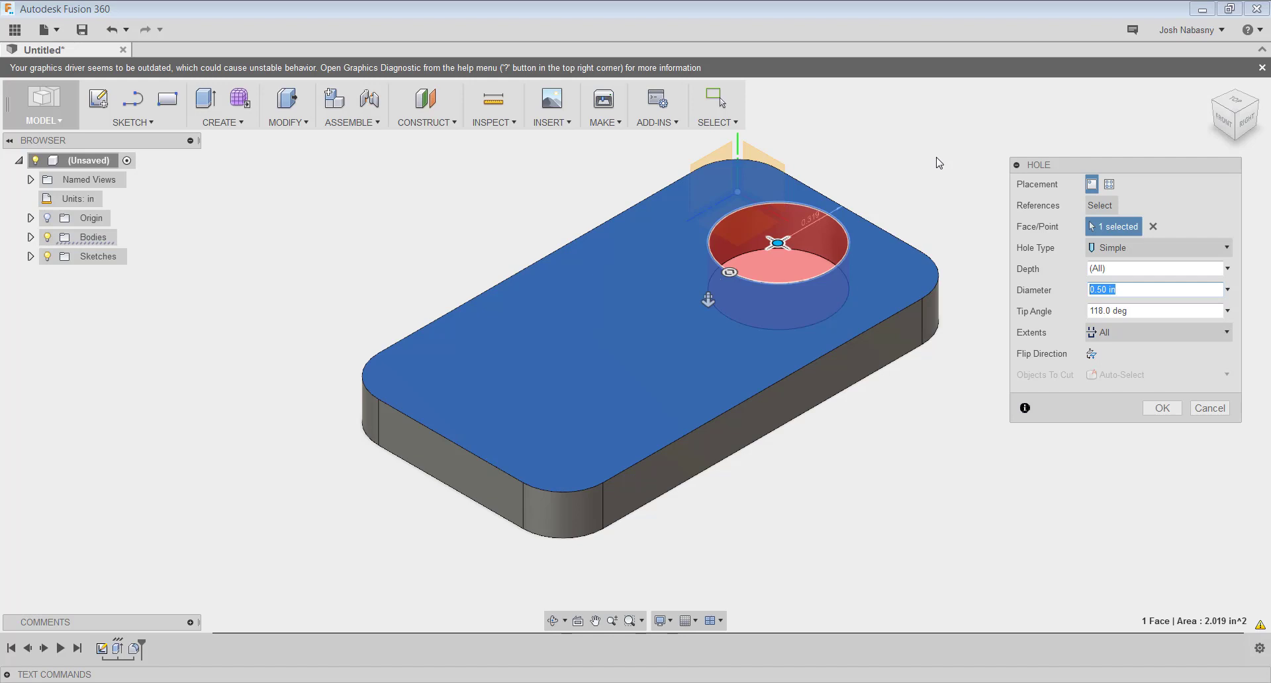
pyautogui.write('.375')
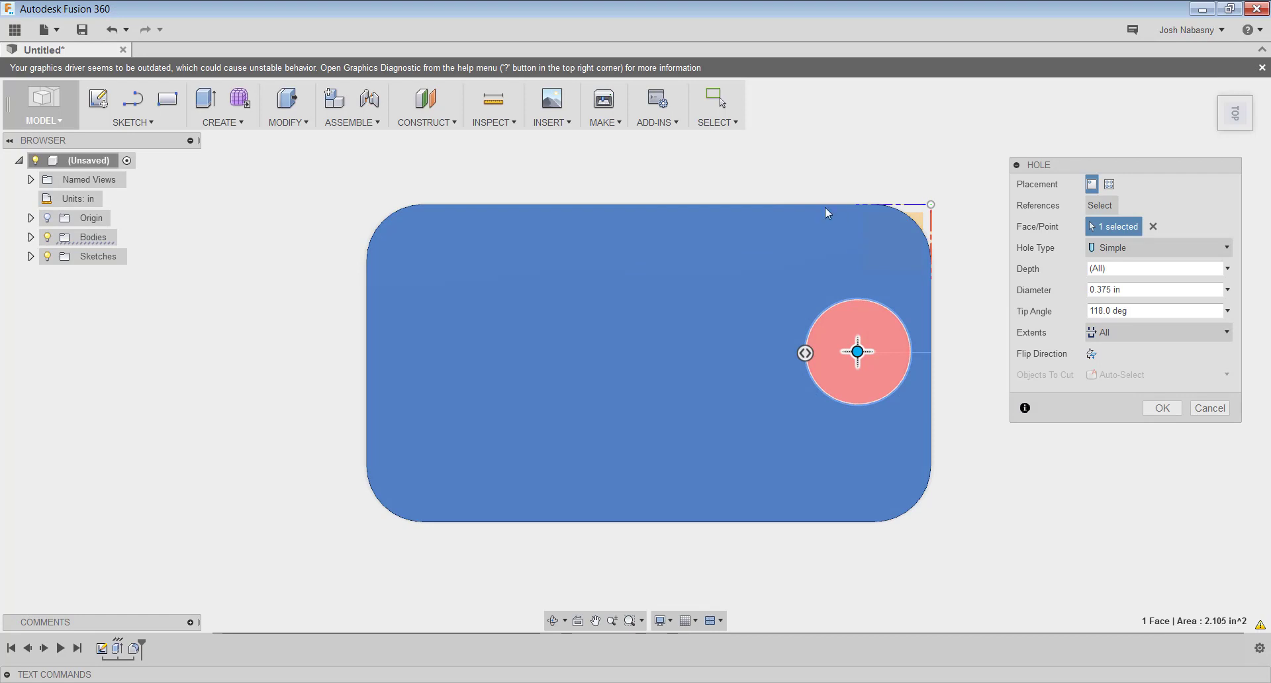
pyautogui.moveTo(915, 399)
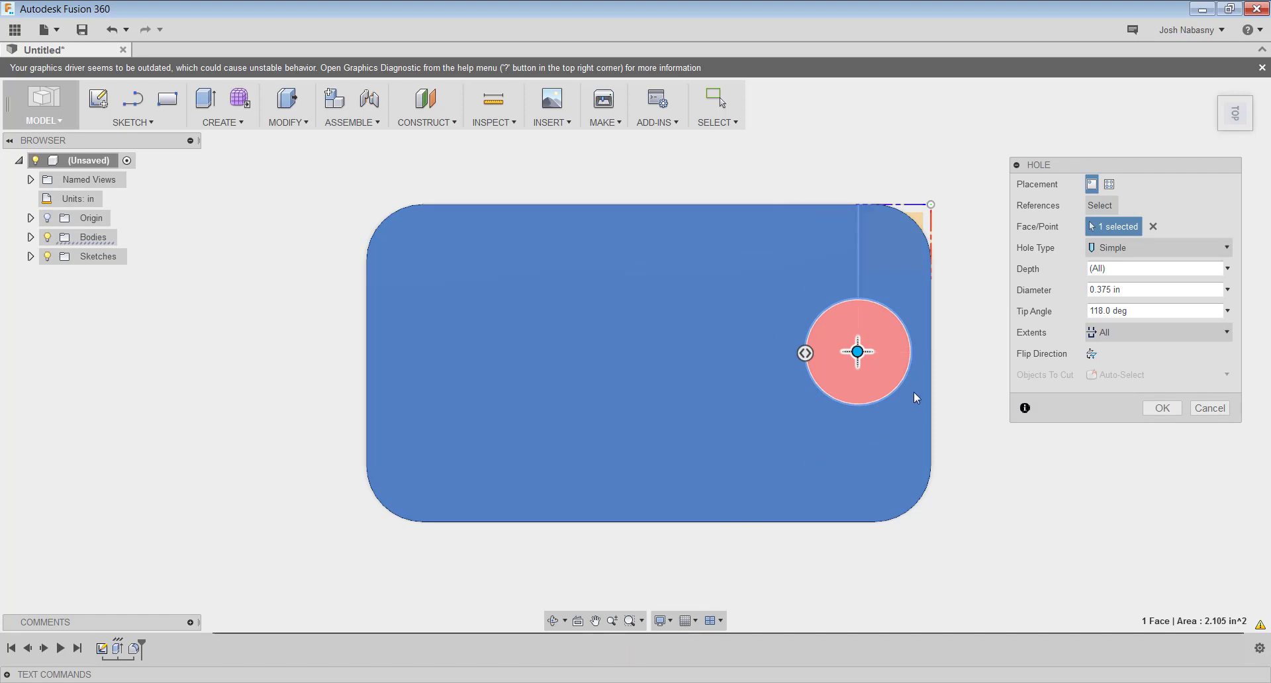
pyautogui.moveTo(847, 389)
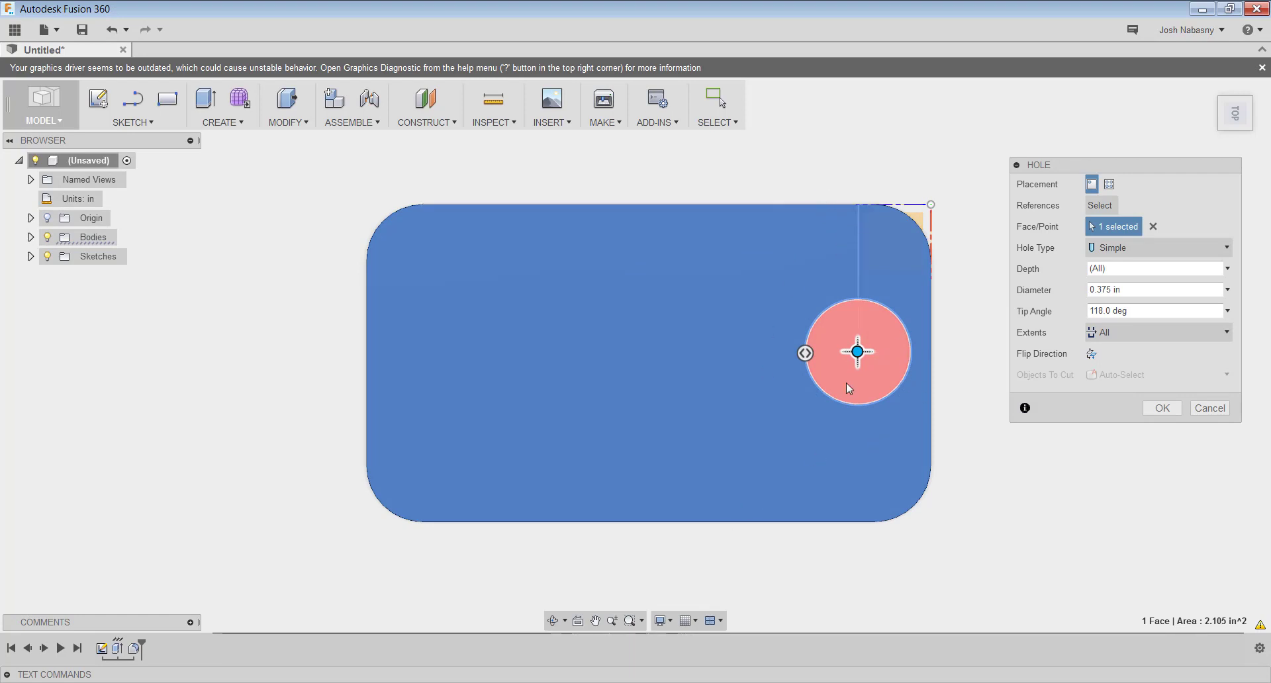
pyautogui.moveTo(804, 212)
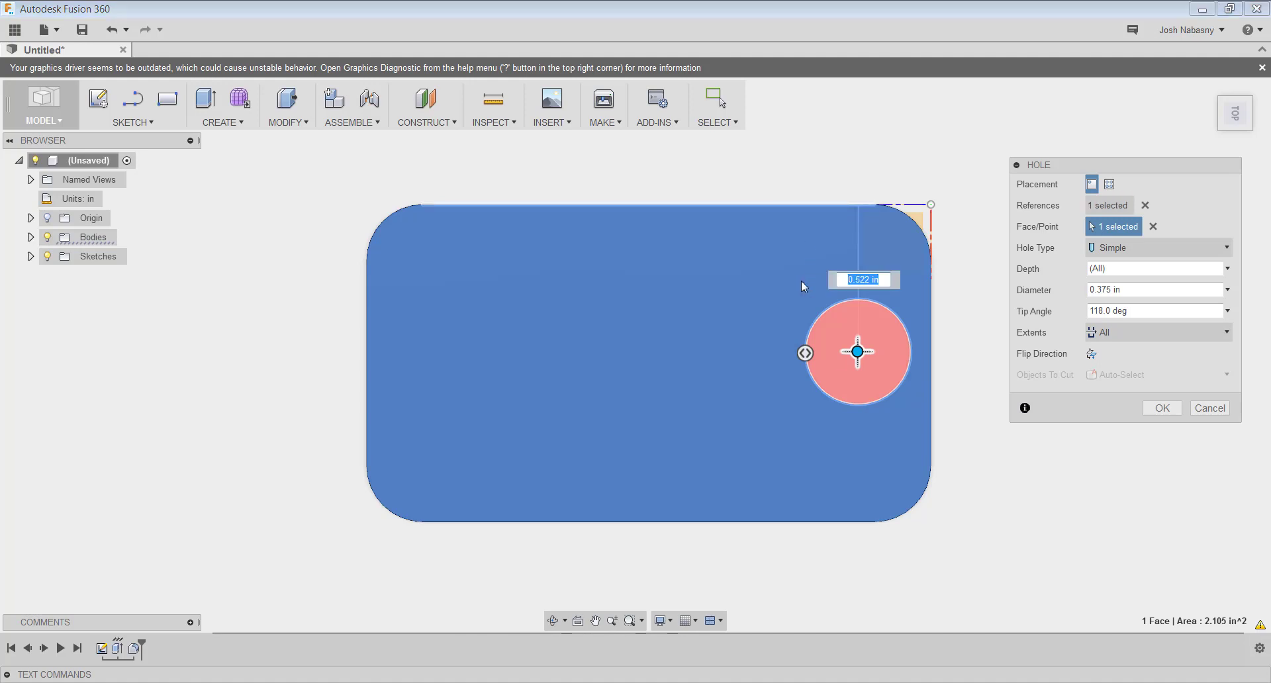
pyautogui.write('1.')
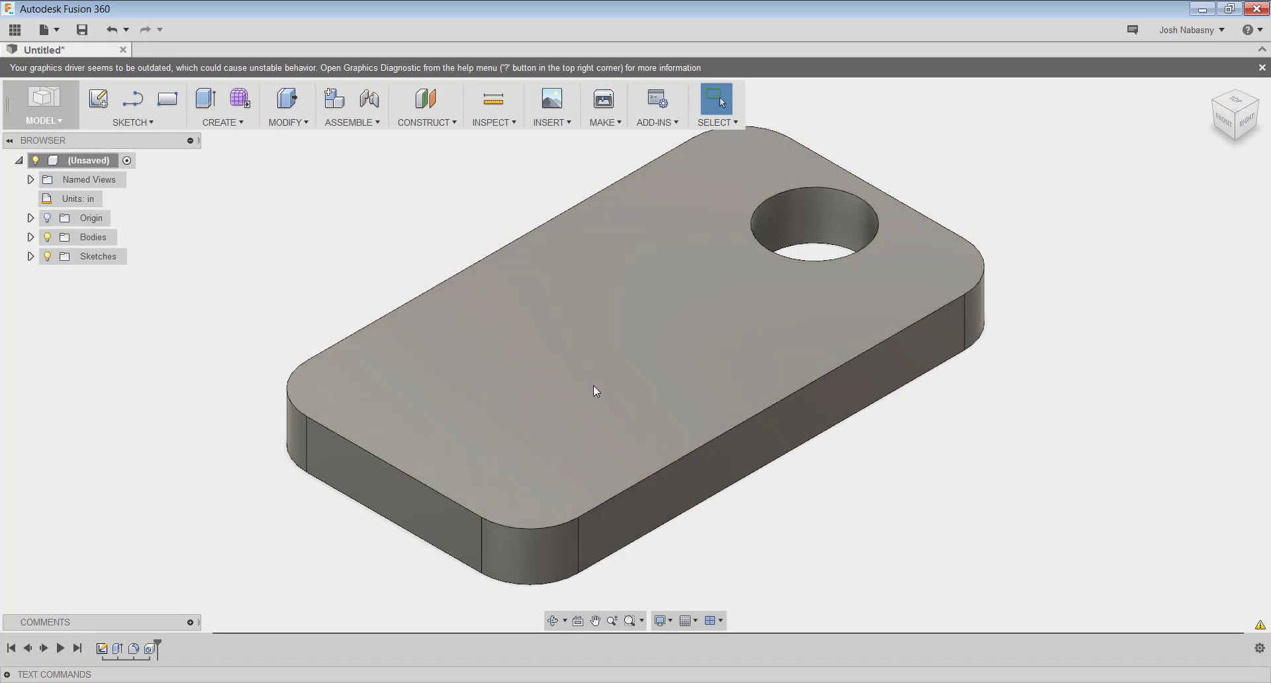
pyautogui.moveTo(597, 384)
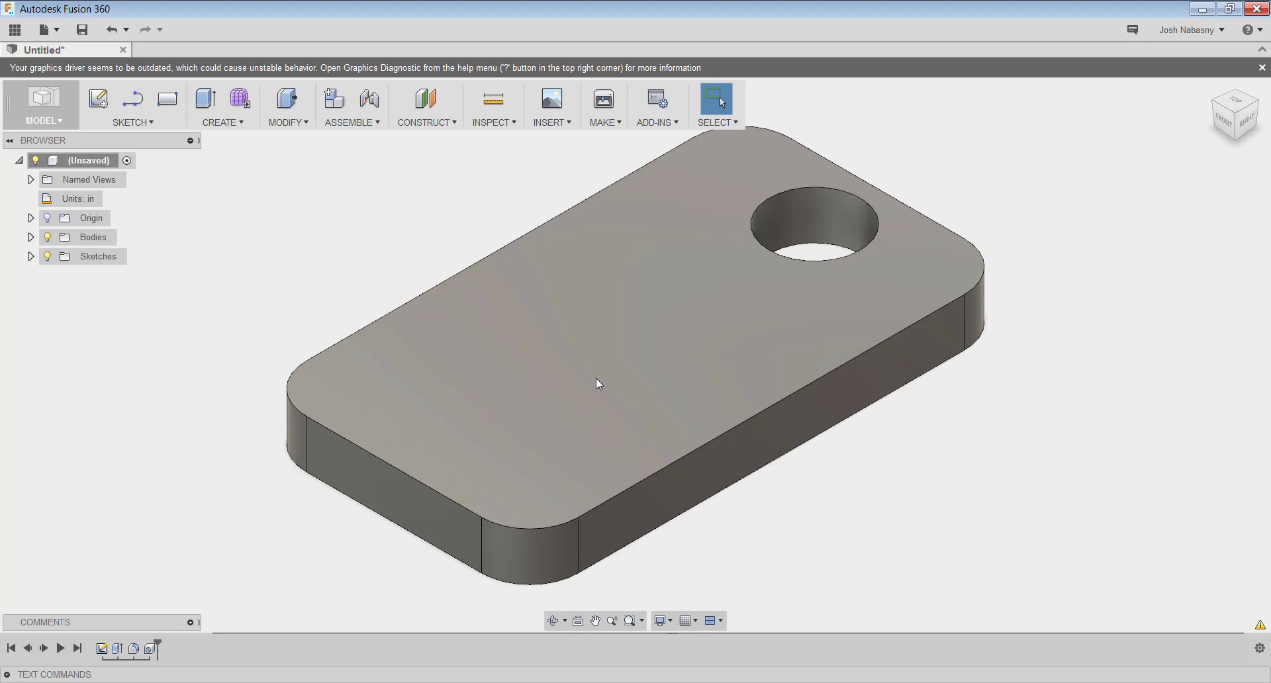
pyautogui.moveTo(286, 106)
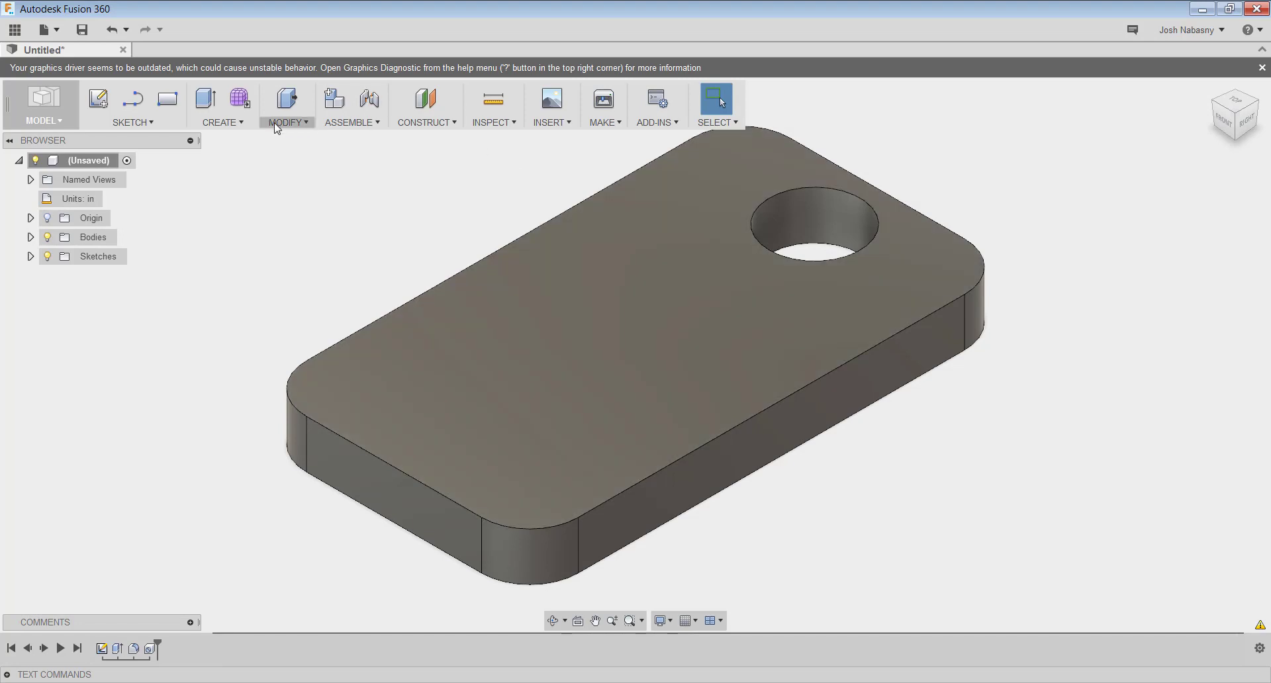
# Browse the solid create tools, then bring up the sketch tool list for the top face.
pyautogui.click(222, 106)
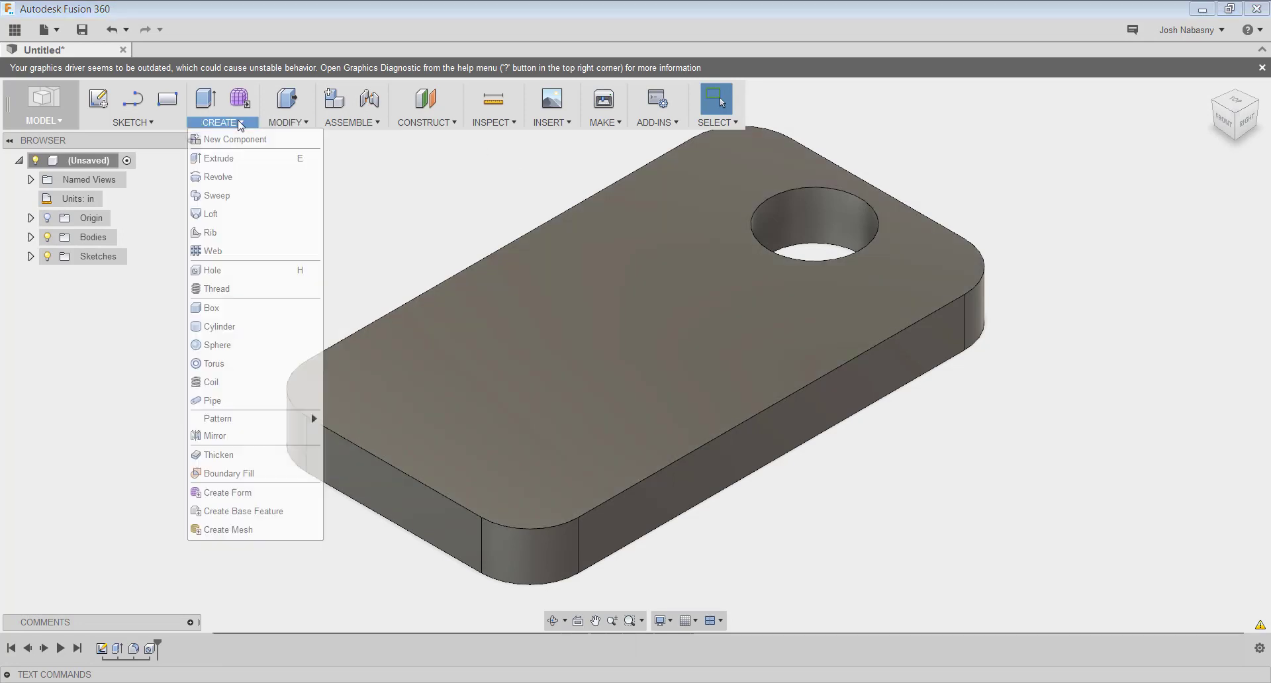
pyautogui.click(130, 121)
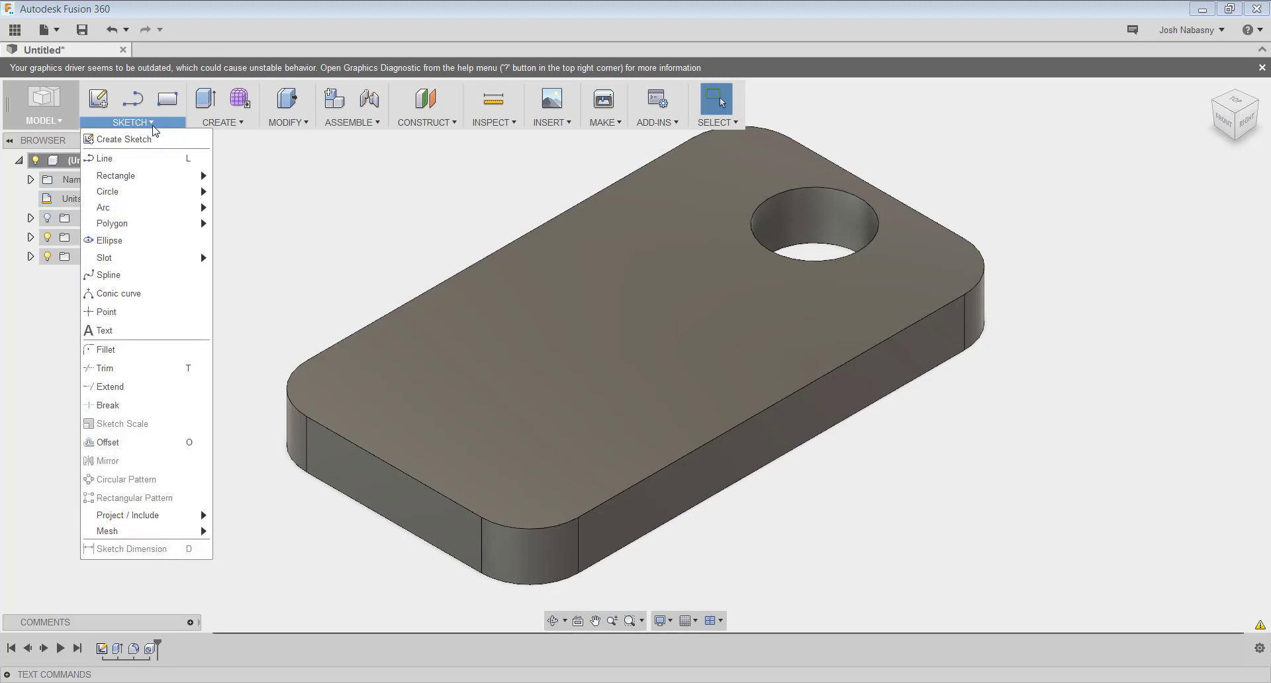
pyautogui.moveTo(106, 331)
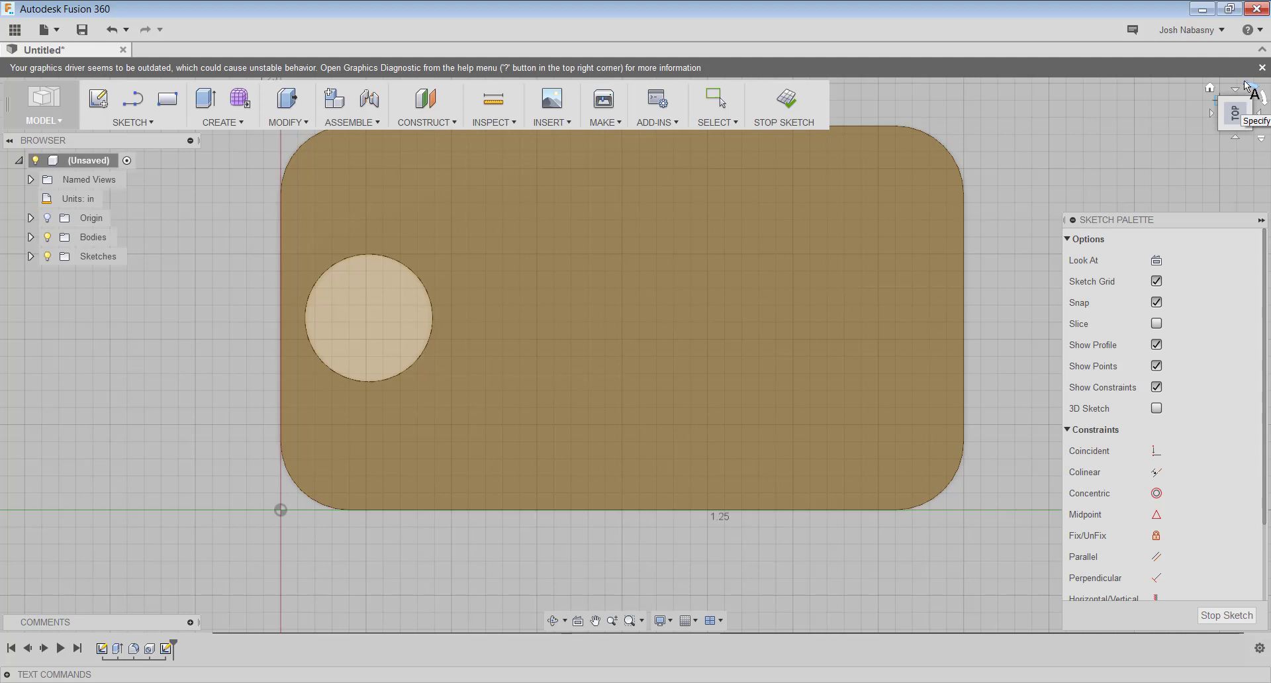
pyautogui.moveTo(604, 316)
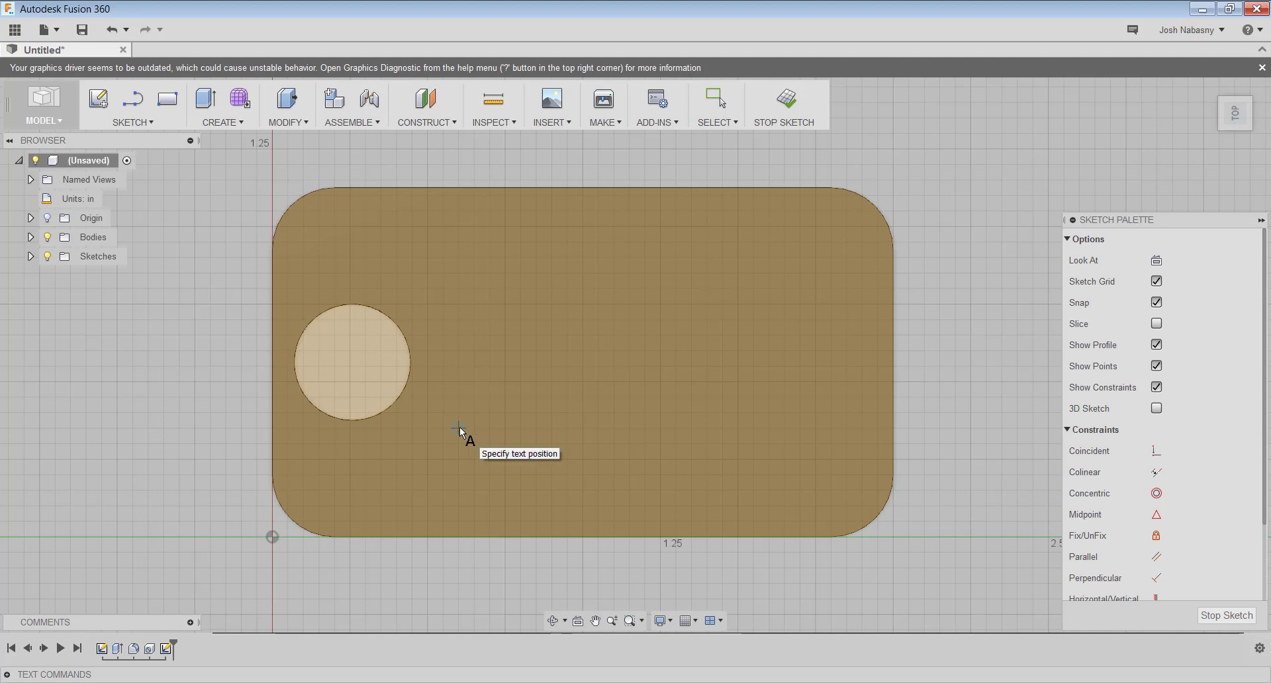
# Set the text start point on the tag sketch and focus the Text field for entry.
pyautogui.click(460, 429)
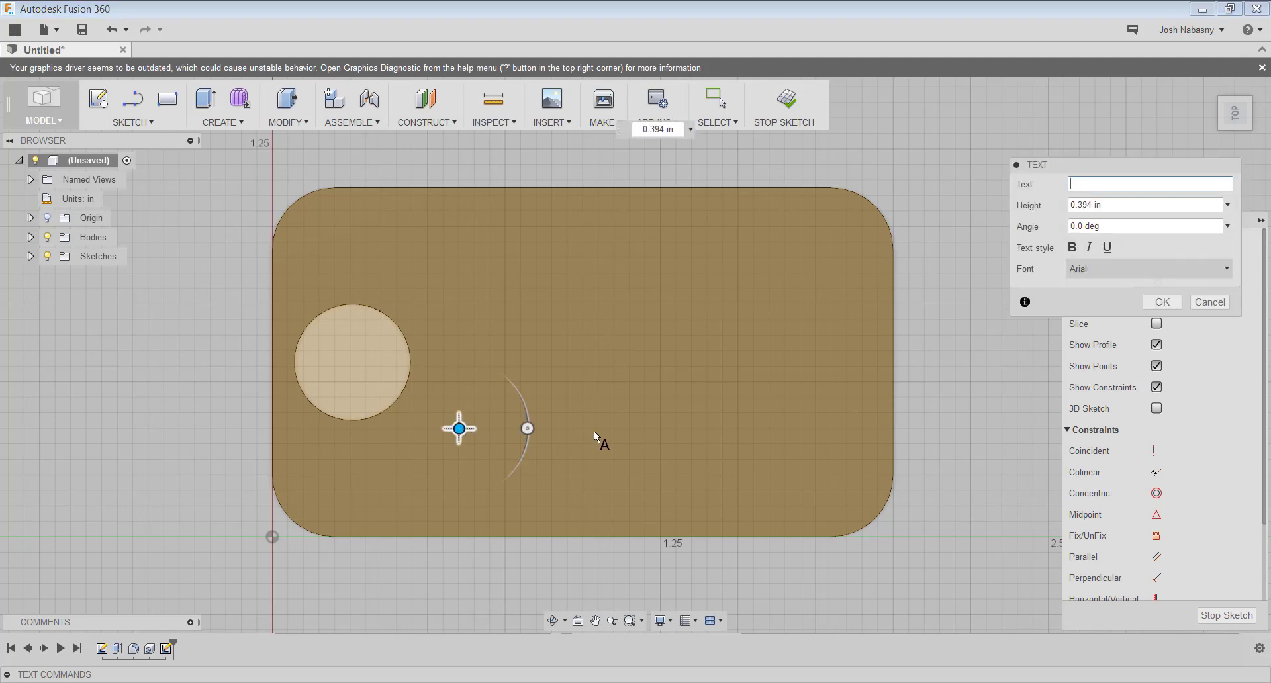
pyautogui.moveTo(482, 397)
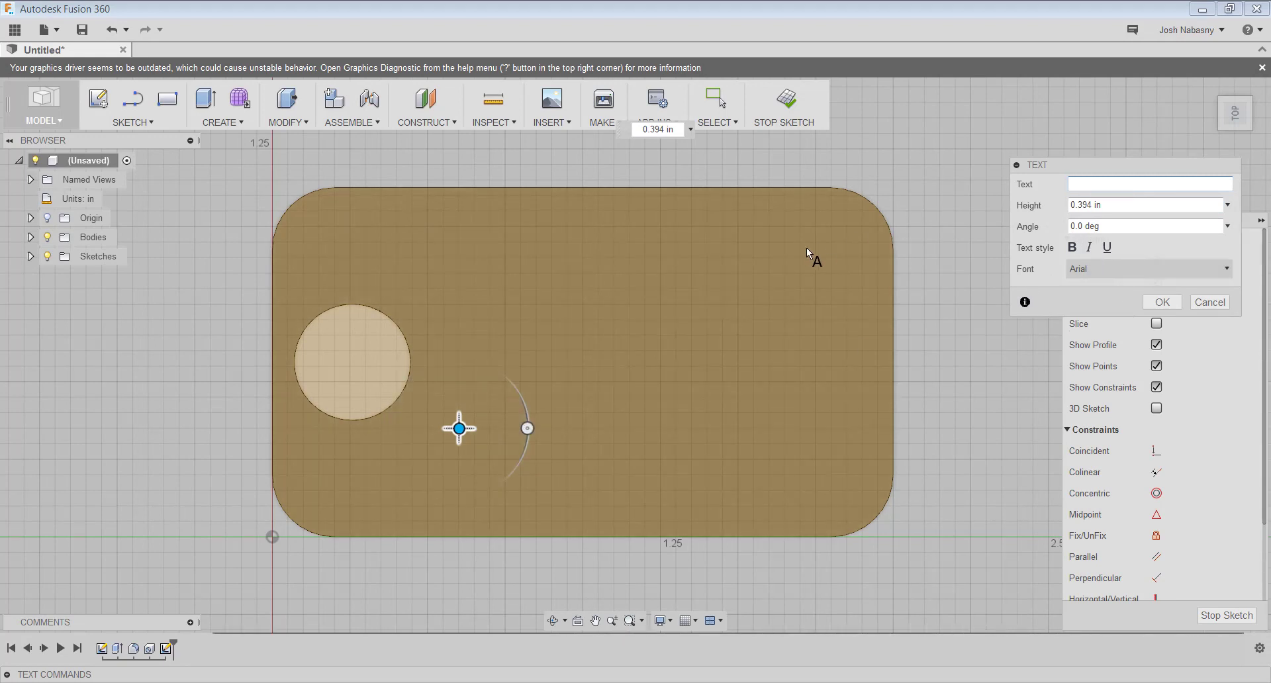
pyautogui.moveTo(518, 390)
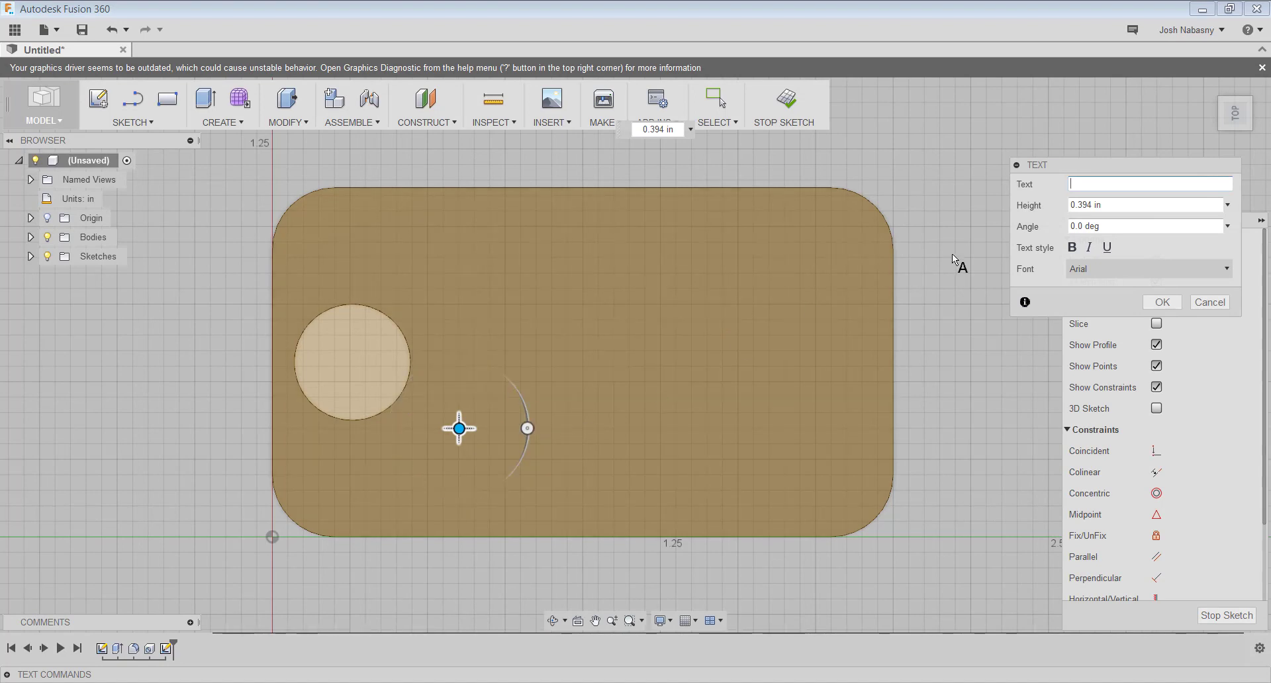
pyautogui.click(1149, 182)
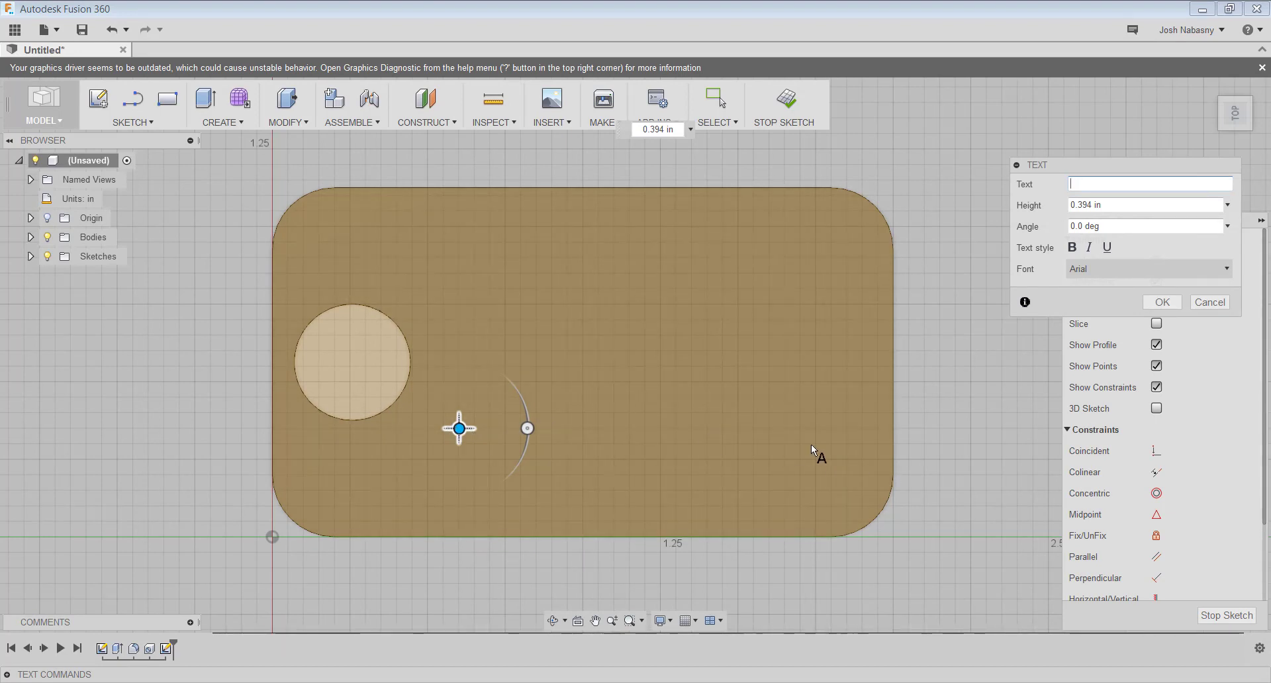
pyautogui.moveTo(539, 418)
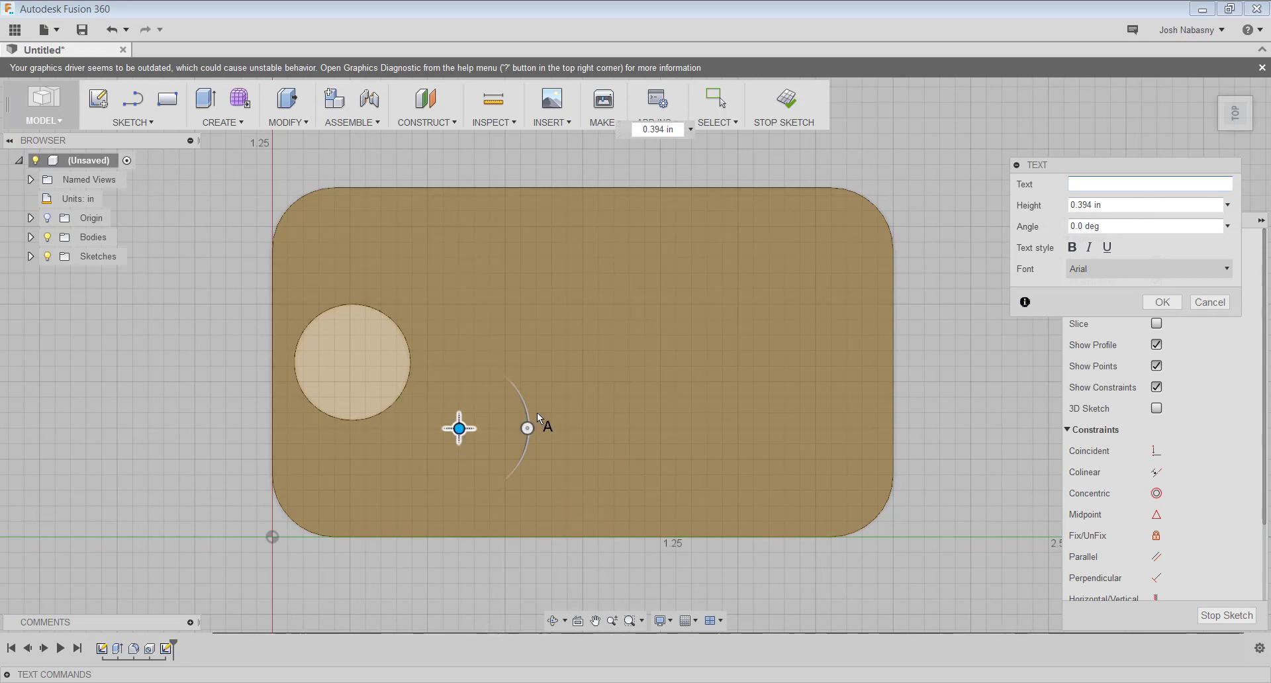
pyautogui.moveTo(750, 518)
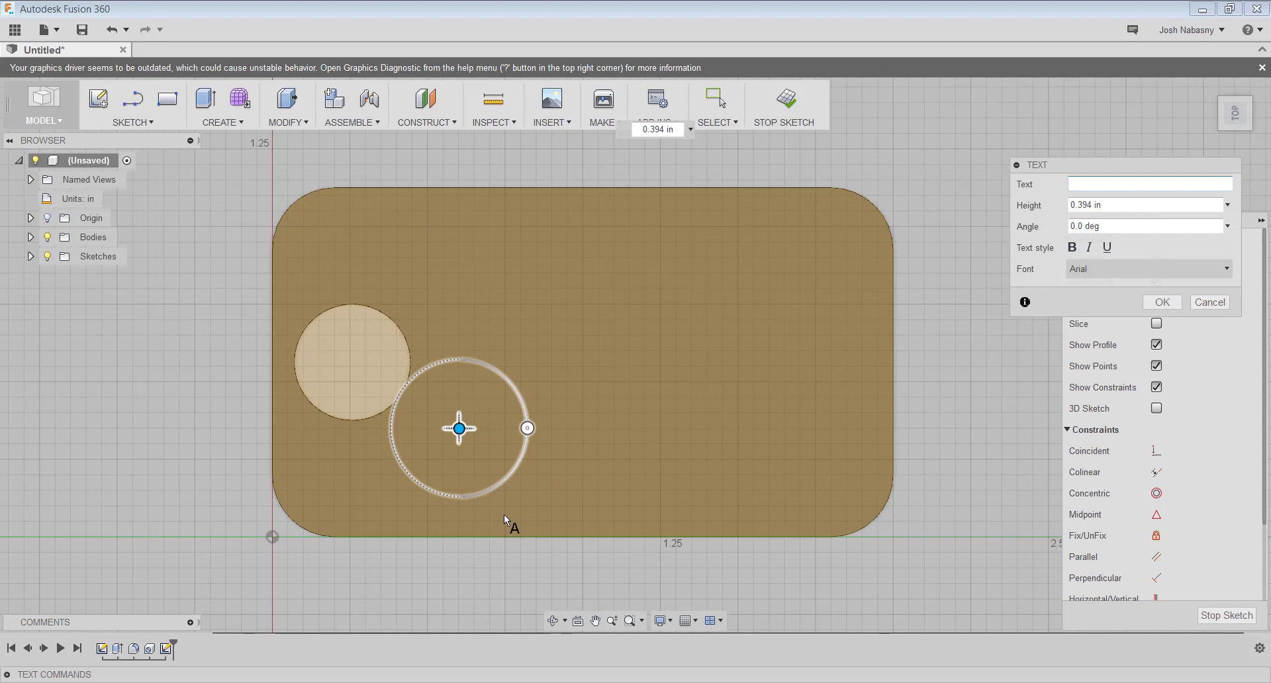
pyautogui.click(1147, 184)
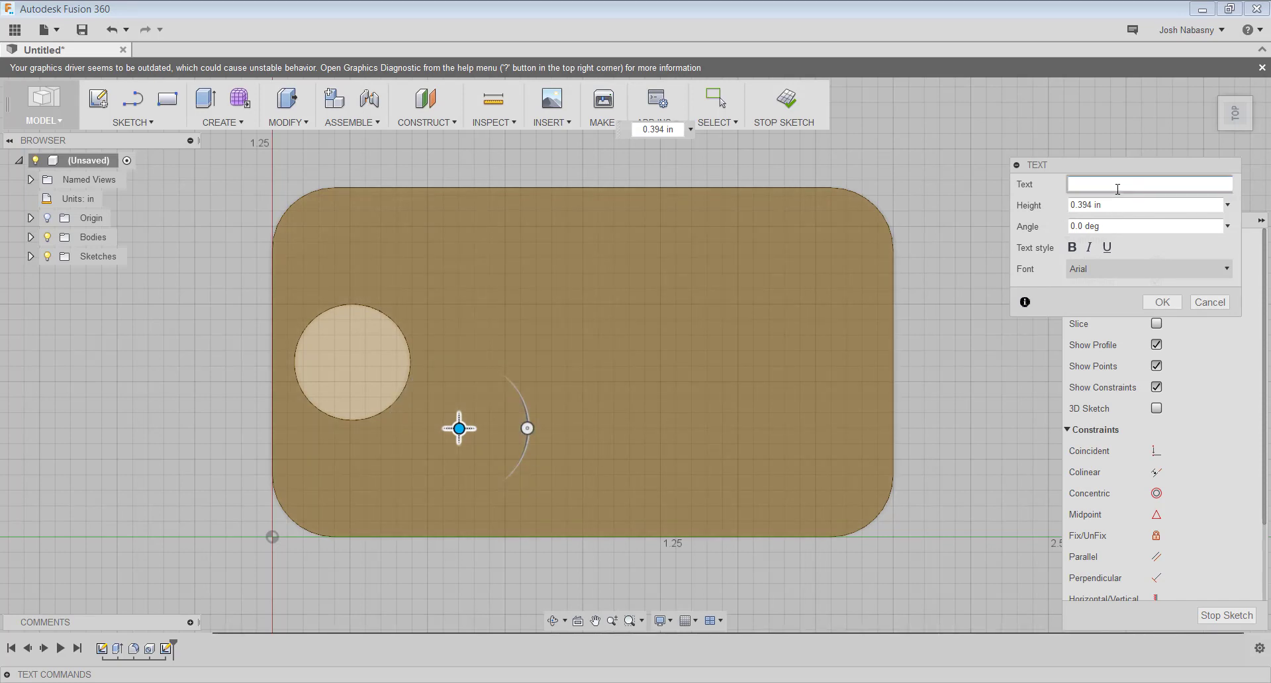
# Enter LT ENGINEERING at 0.15 in height and 90° angle, moved down near the tag's bottom edge.
pyautogui.write('LT E')
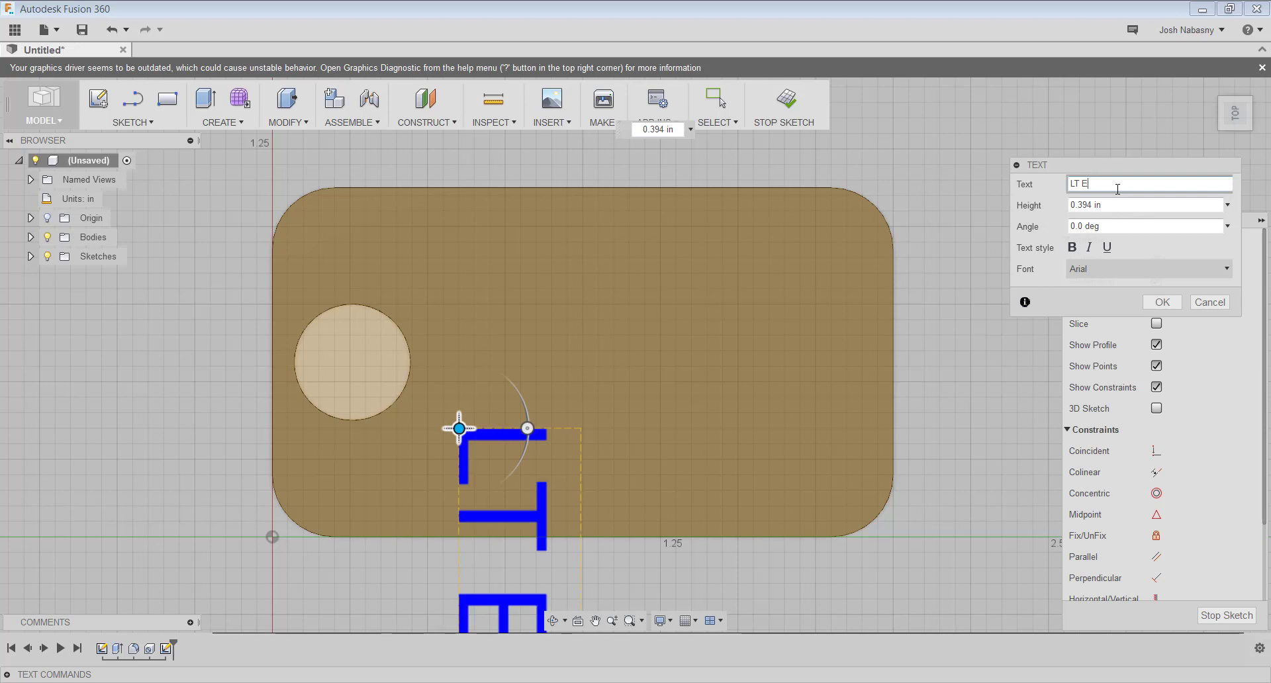
pyautogui.write('NGI')
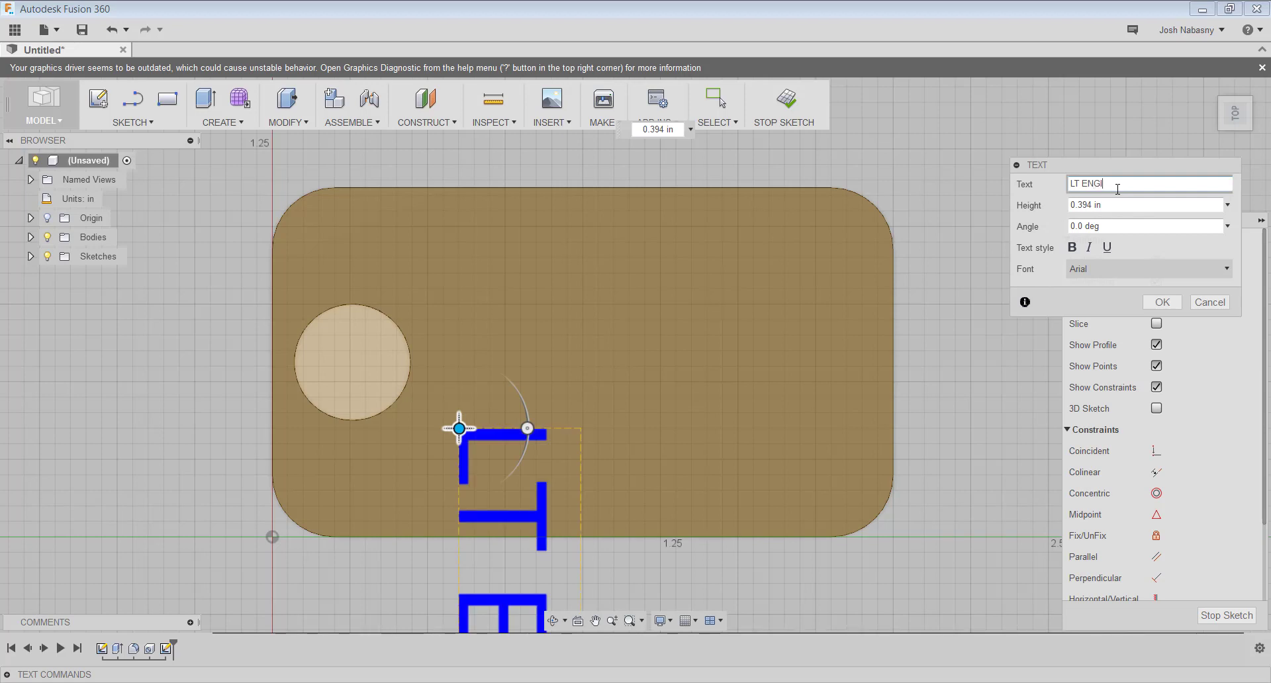
pyautogui.write('NEERING')
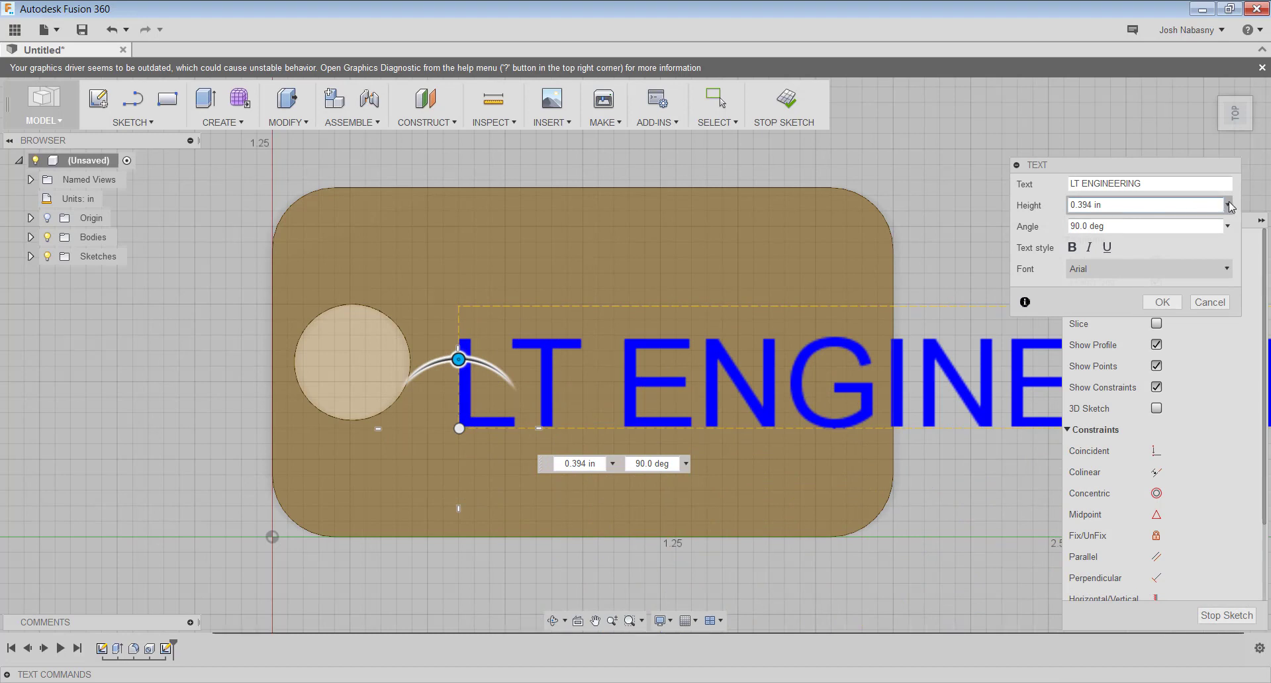
pyautogui.click(1226, 204)
pyautogui.write(' 2')
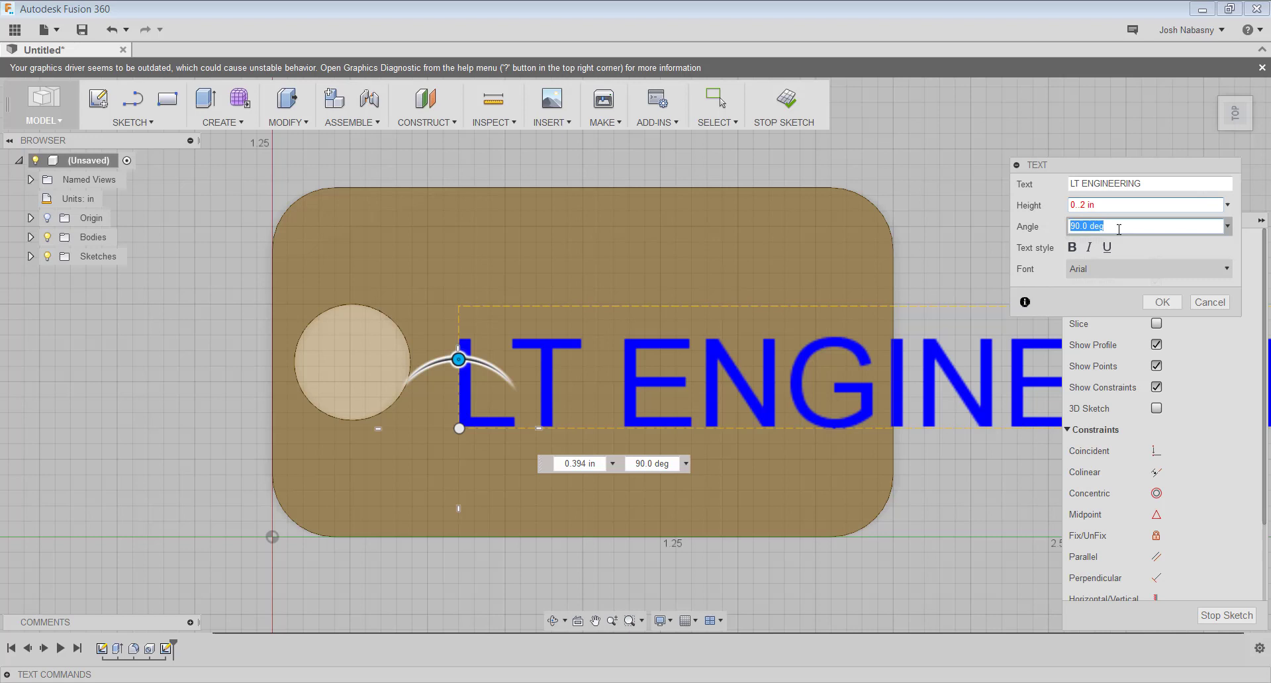
pyautogui.click(1145, 204)
pyautogui.write('15')
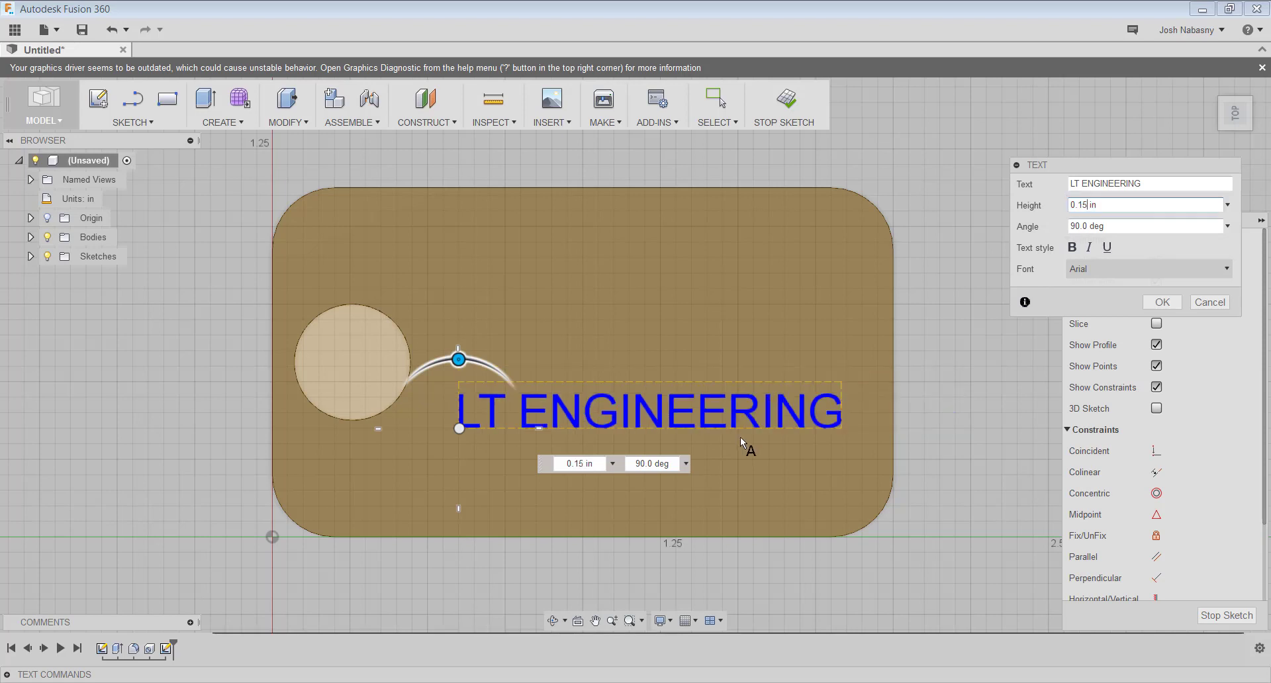
pyautogui.moveTo(458, 360); pyautogui.dragTo(451, 470)
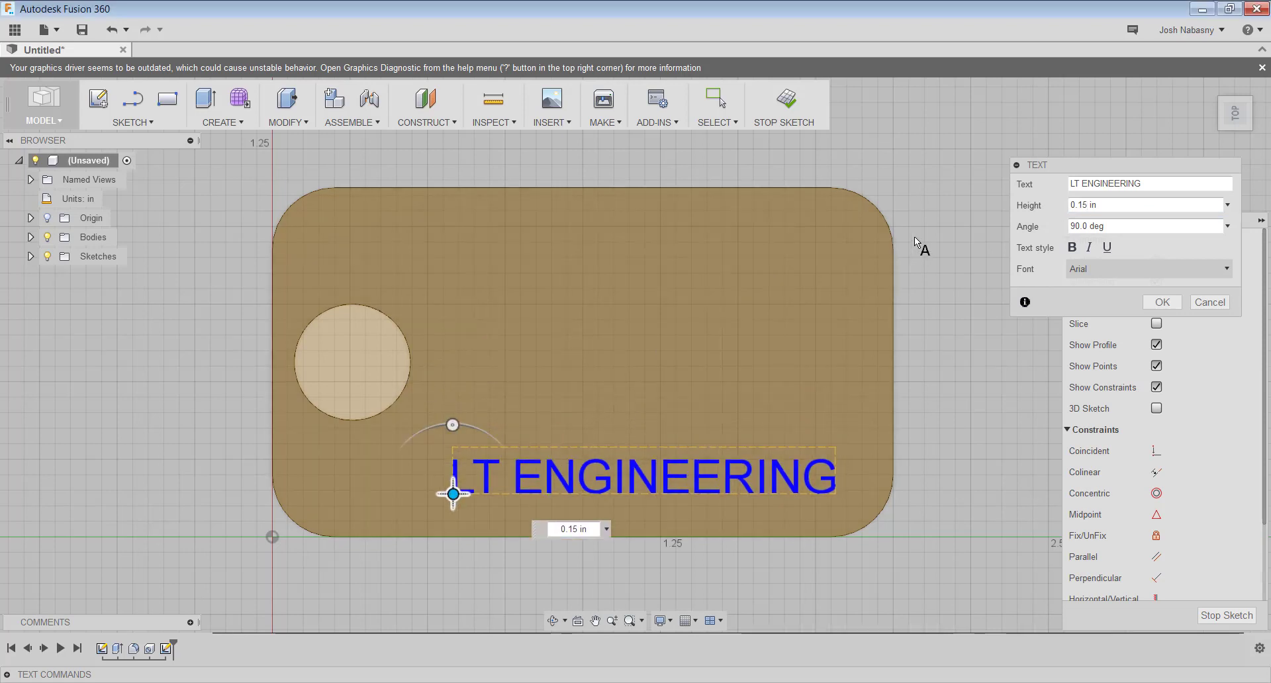
# Toggle bold and sample fonts like Britannic Bold and AcadEref, then keep the text in Arial.
pyautogui.click(1071, 247)
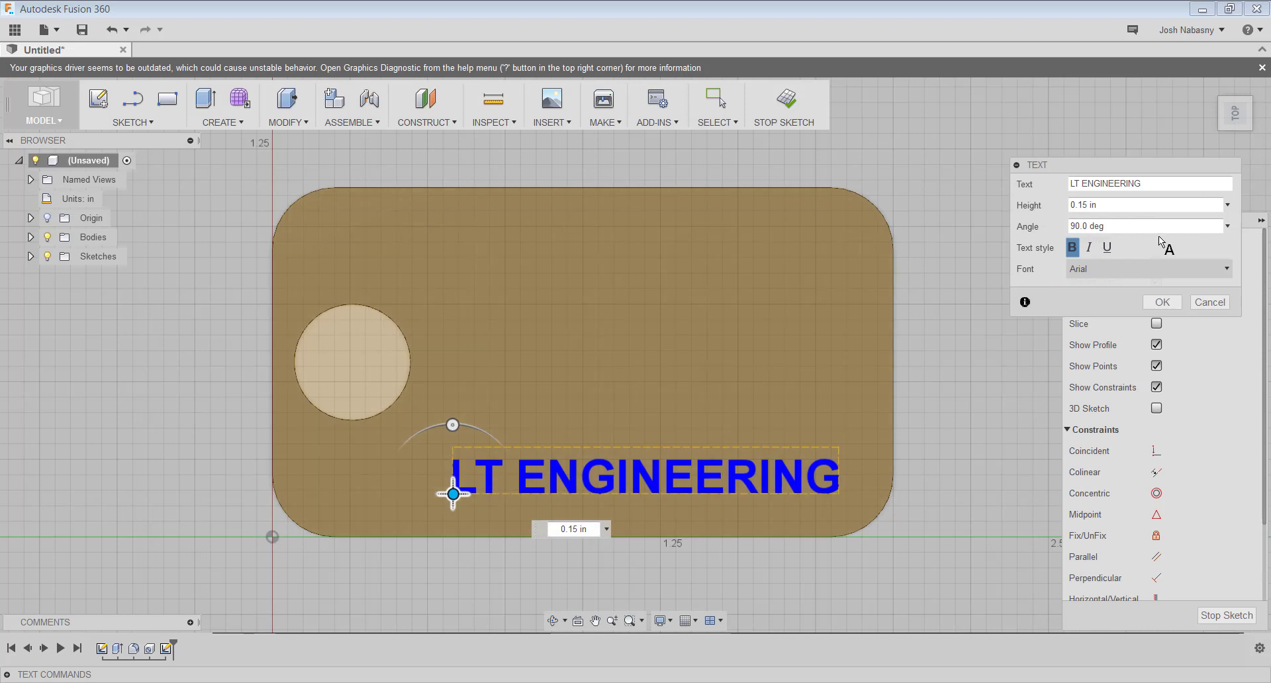
pyautogui.click(1071, 248)
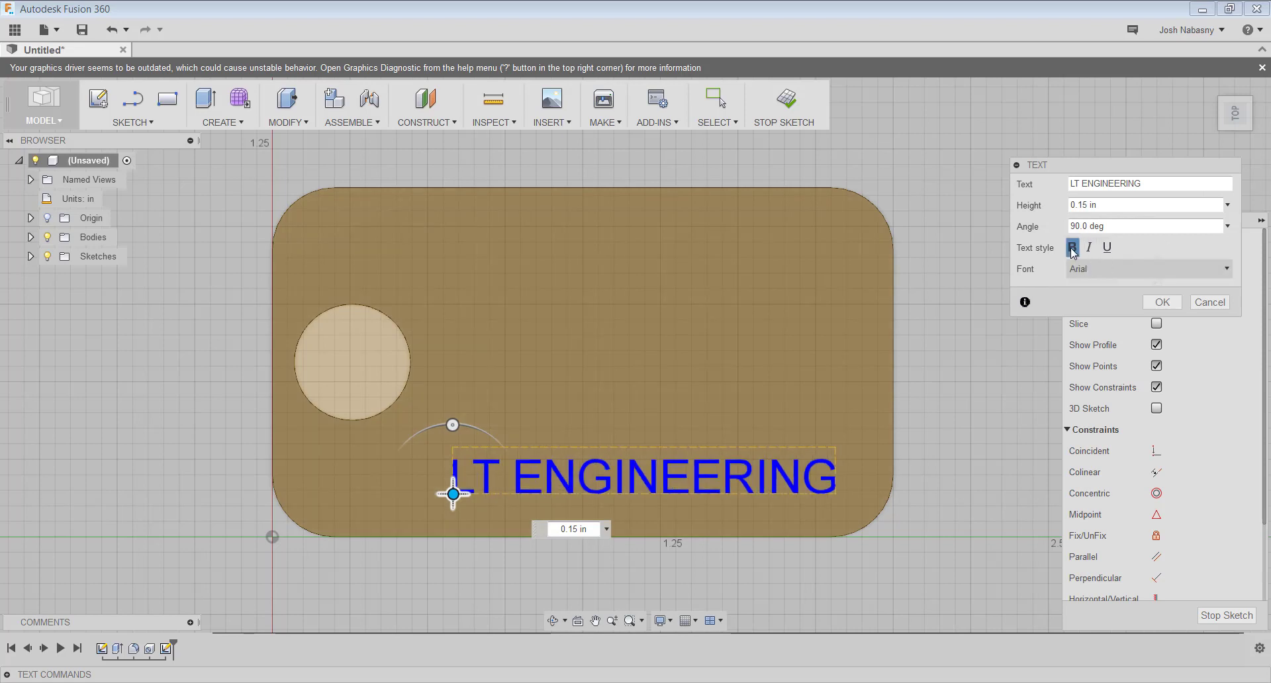
pyautogui.click(1071, 248)
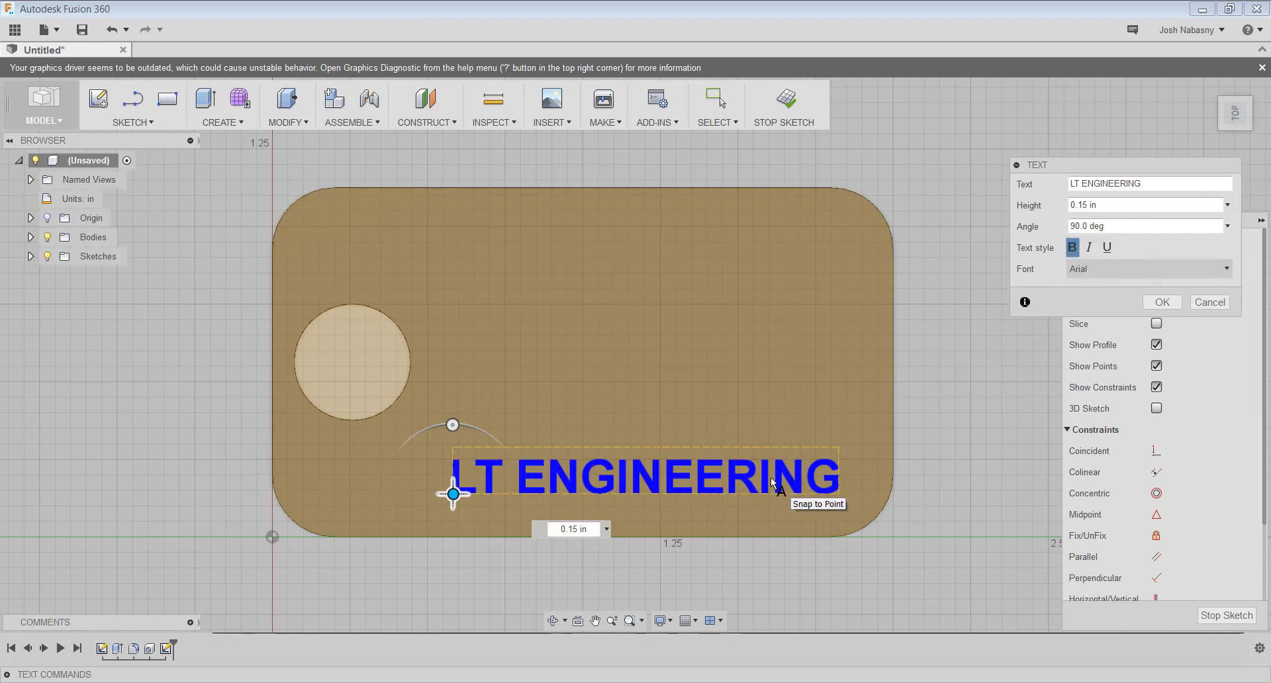
pyautogui.moveTo(716, 470)
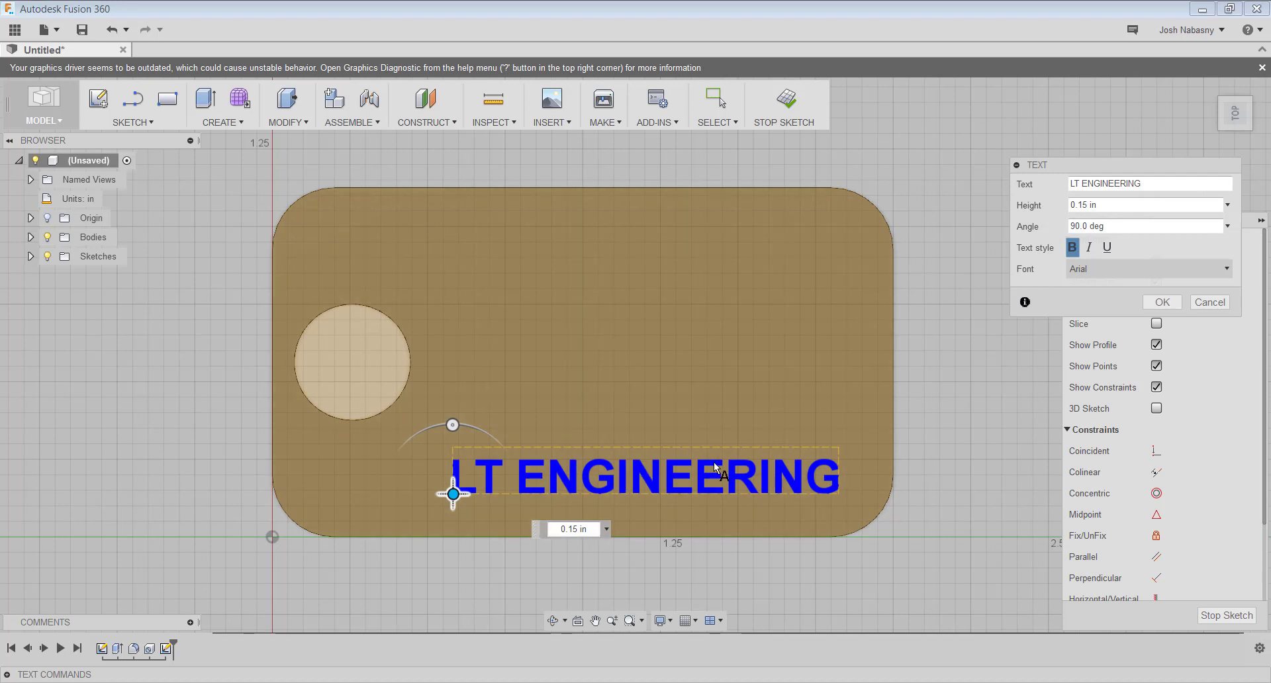
pyautogui.click(1071, 248)
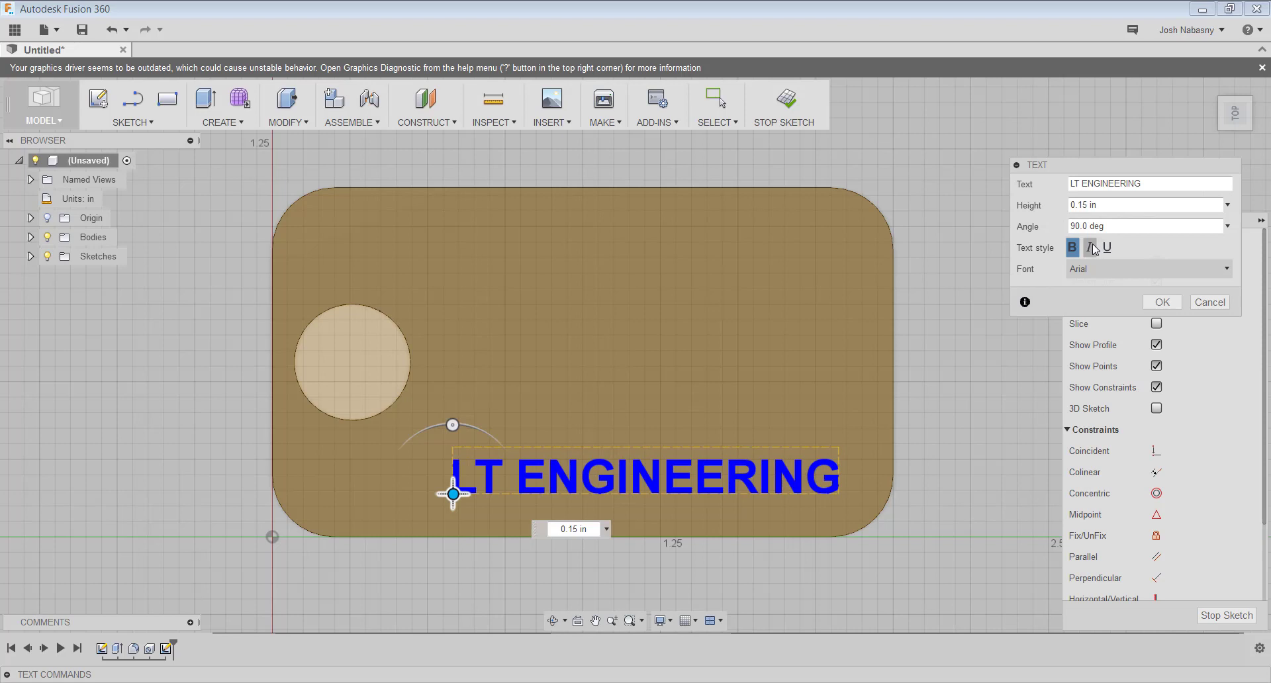
pyautogui.click(1107, 248)
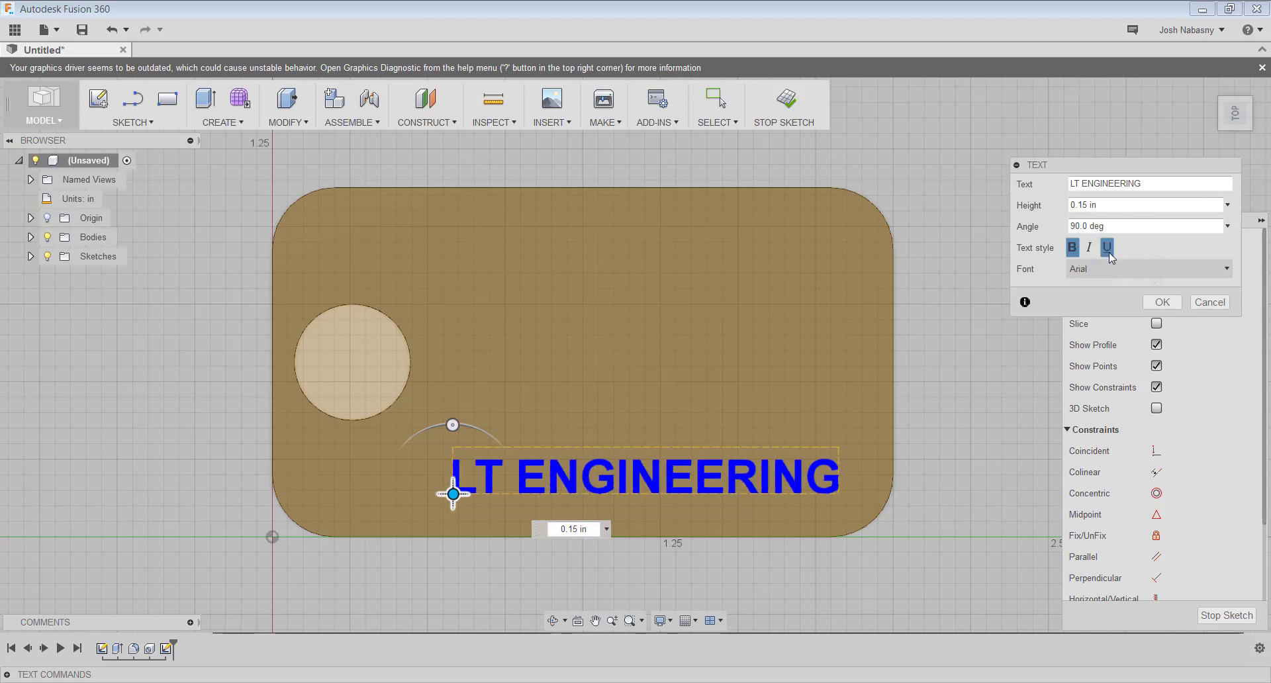
pyautogui.click(1107, 247)
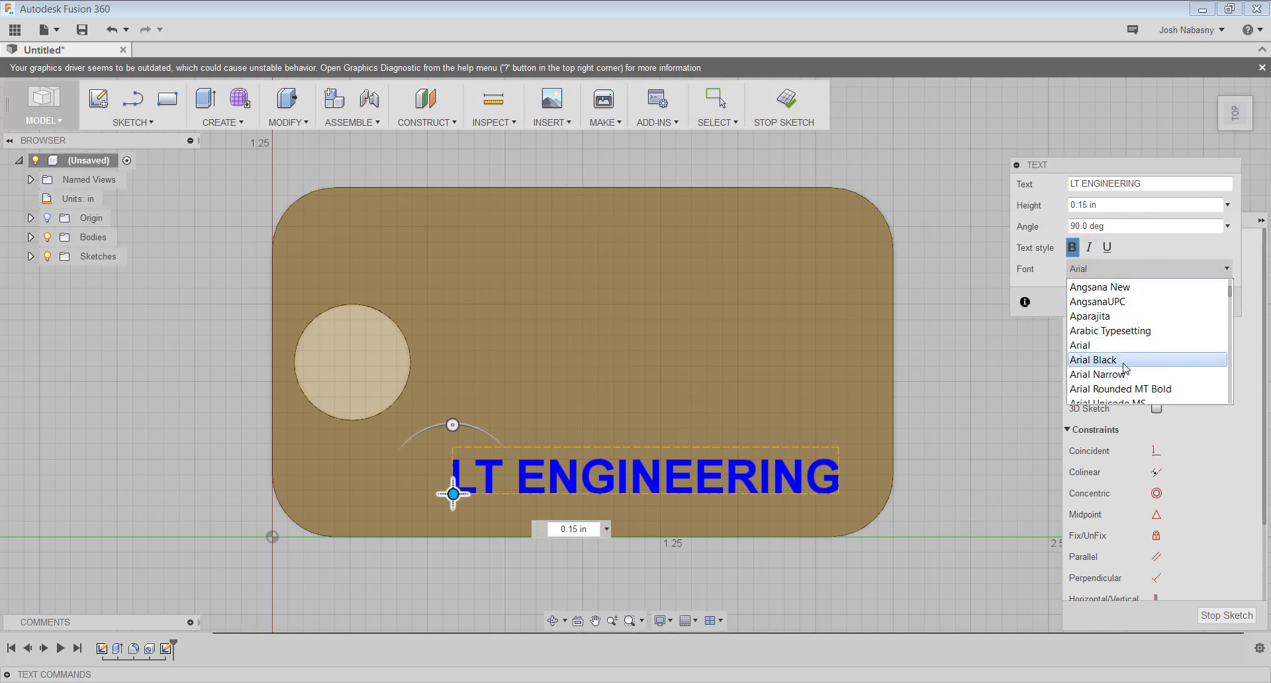
pyautogui.scroll(-3)
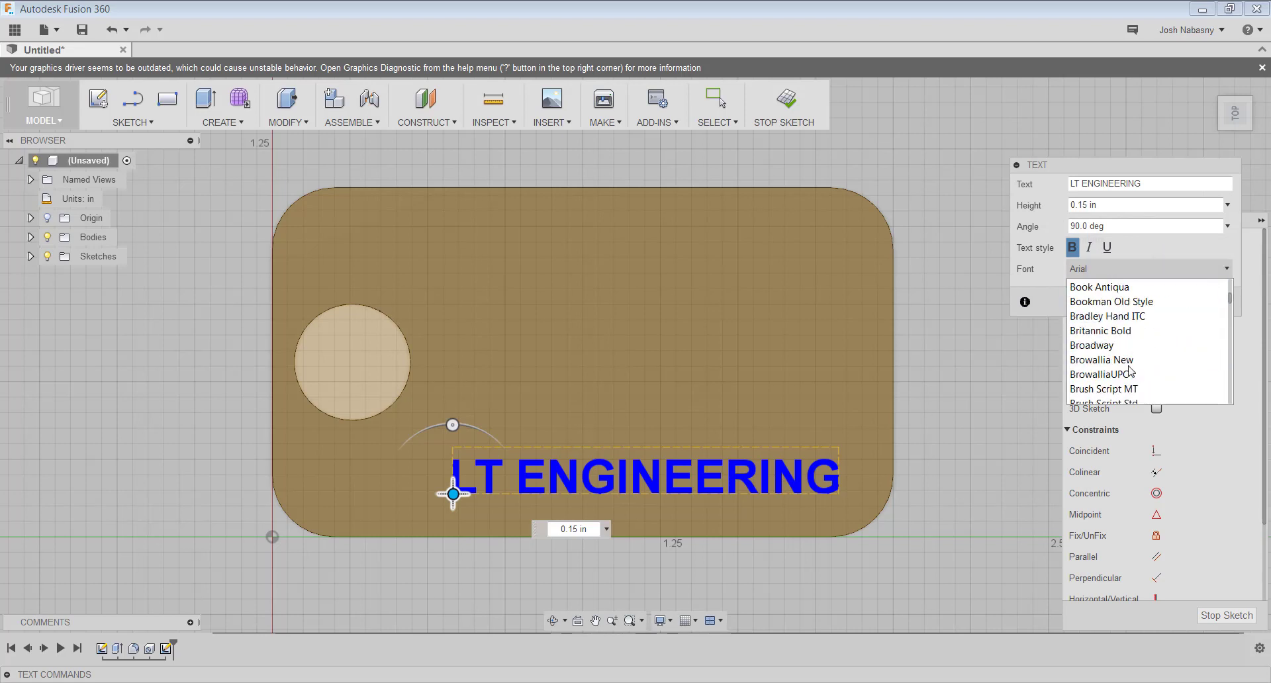
pyautogui.click(1101, 345)
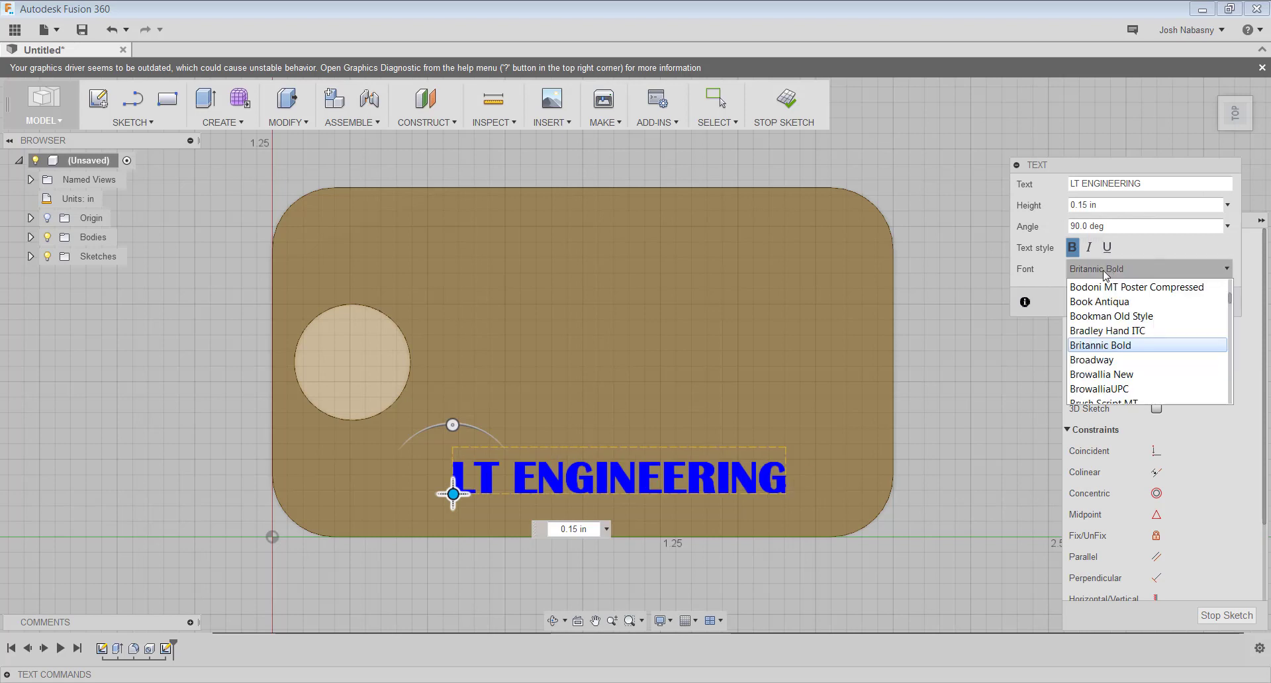
pyautogui.click(1101, 375)
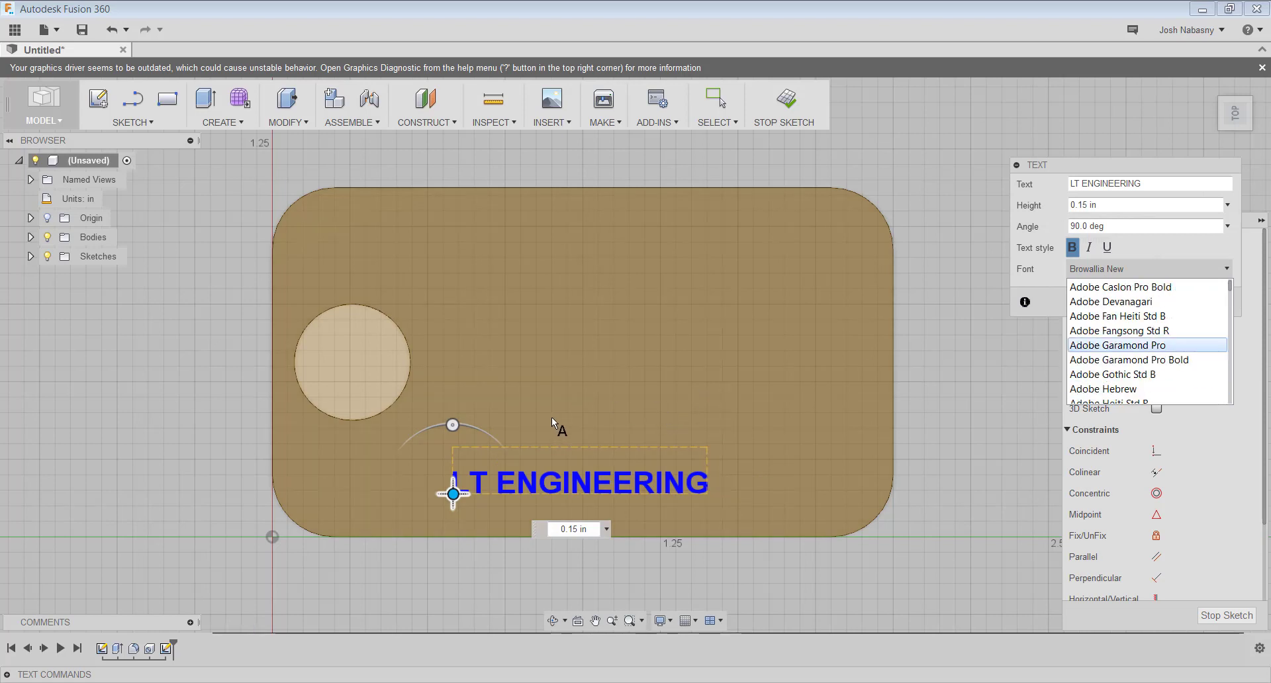
pyautogui.moveTo(261, 500)
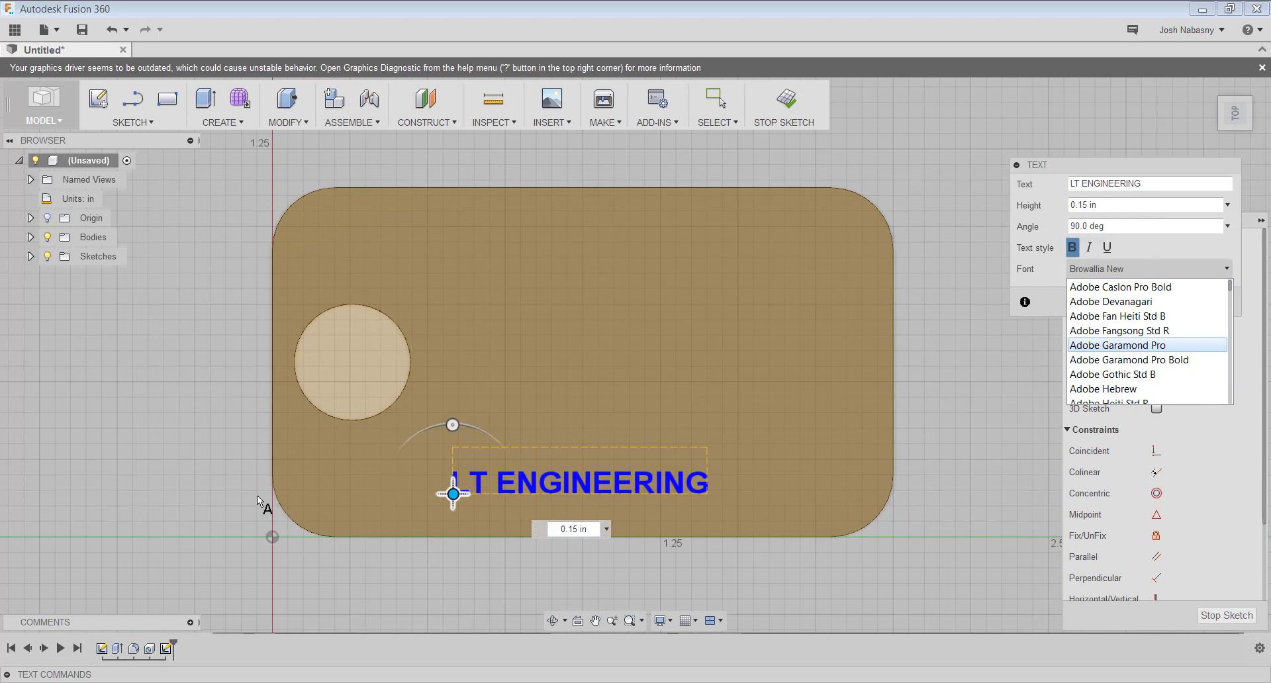
pyautogui.moveTo(625, 472)
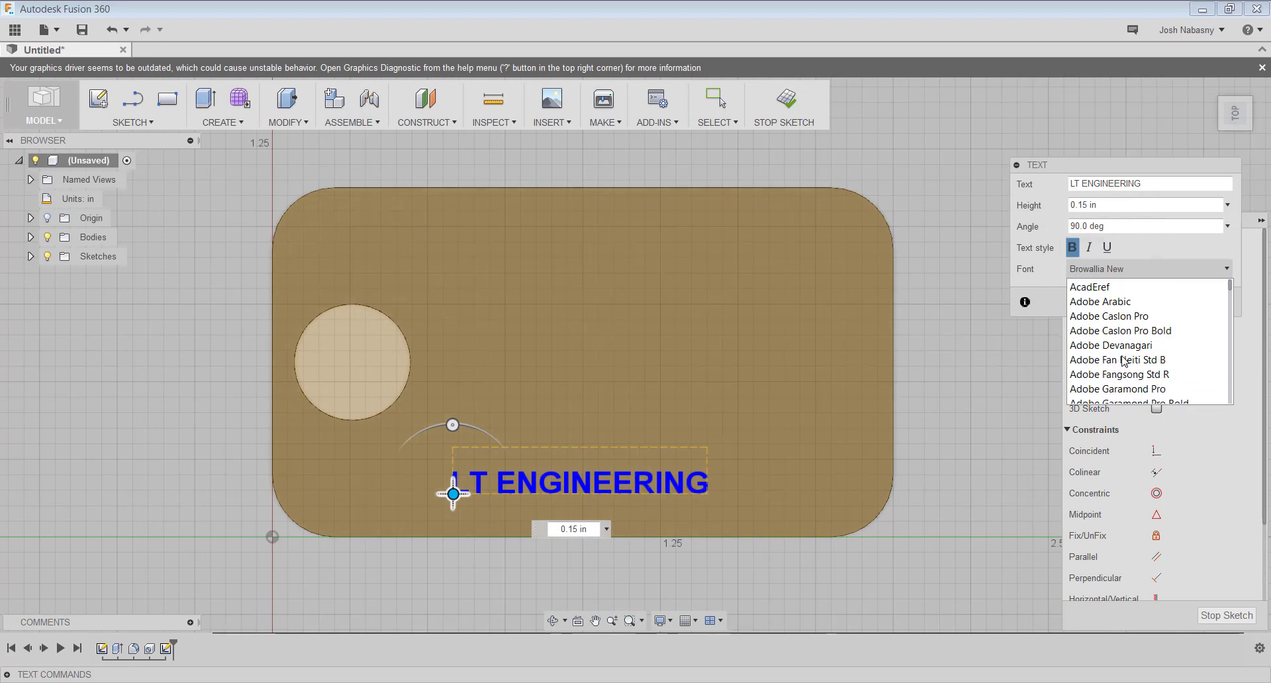
pyautogui.click(1090, 287)
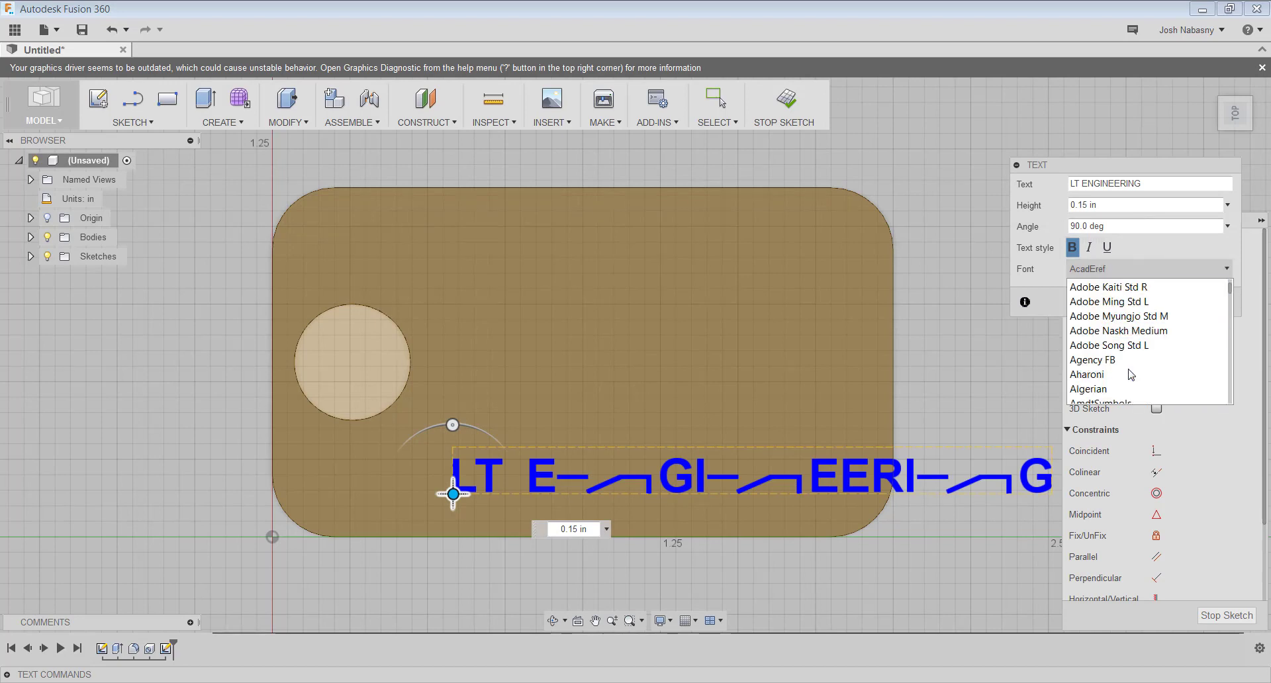
pyautogui.scroll(-3)
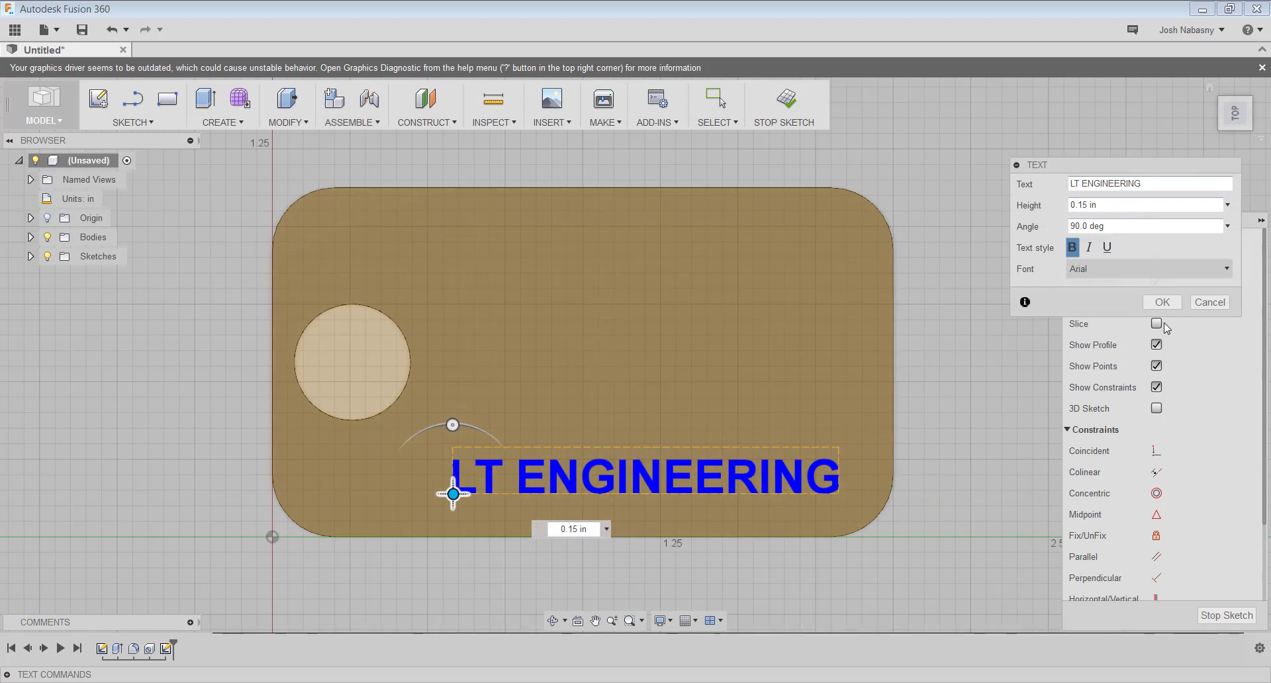
pyautogui.click(1162, 302)
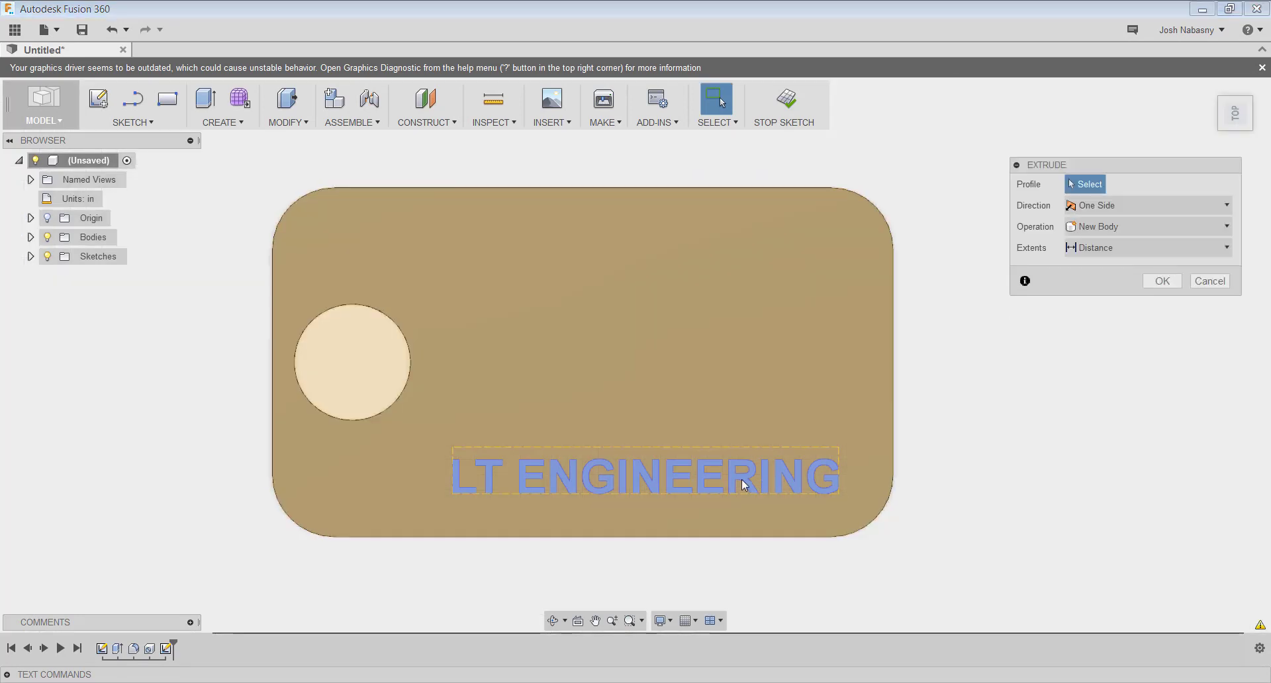
# Extrude the LT ENGINEERING text profile 0.05 in upward, joined to the tag as raised lettering.
pyautogui.click(645, 475)
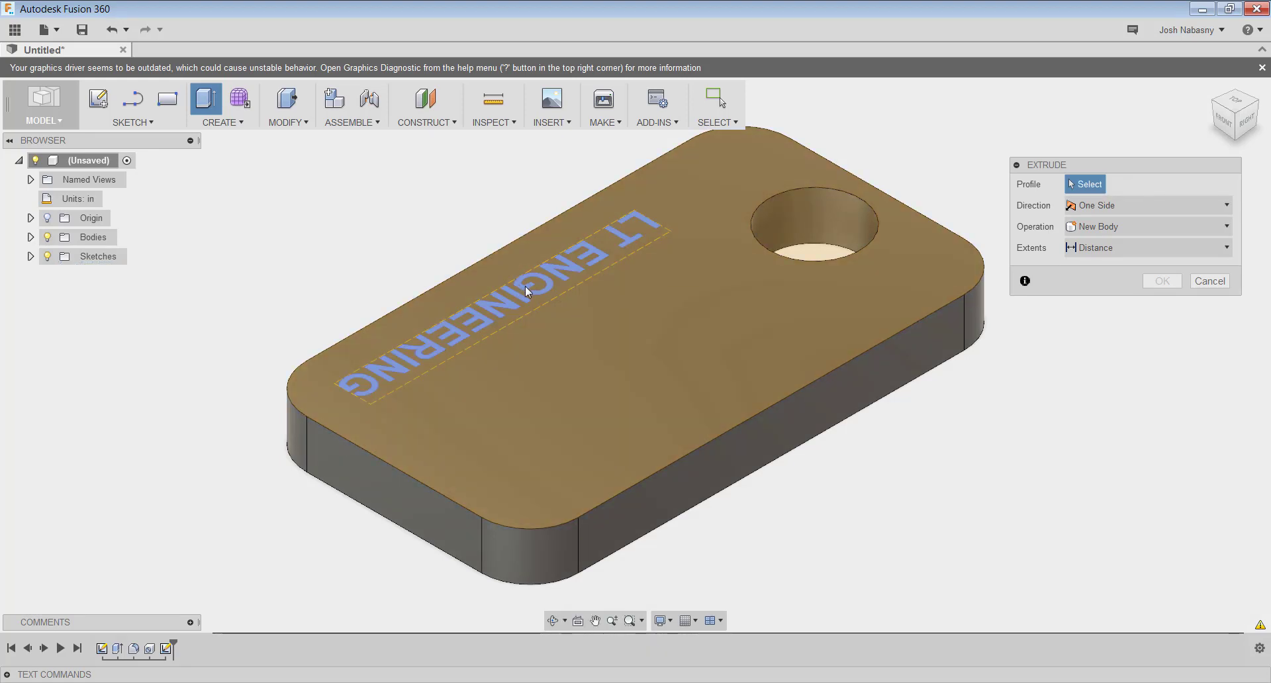
pyautogui.click(519, 292)
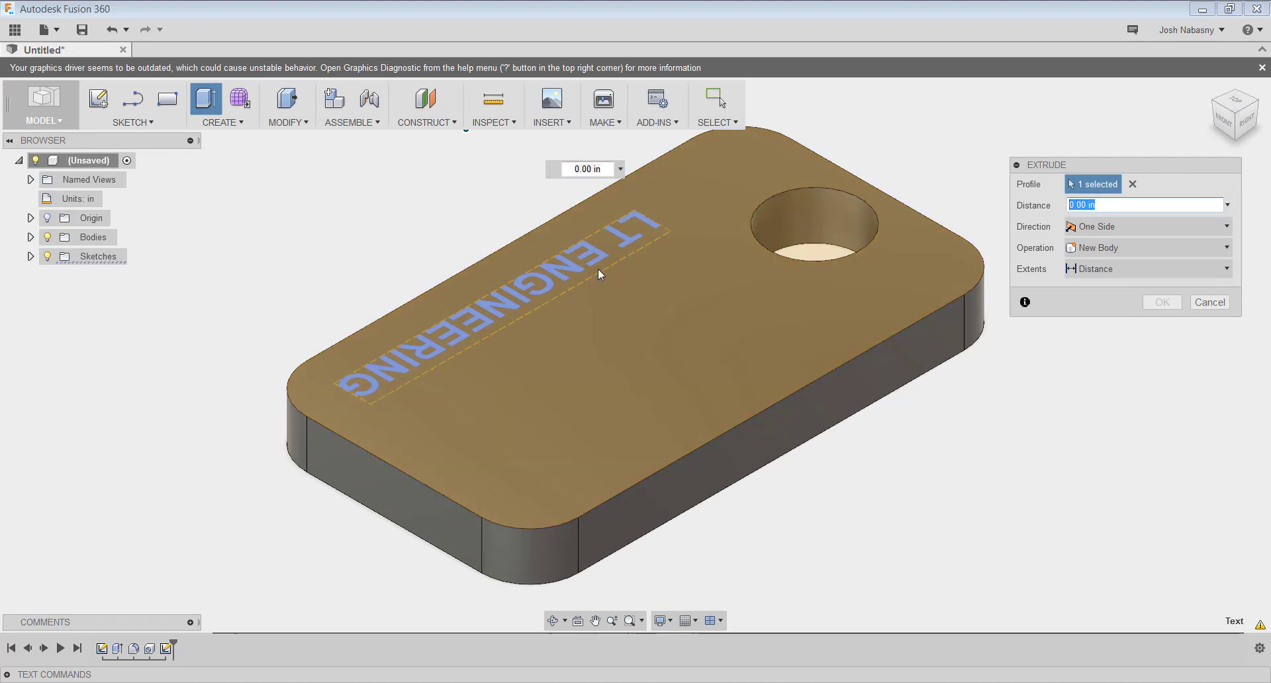
pyautogui.write('1')
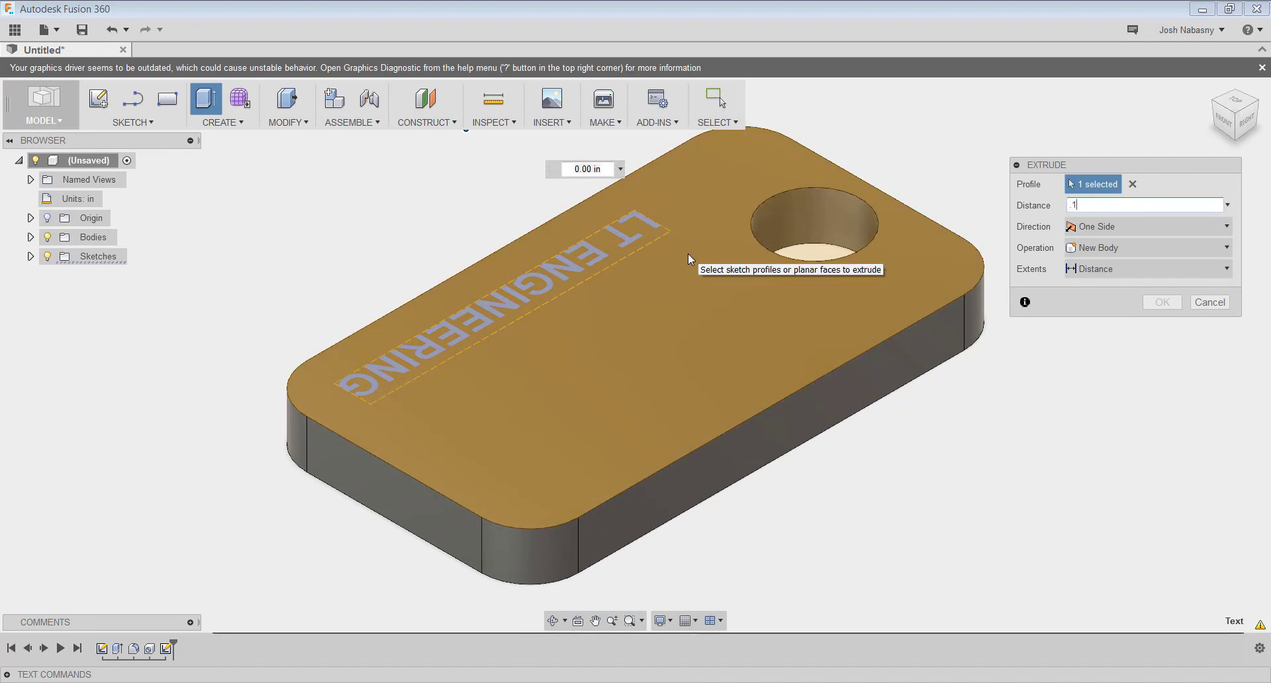
pyautogui.write('.1')
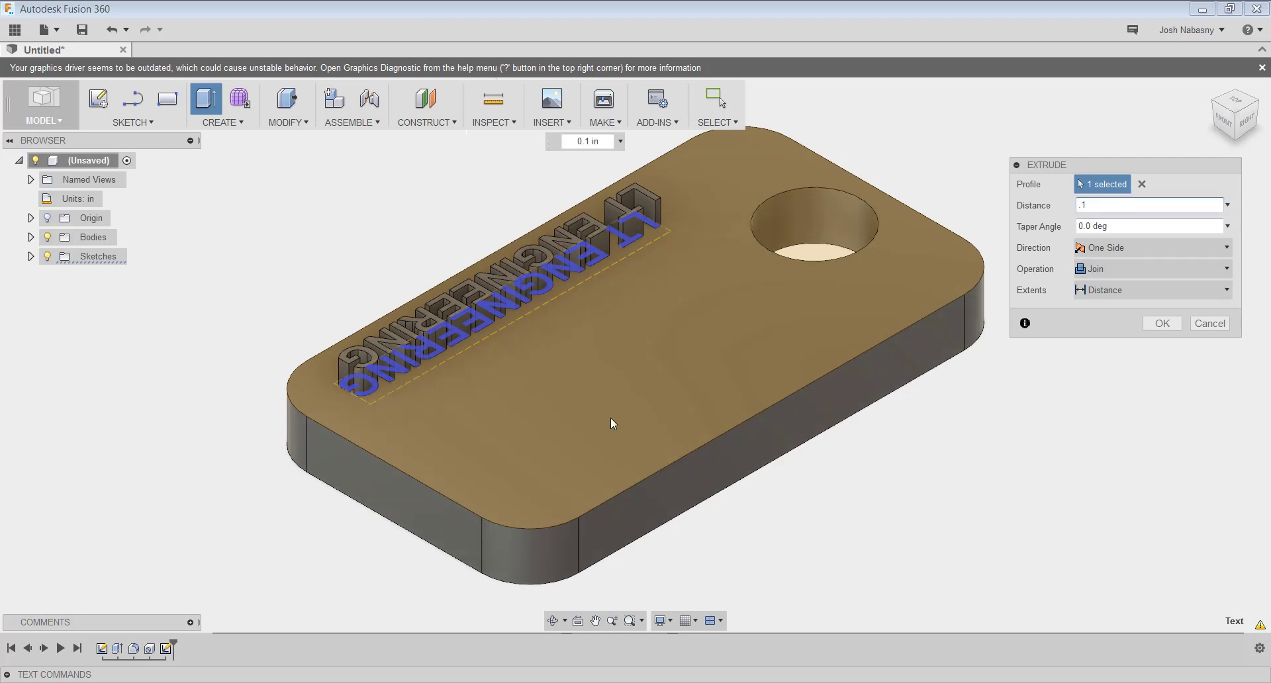
pyautogui.click(1147, 205)
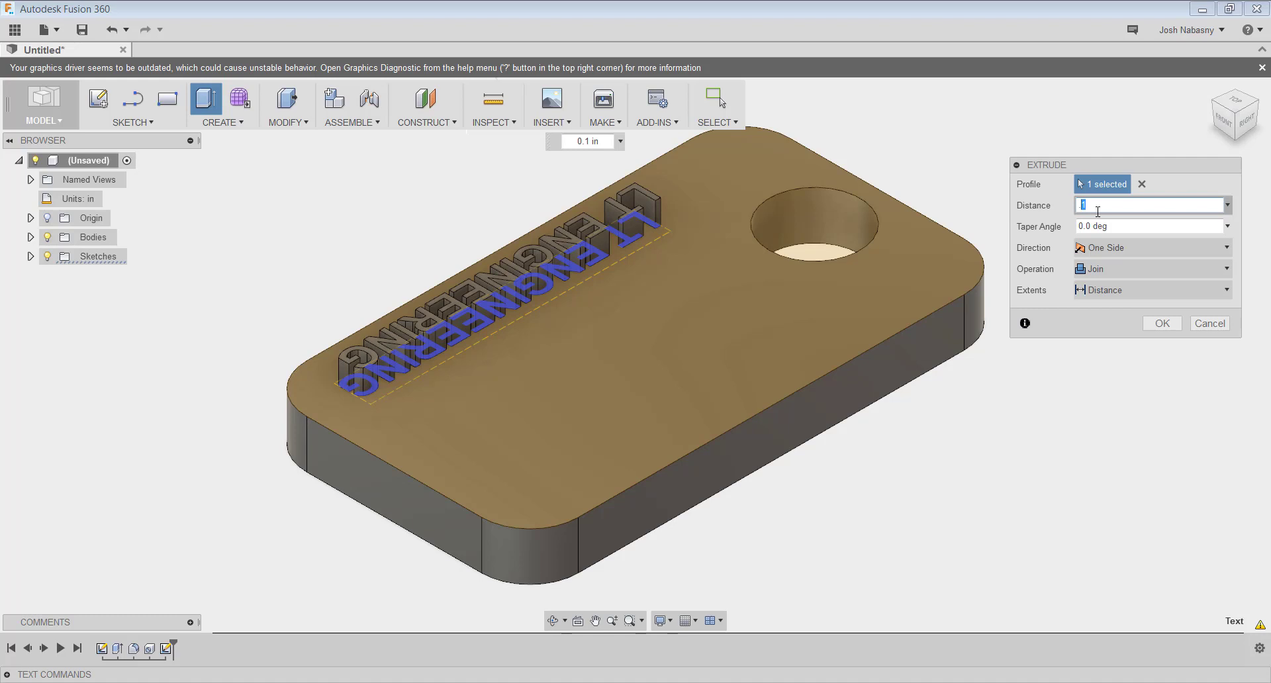
pyautogui.write('.05')
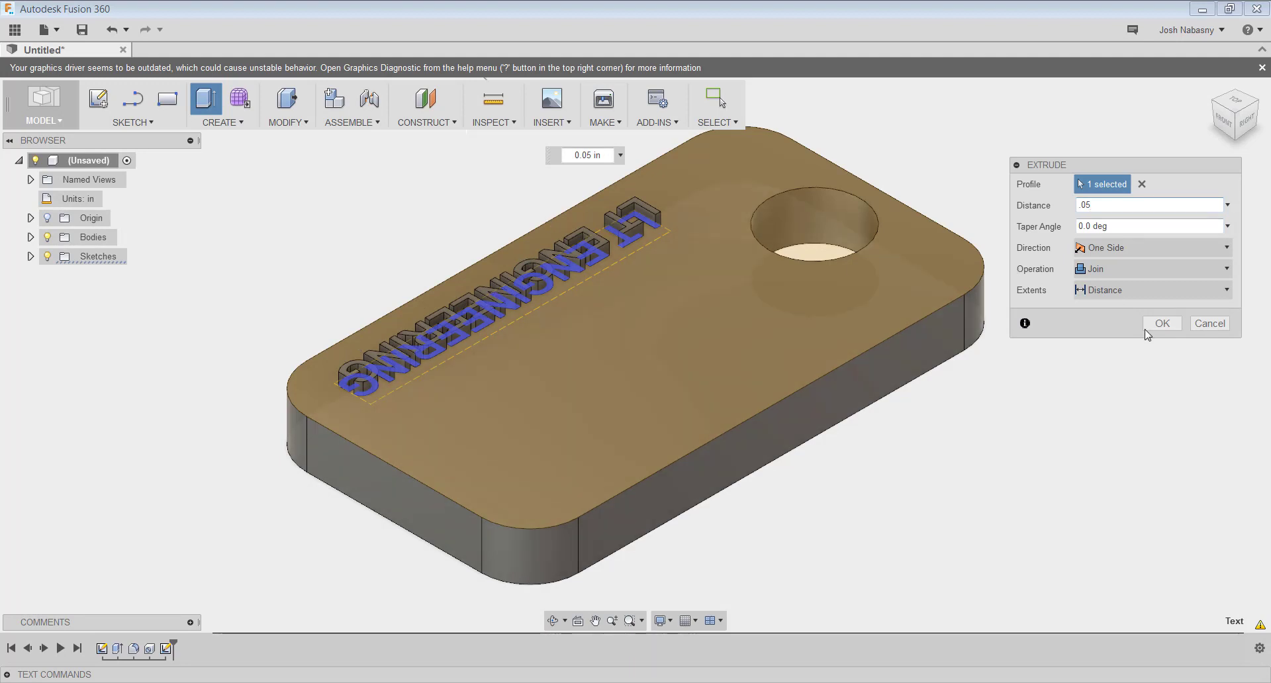
pyautogui.click(1161, 323)
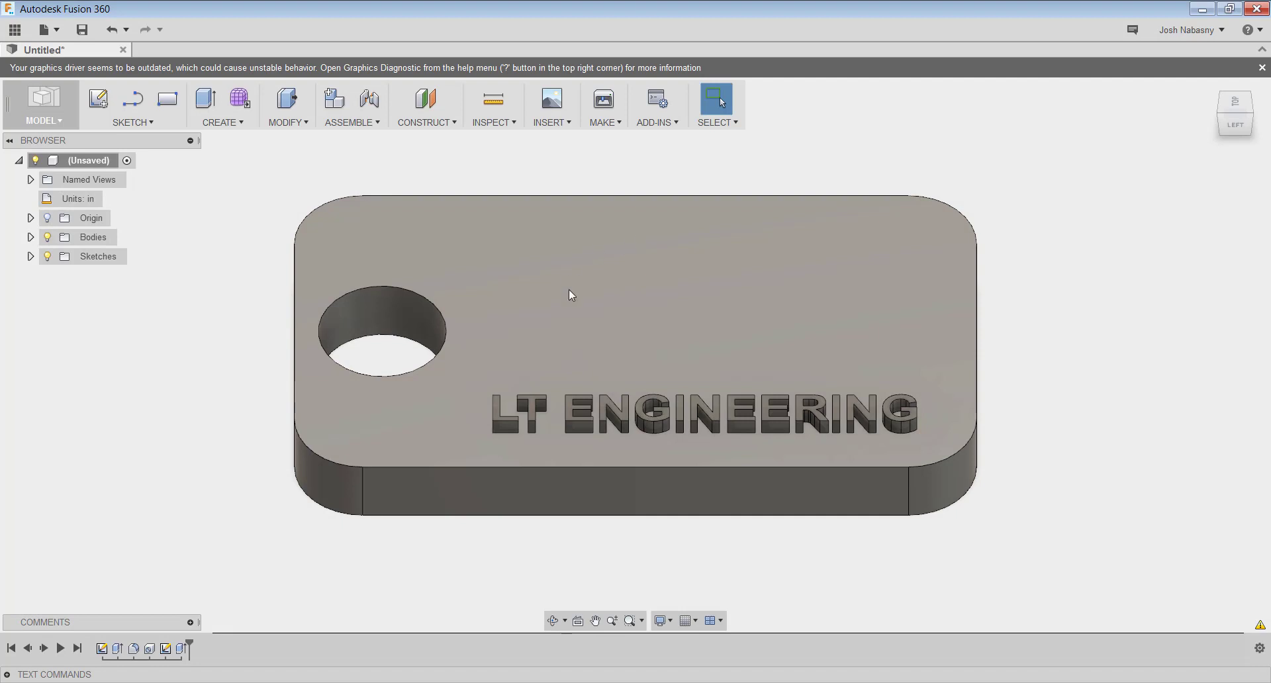
pyautogui.moveTo(717, 395)
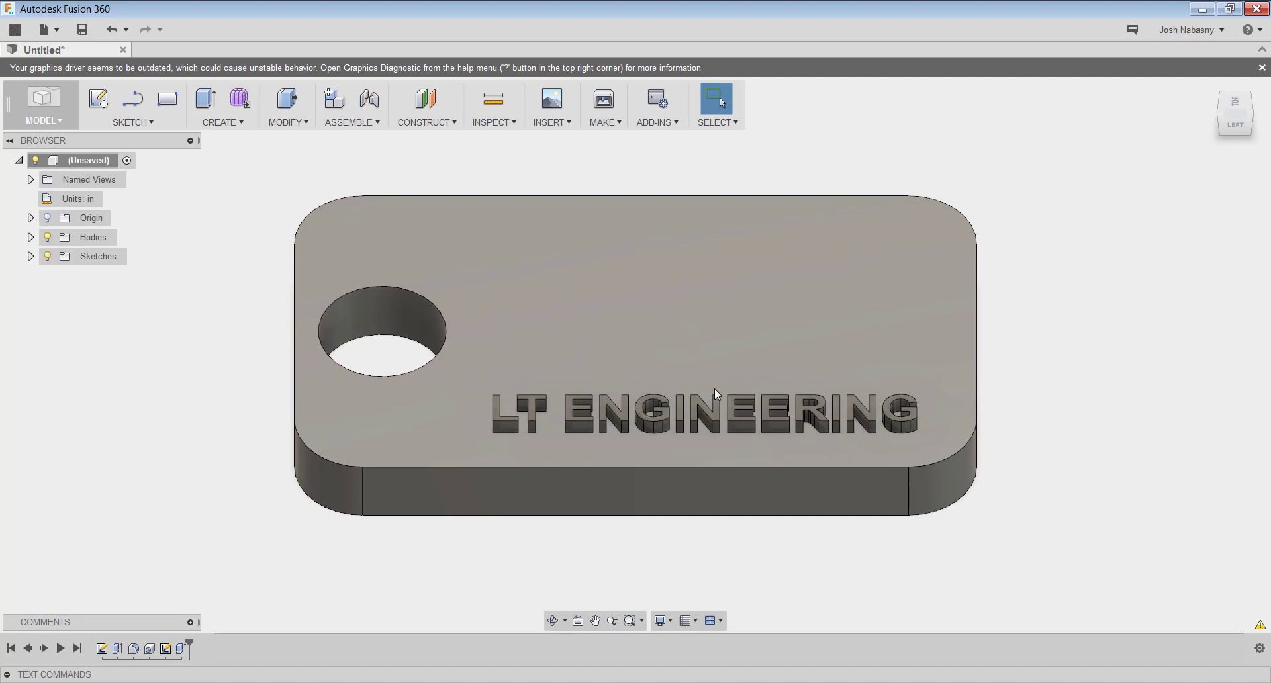
pyautogui.moveTo(793, 305)
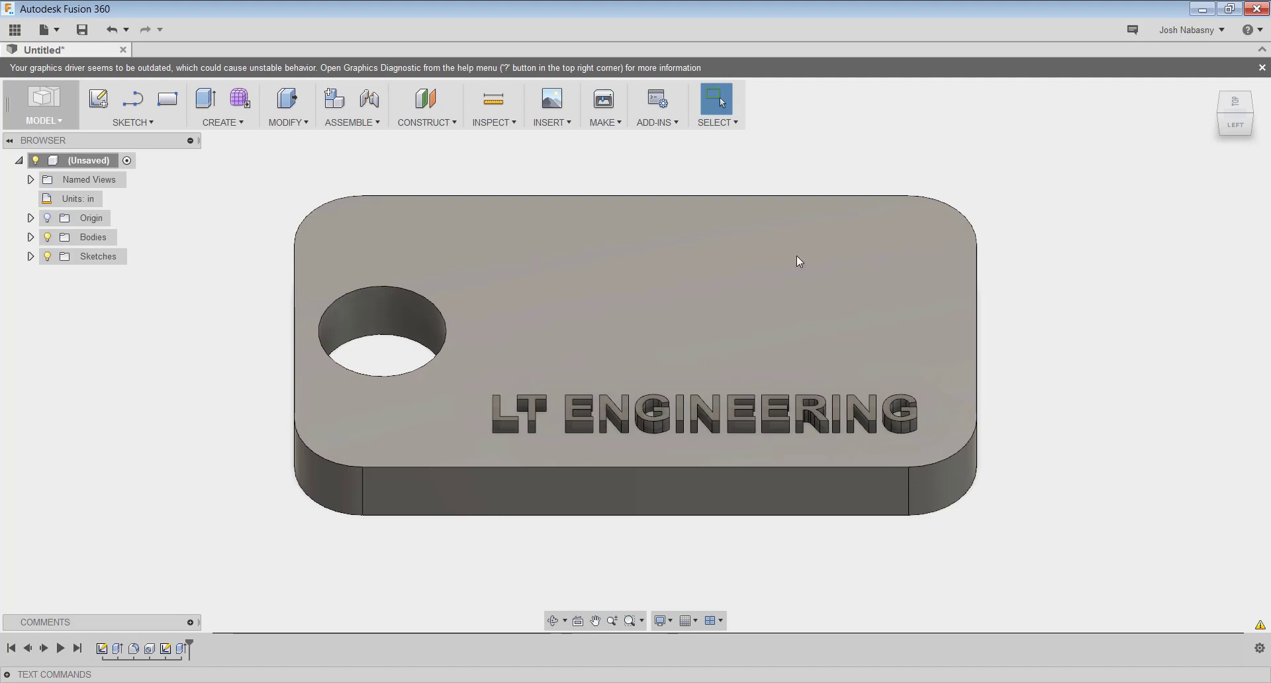
pyautogui.moveTo(331, 625)
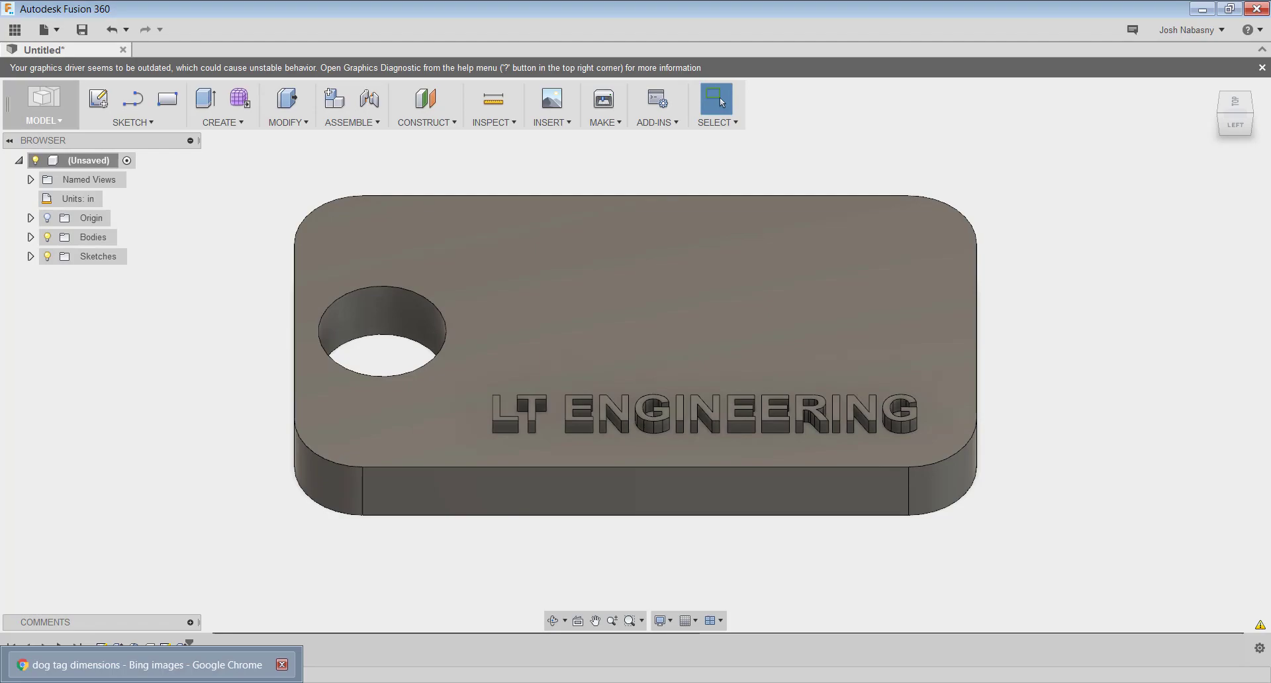
# Search Bing Images for ENGINEER in Chrome, then navigate to google.com.
pyautogui.click(146, 665)
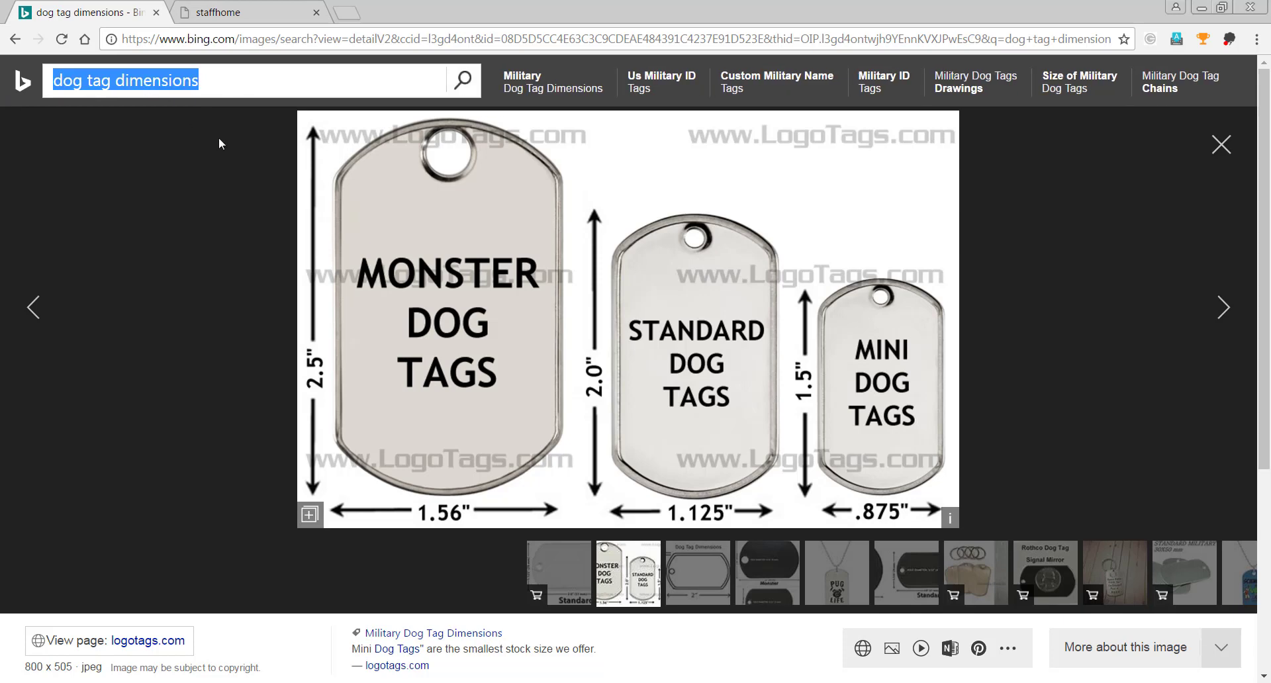
pyautogui.write('ENGINEER')
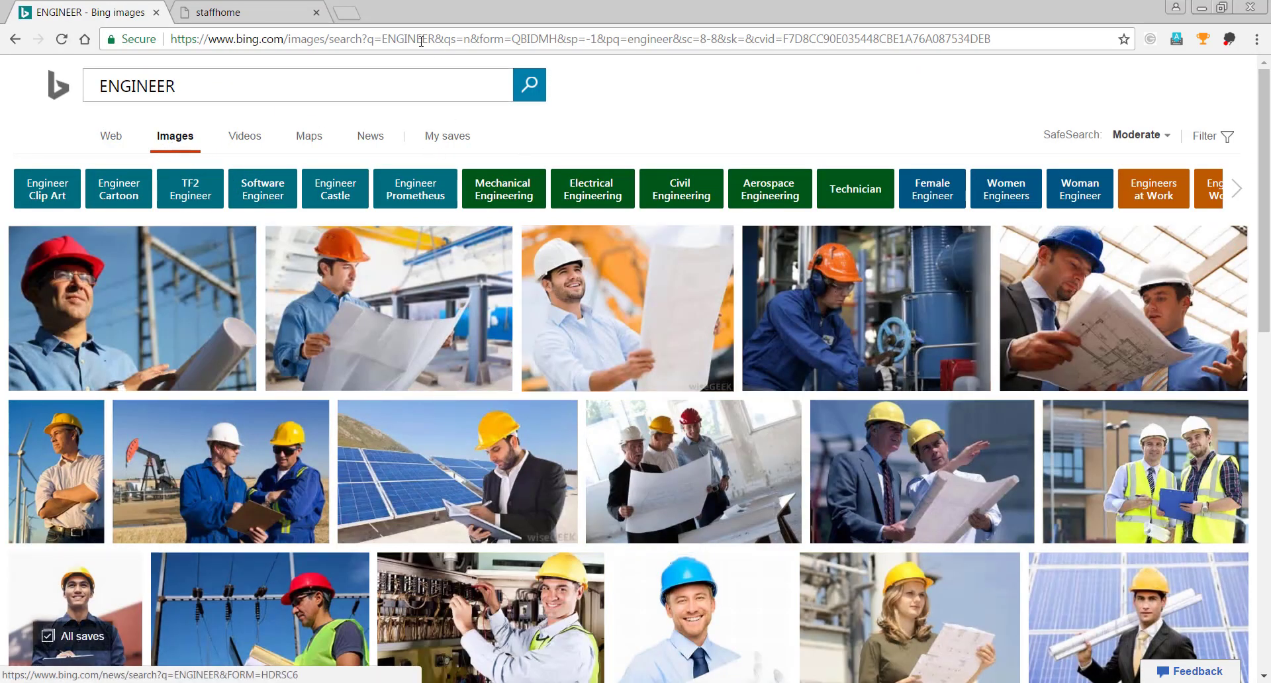
pyautogui.write('google.com')
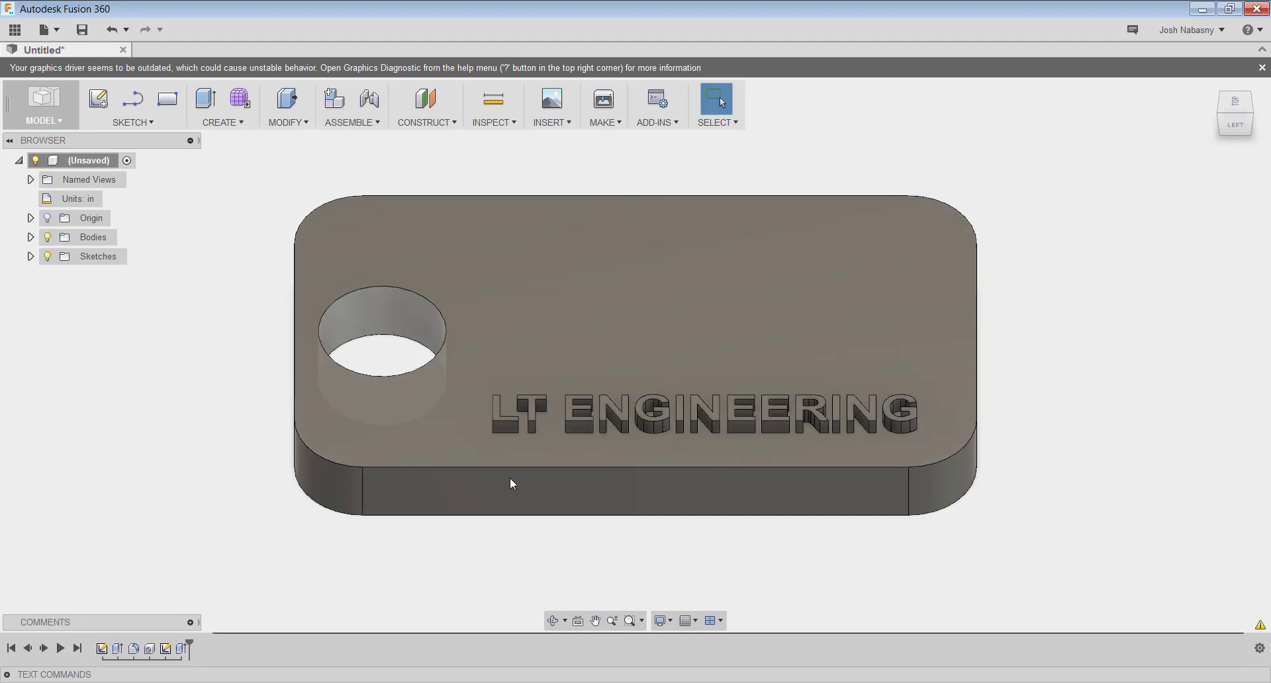
pyautogui.click(604, 103)
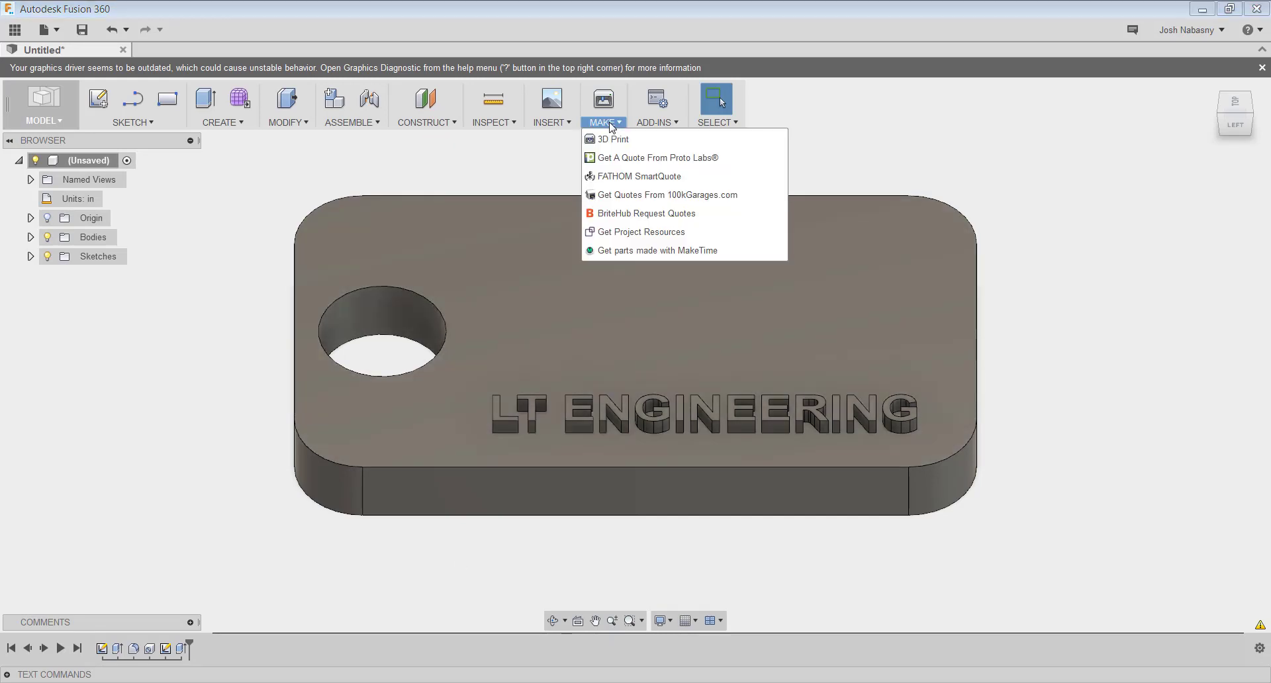
pyautogui.click(551, 106)
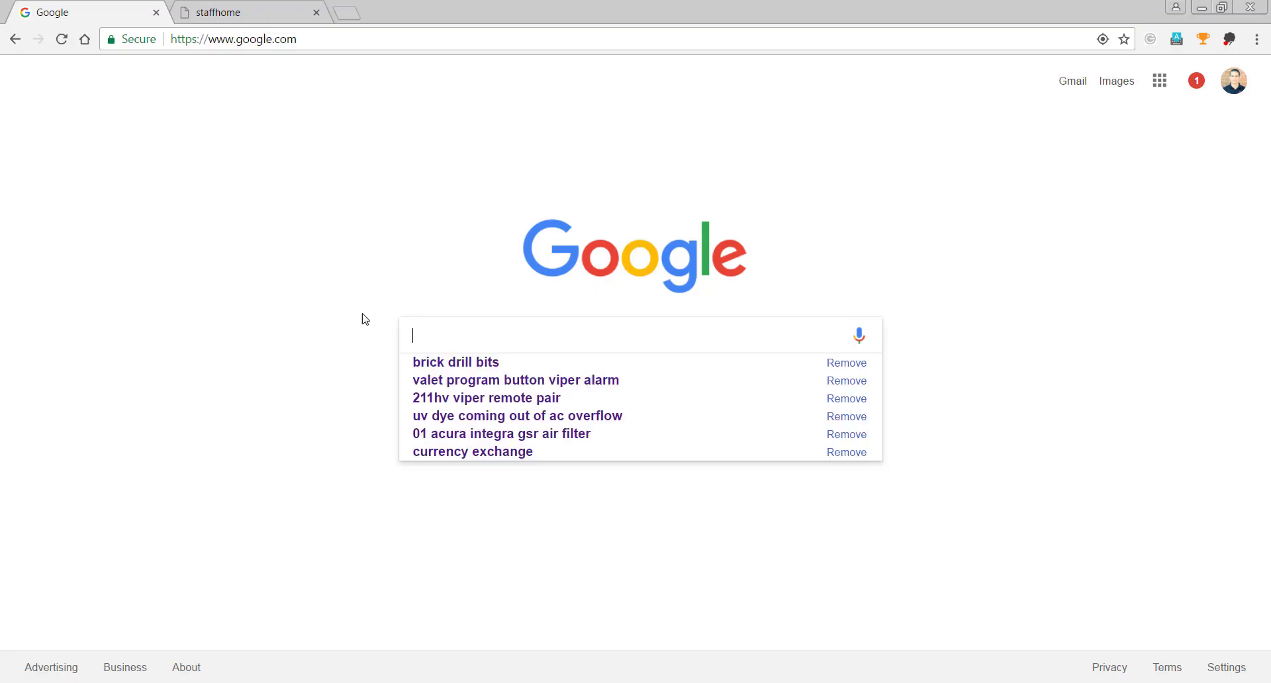
# Search Google for free SVG icon sites and locate the Flaticon result.
pyautogui.write('asd')
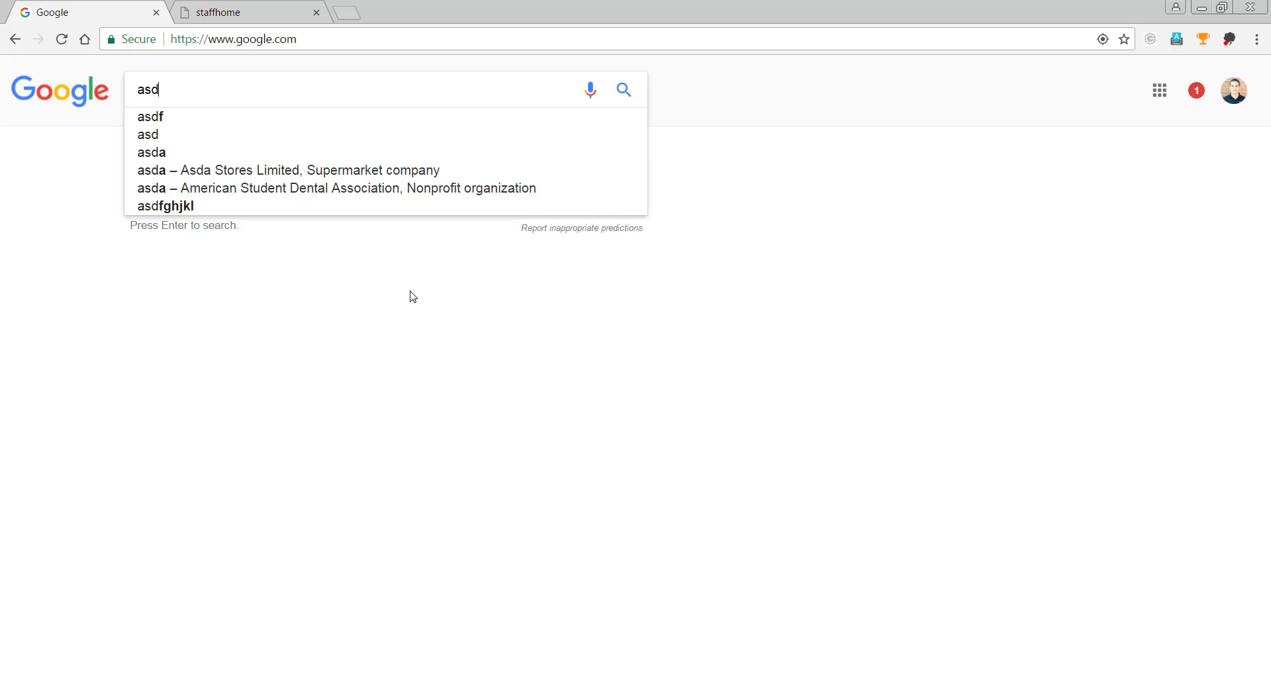
pyautogui.press('Backspace')
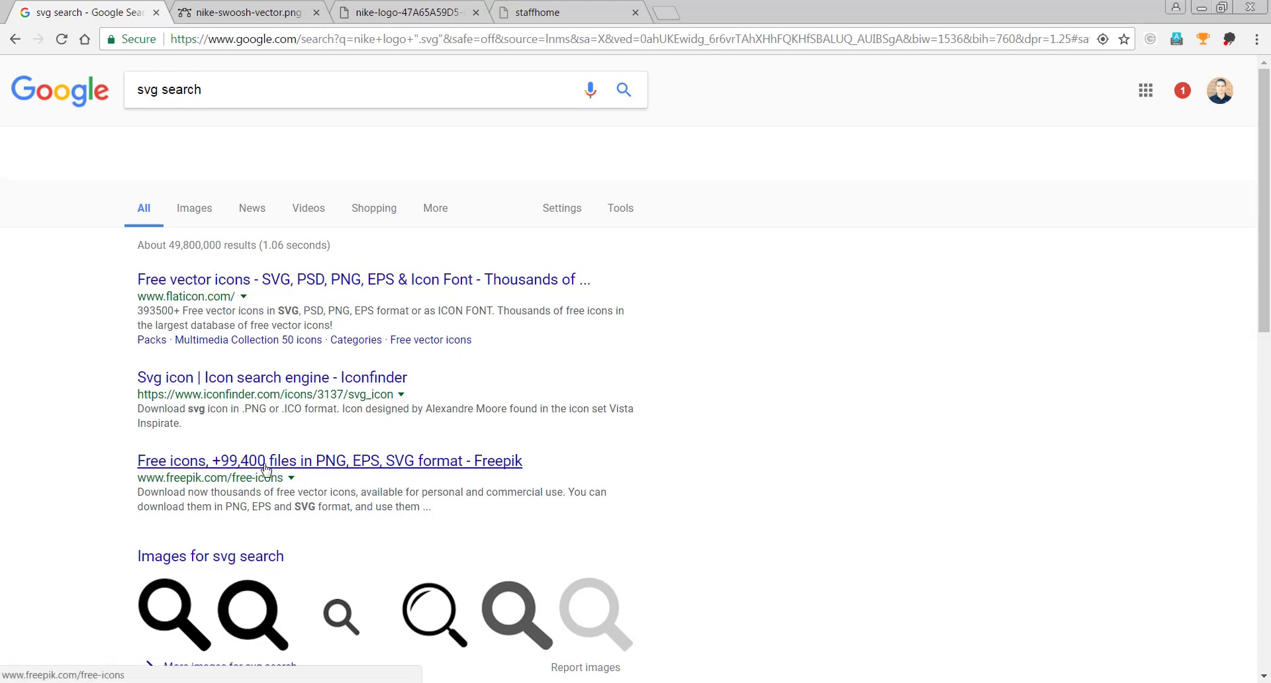
pyautogui.scroll(-3)
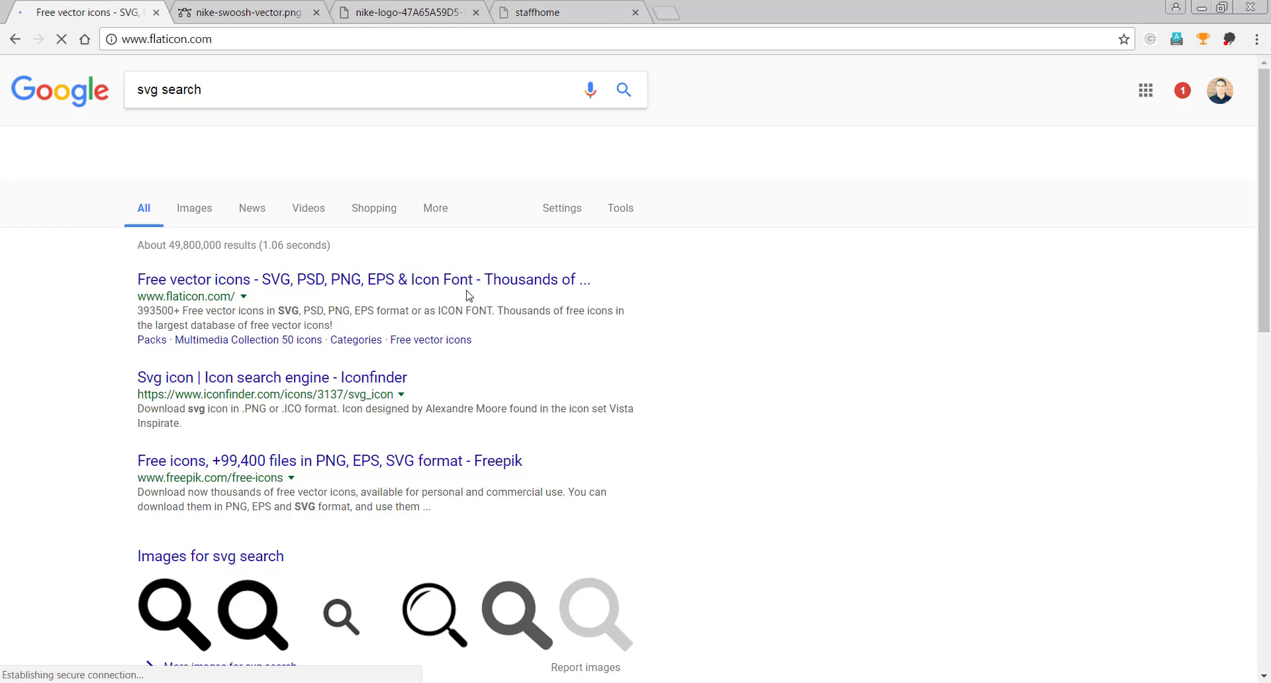
# On Flaticon, search for bike icons after the nike query finds nothing.
pyautogui.click(363, 279)
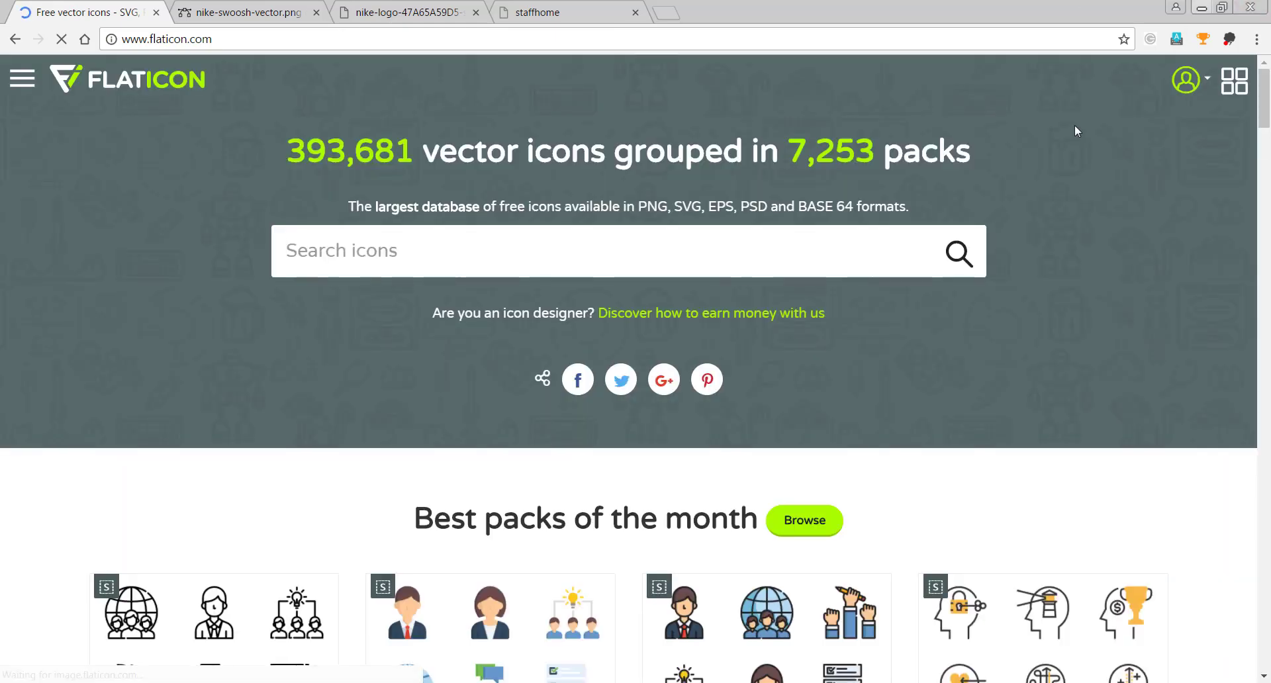
pyautogui.scroll(-3)
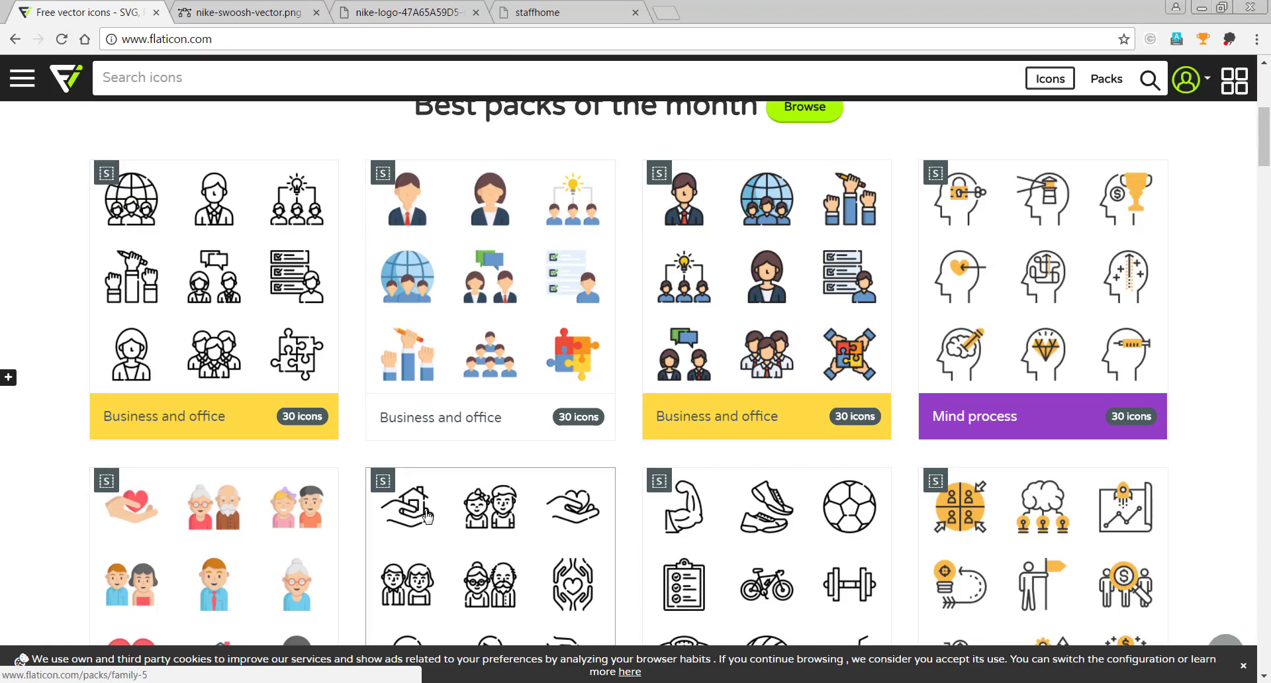
pyautogui.scroll(-3)
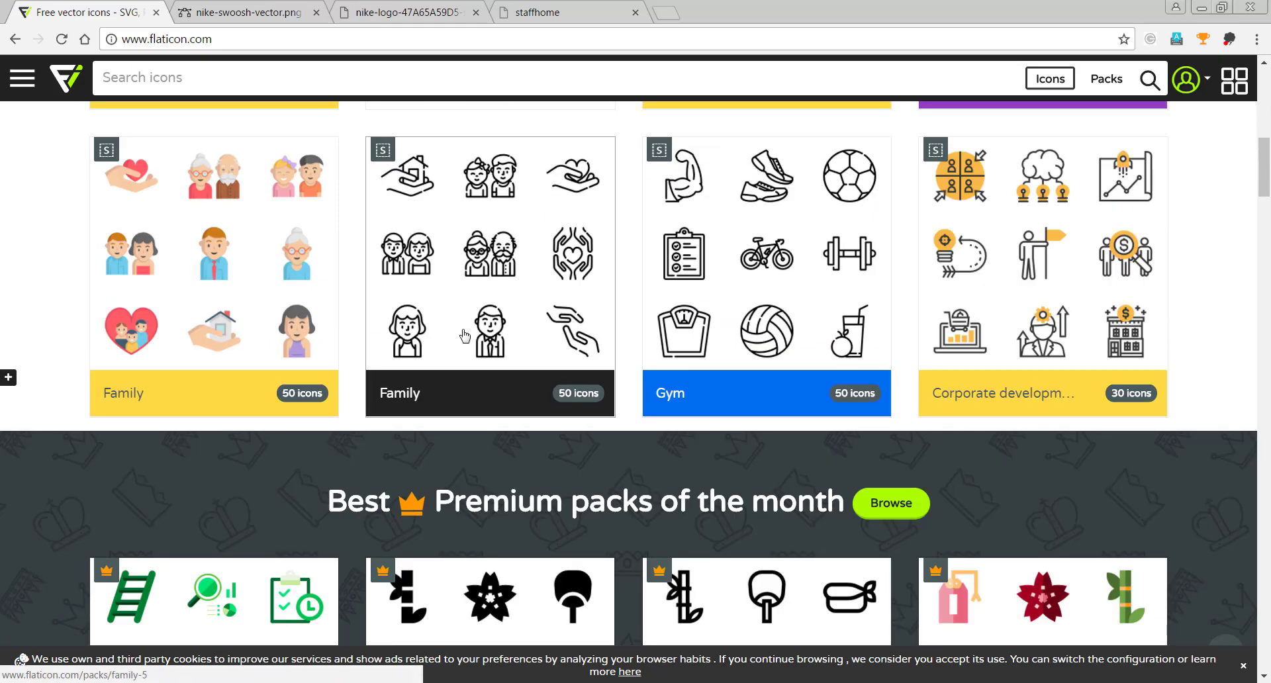
pyautogui.scroll(-3)
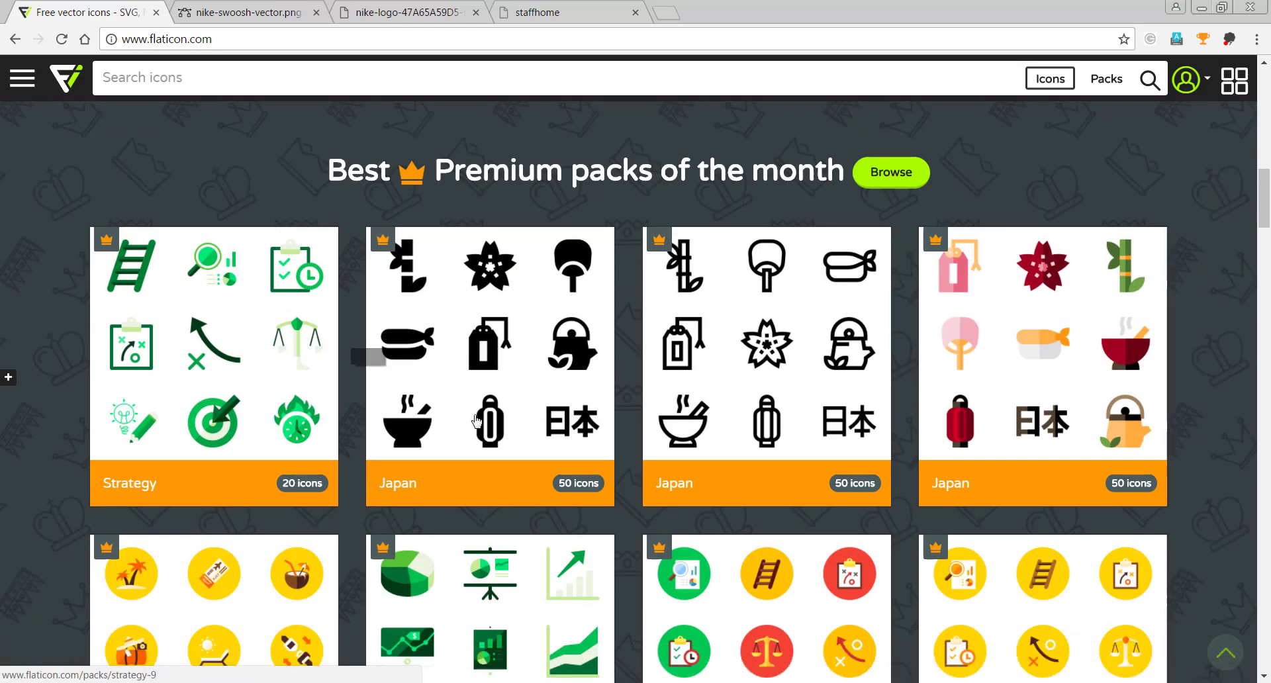
pyautogui.scroll(-3)
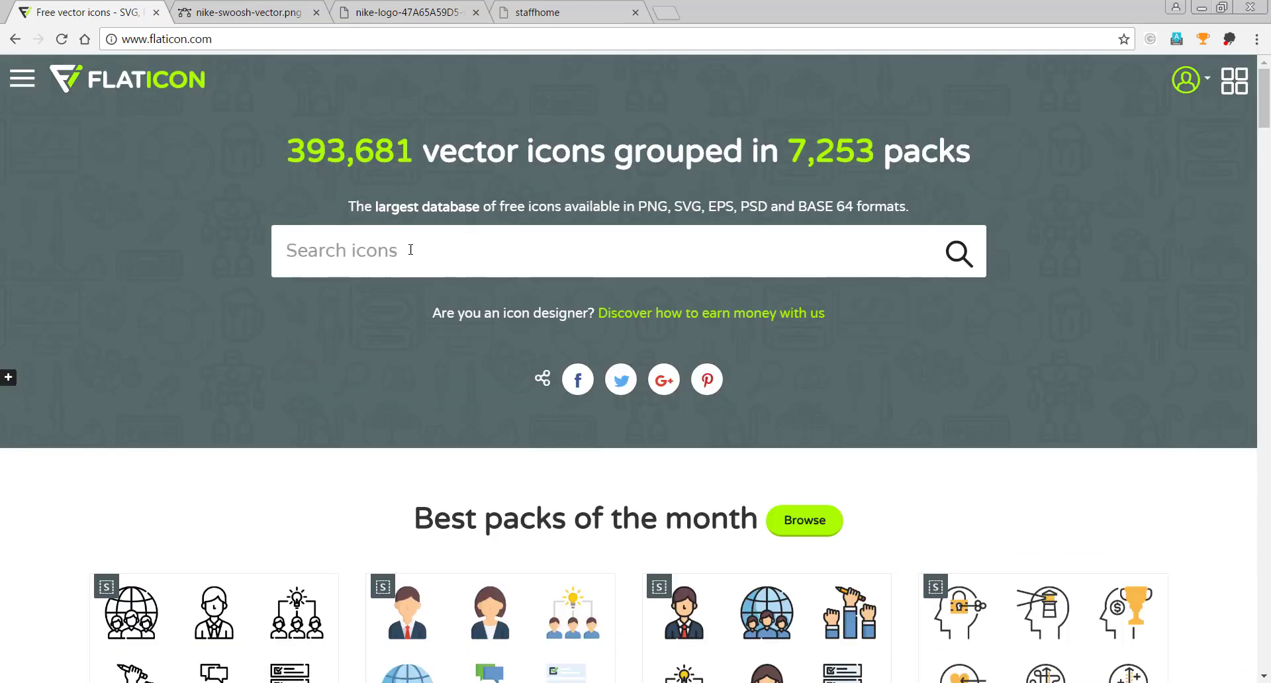
pyautogui.moveTo(417, 245)
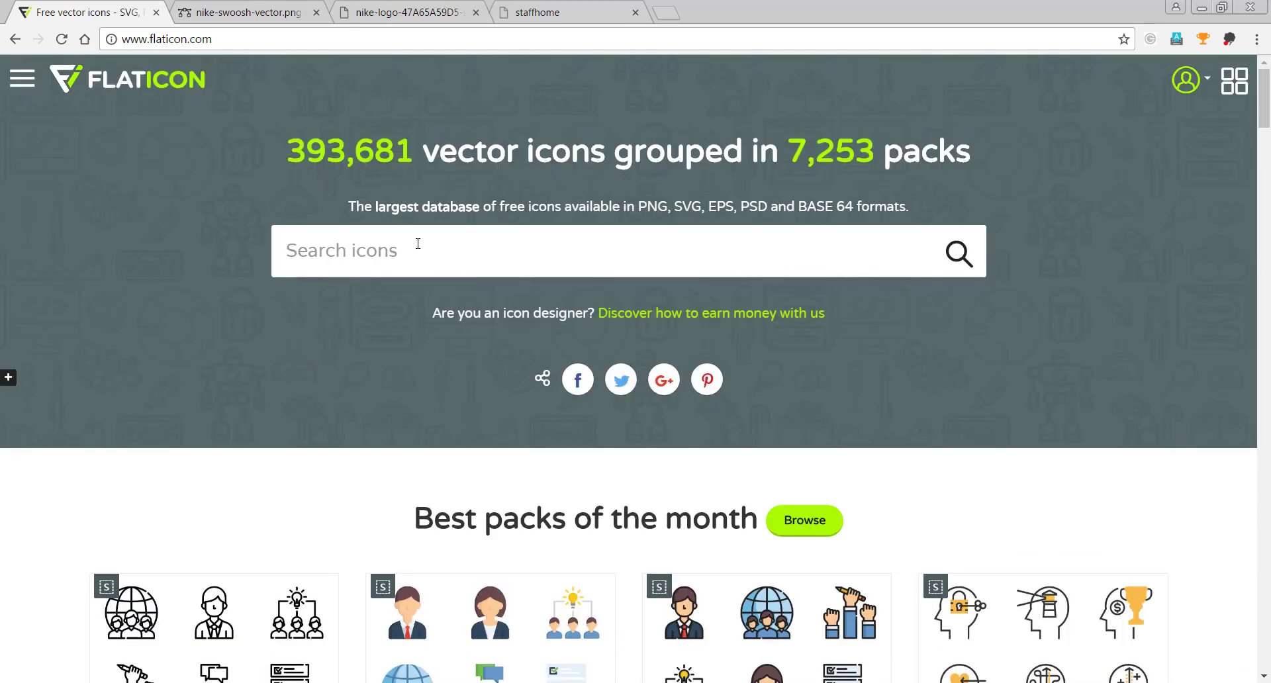
pyautogui.write('n')
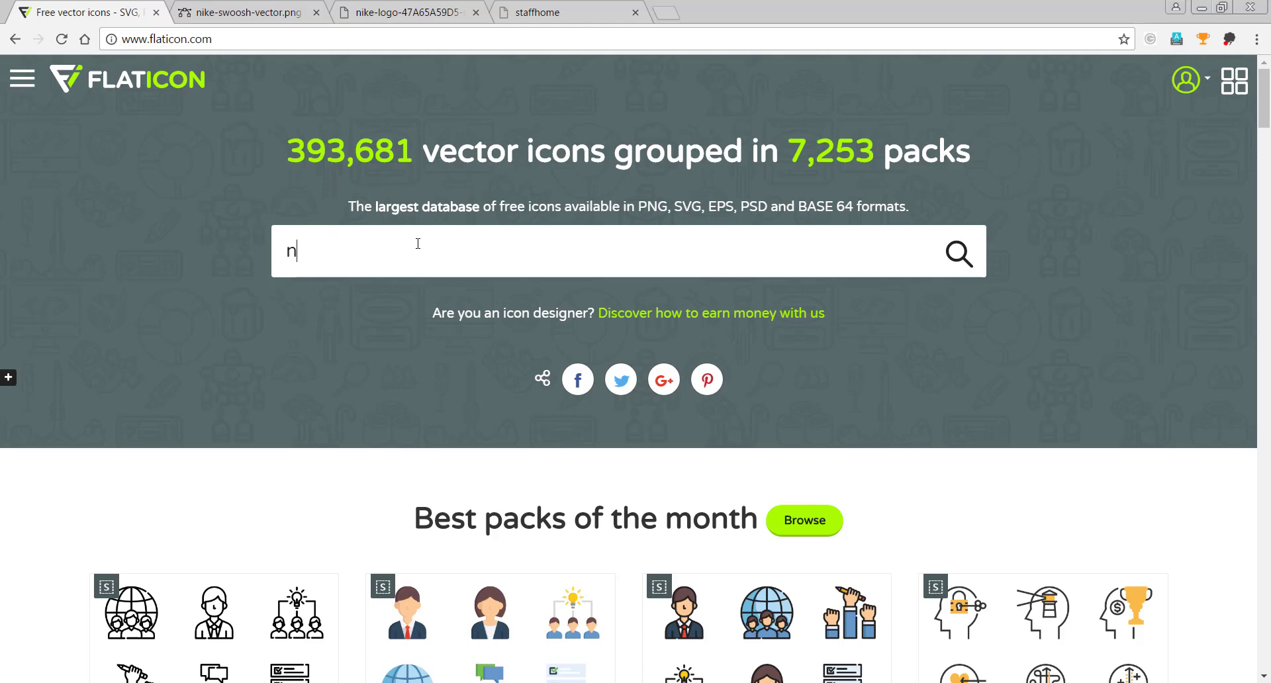
pyautogui.write('ike')
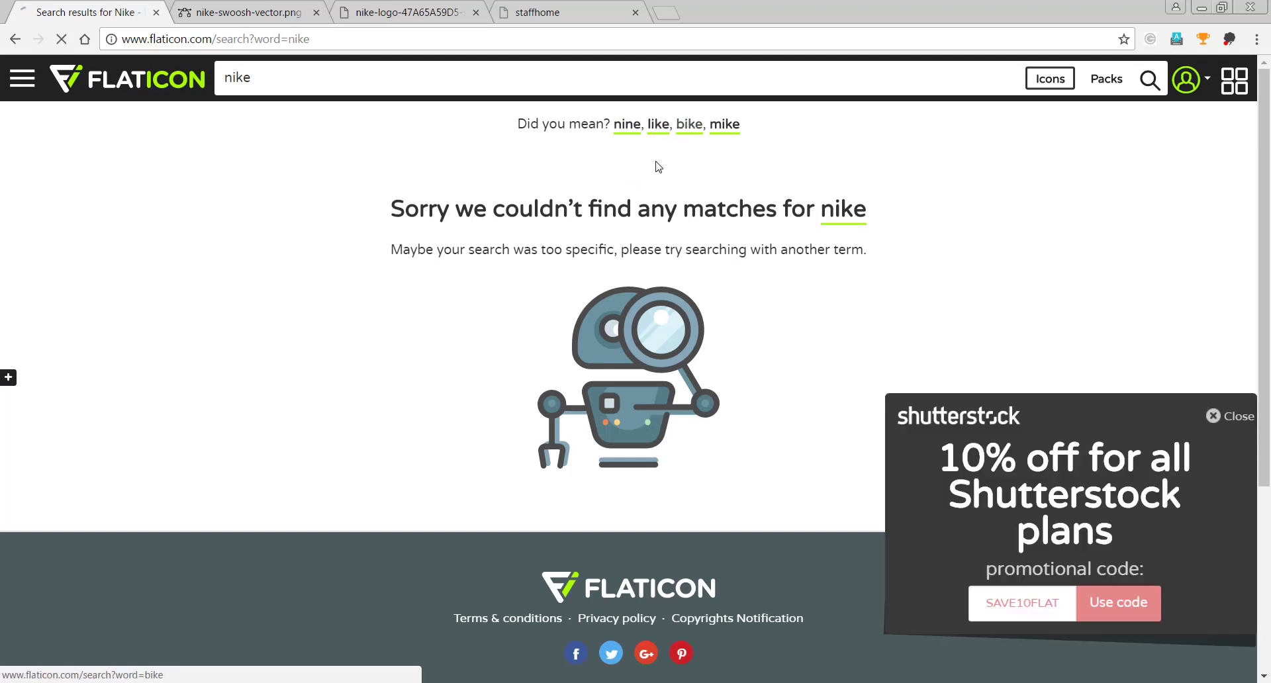
pyautogui.click(689, 124)
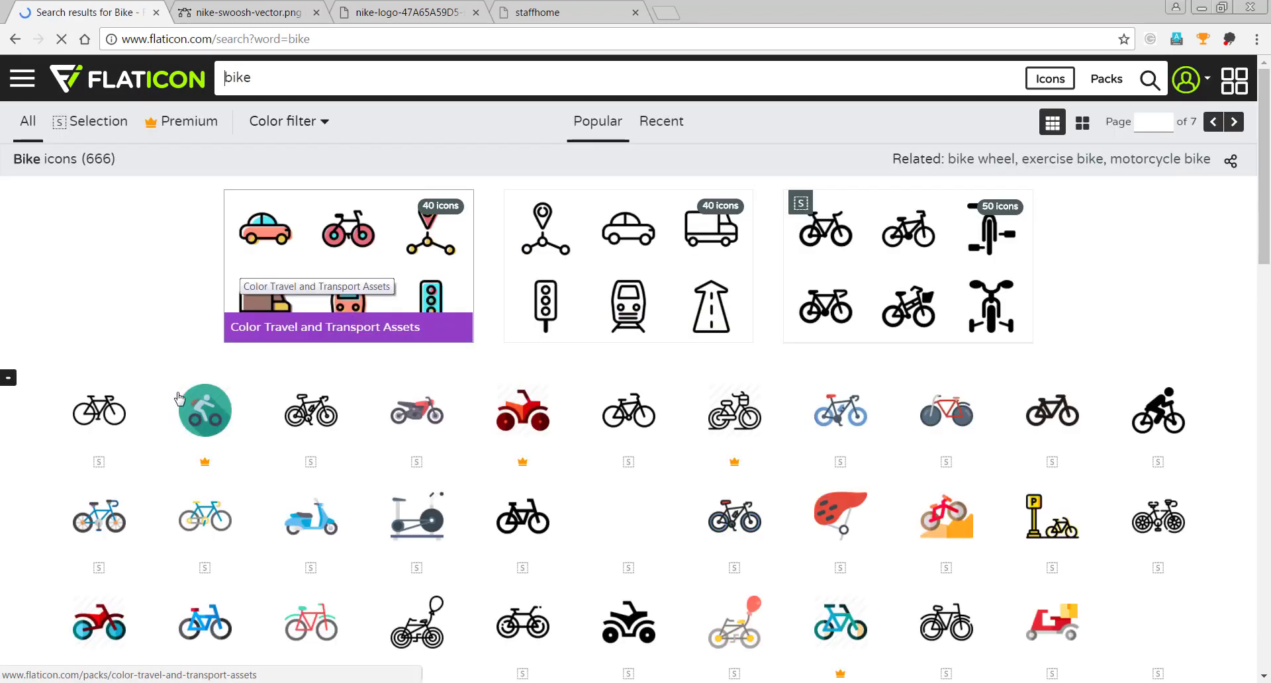
# Open the plain black Bicycle icon and start its free SVG download.
pyautogui.click(204, 409)
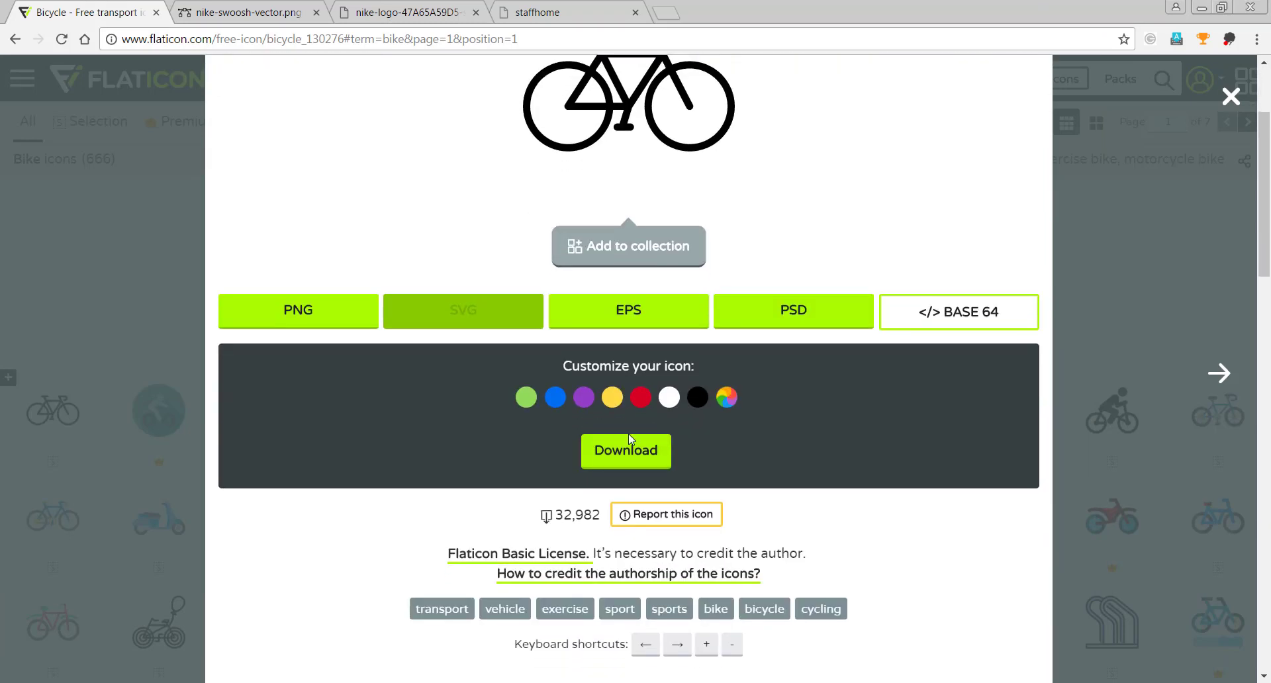
pyautogui.click(625, 450)
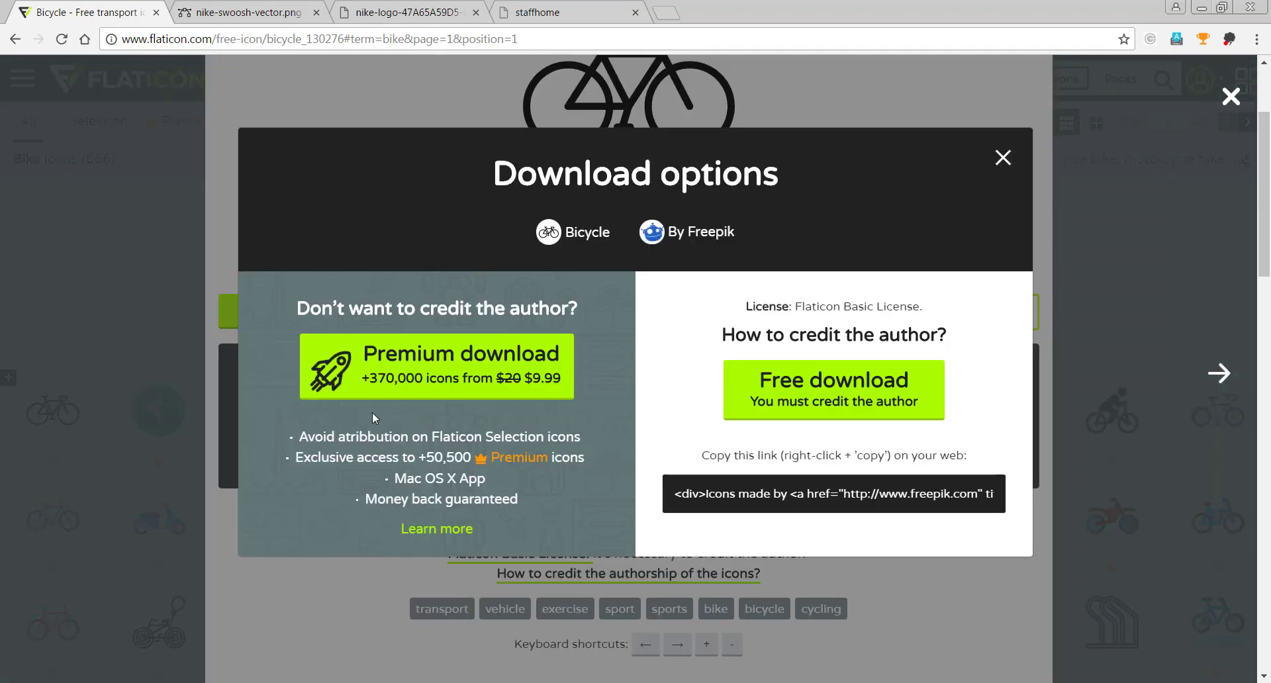
pyautogui.moveTo(703, 248)
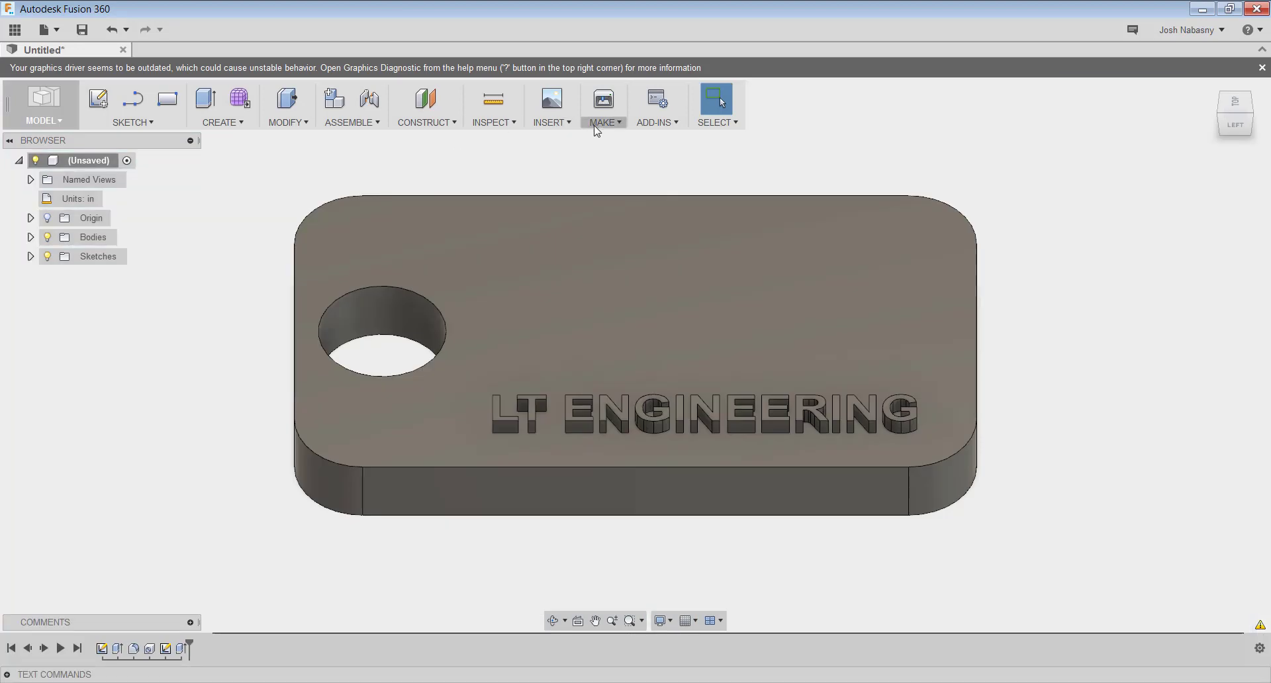
# Insert the downloaded bicycle.svg into a sketch beside the tag via Insert SVG.
pyautogui.click(551, 106)
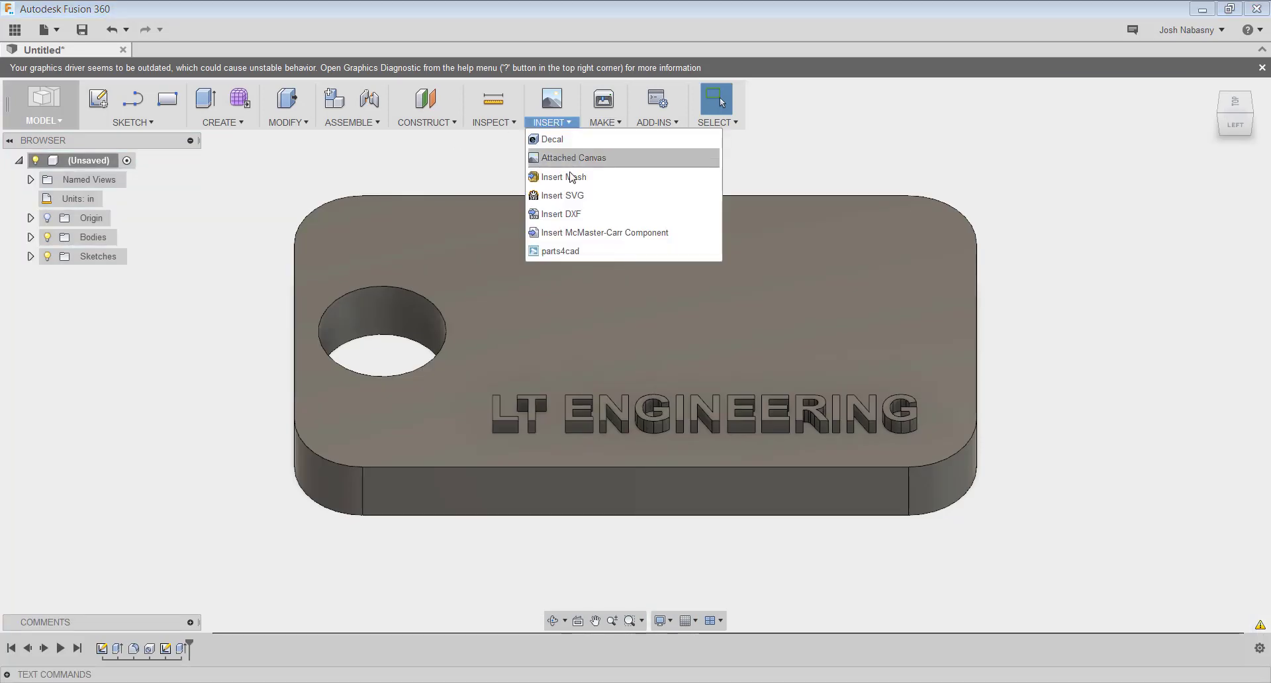
pyautogui.click(560, 195)
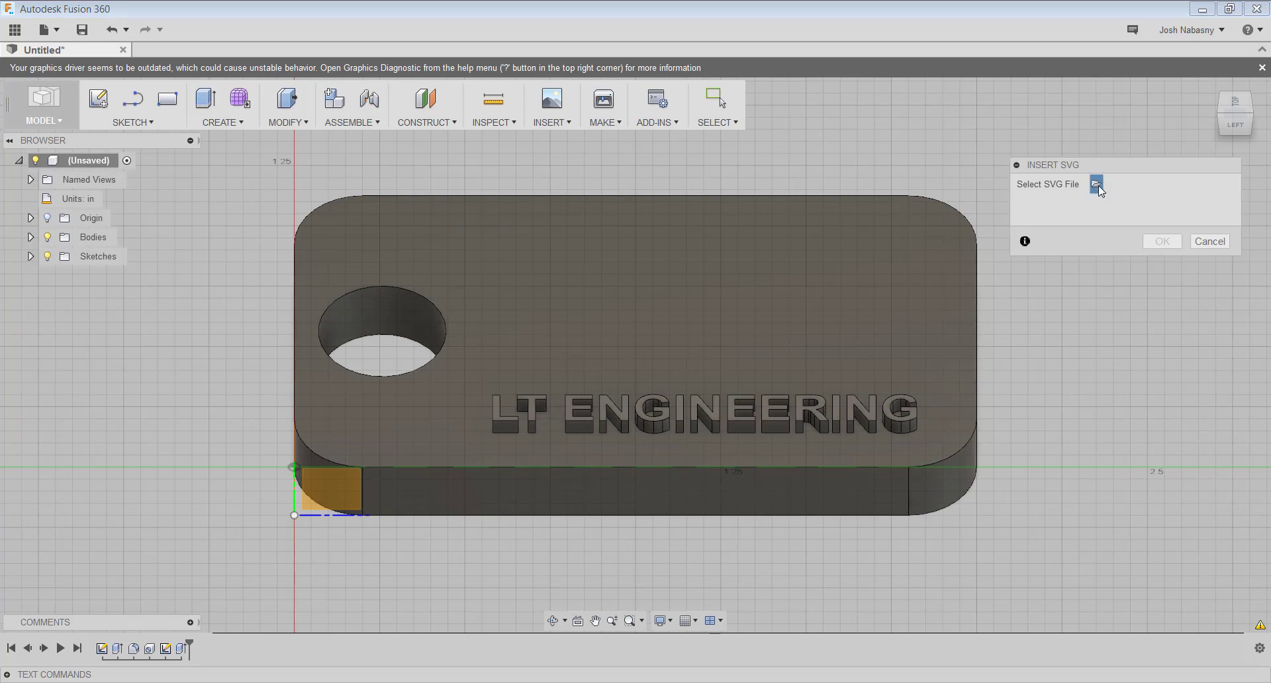
pyautogui.click(1097, 184)
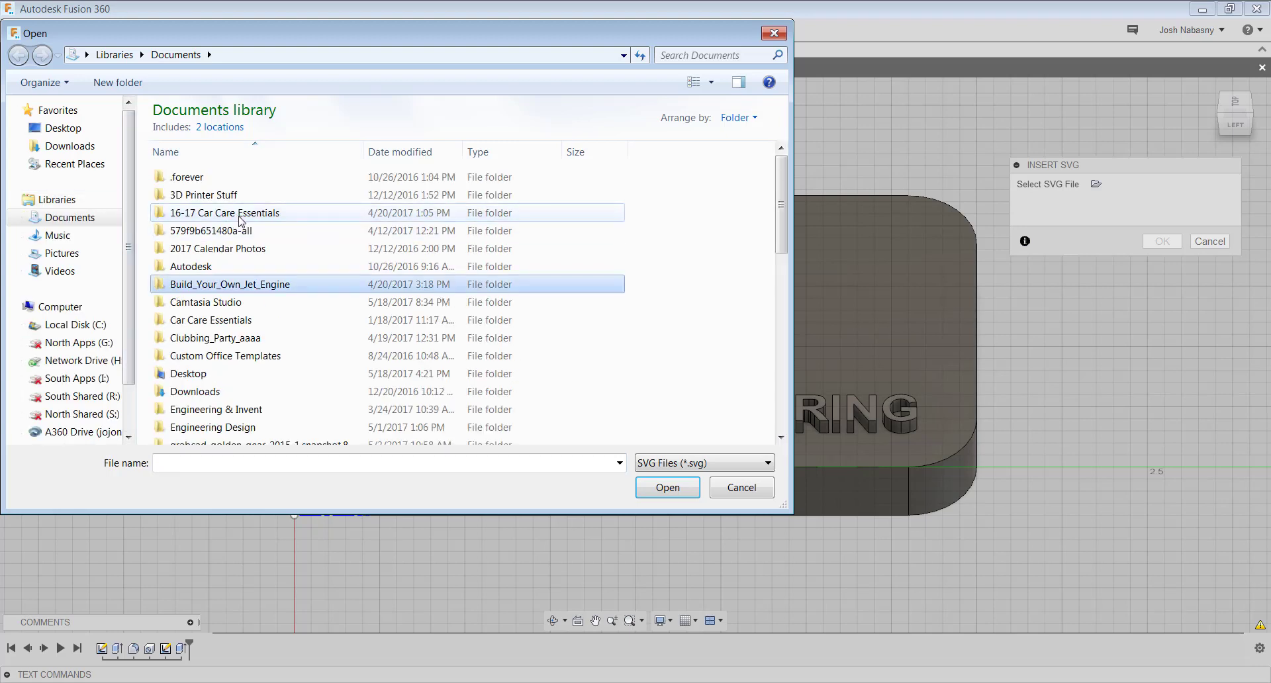
pyautogui.click(192, 329)
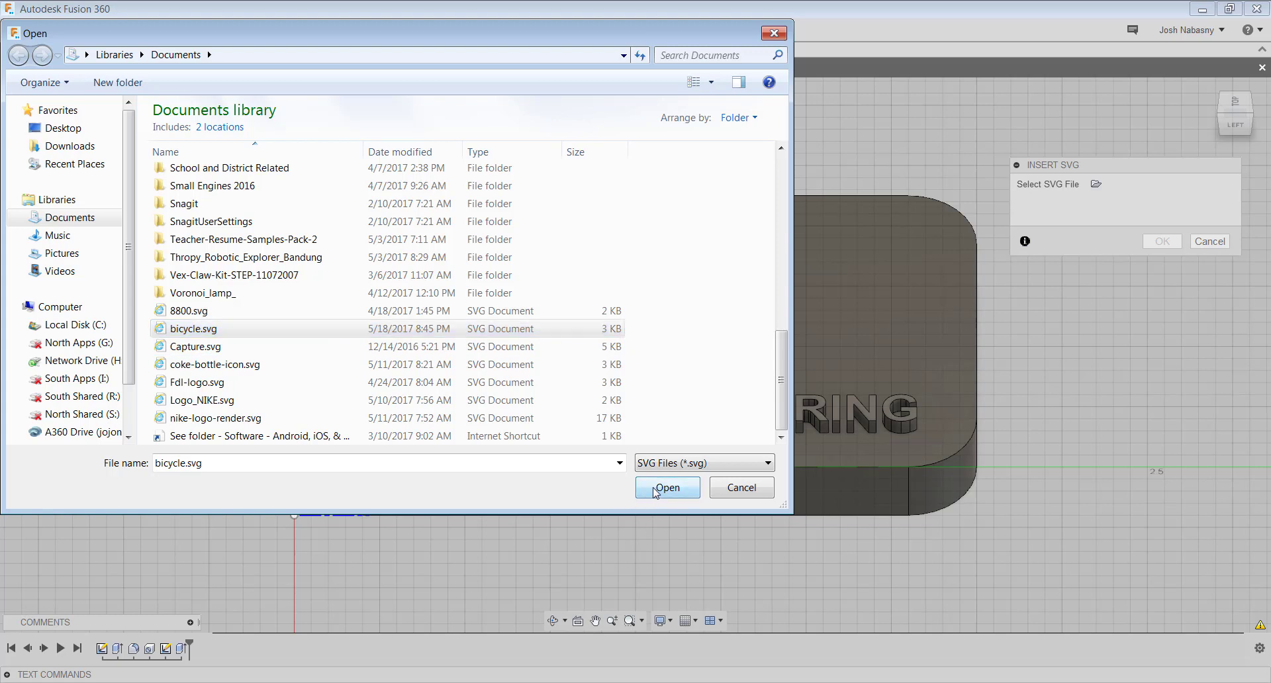
pyautogui.click(666, 487)
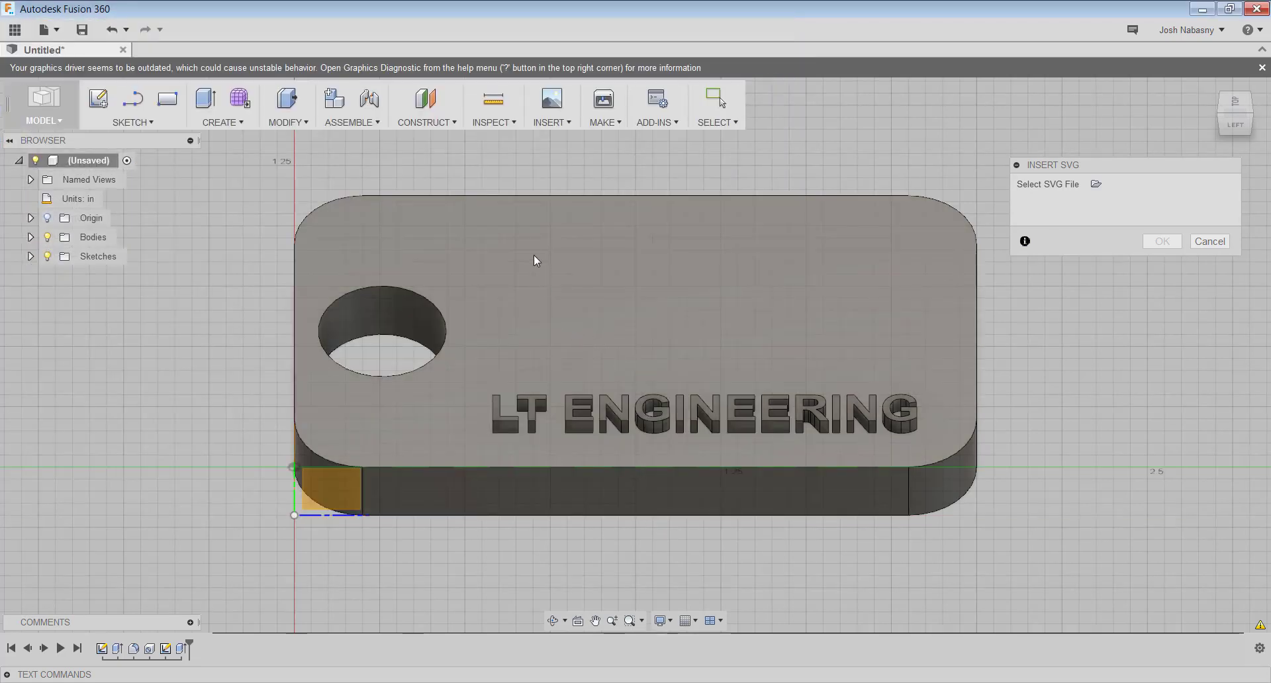
pyautogui.moveTo(509, 247)
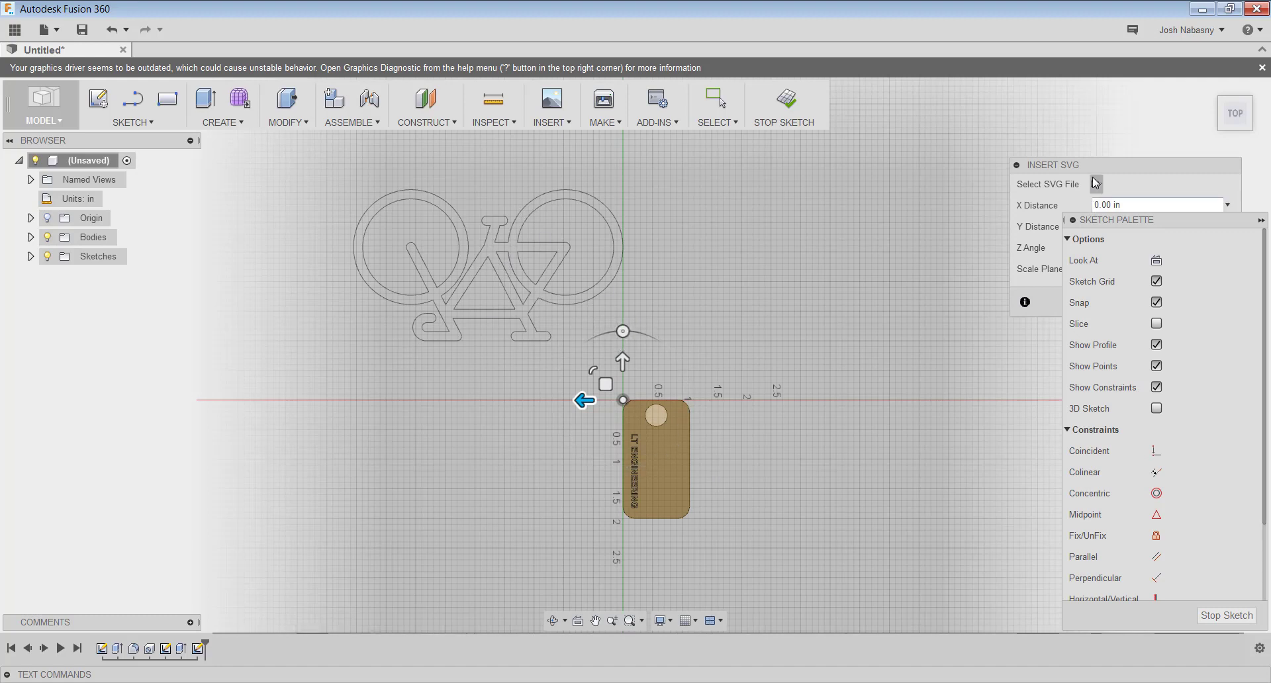
pyautogui.click(1097, 184)
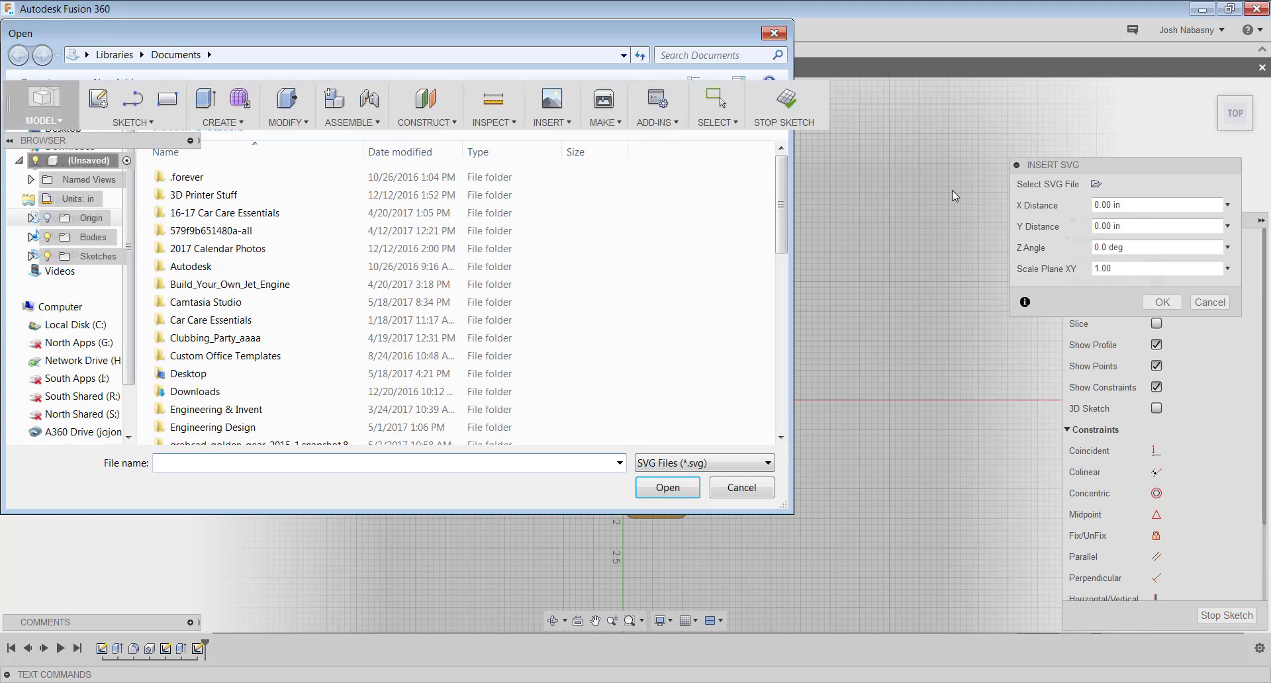
# Scale the bicycle outline to 0.25 and position it on the tag beside the lettering.
pyautogui.click(666, 487)
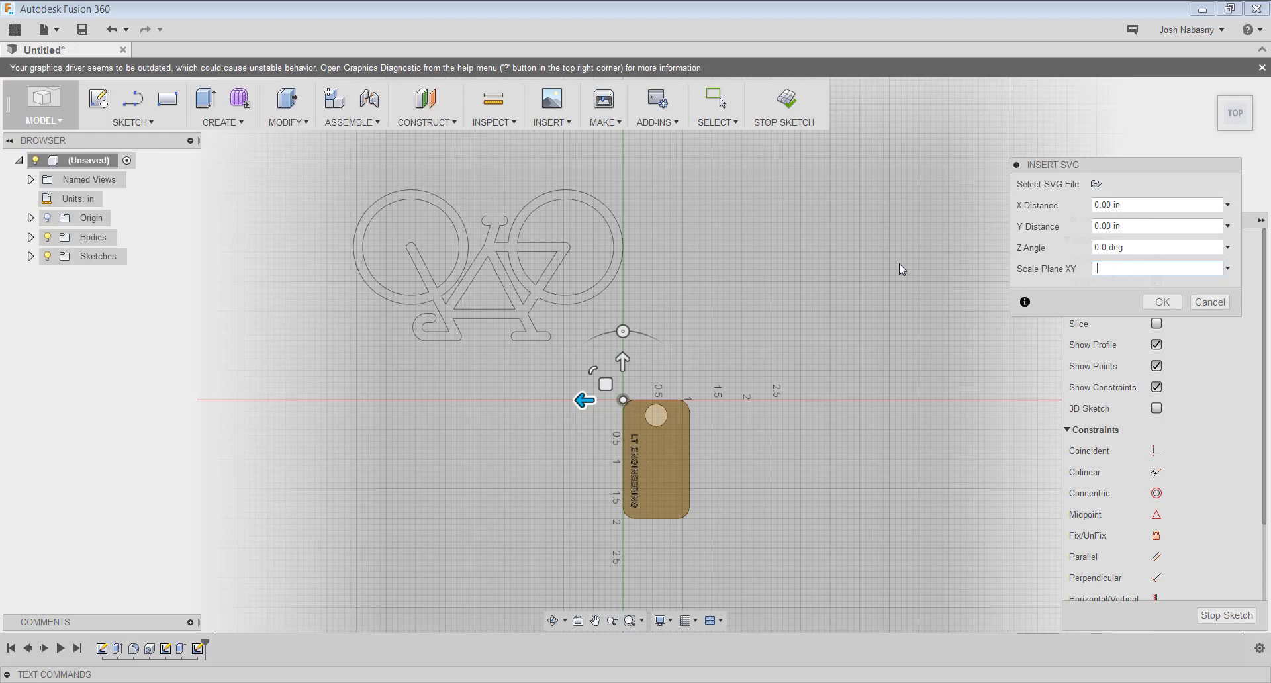
pyautogui.write('.5')
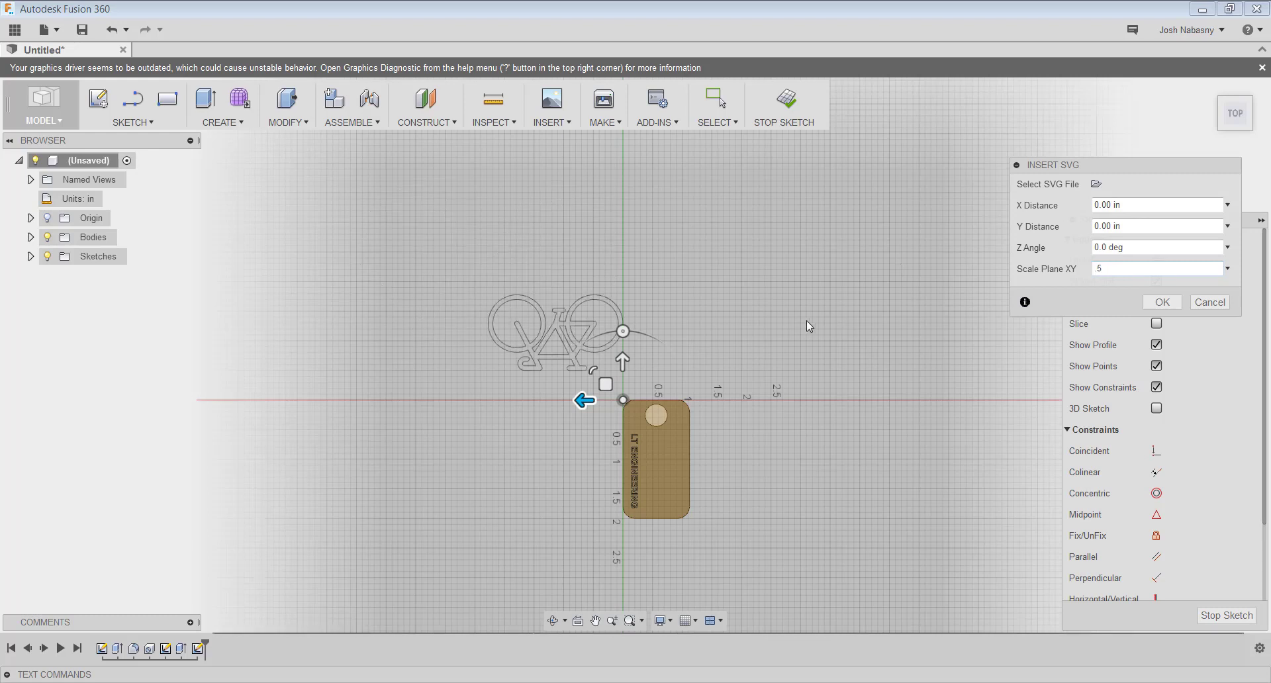
pyautogui.write('.25')
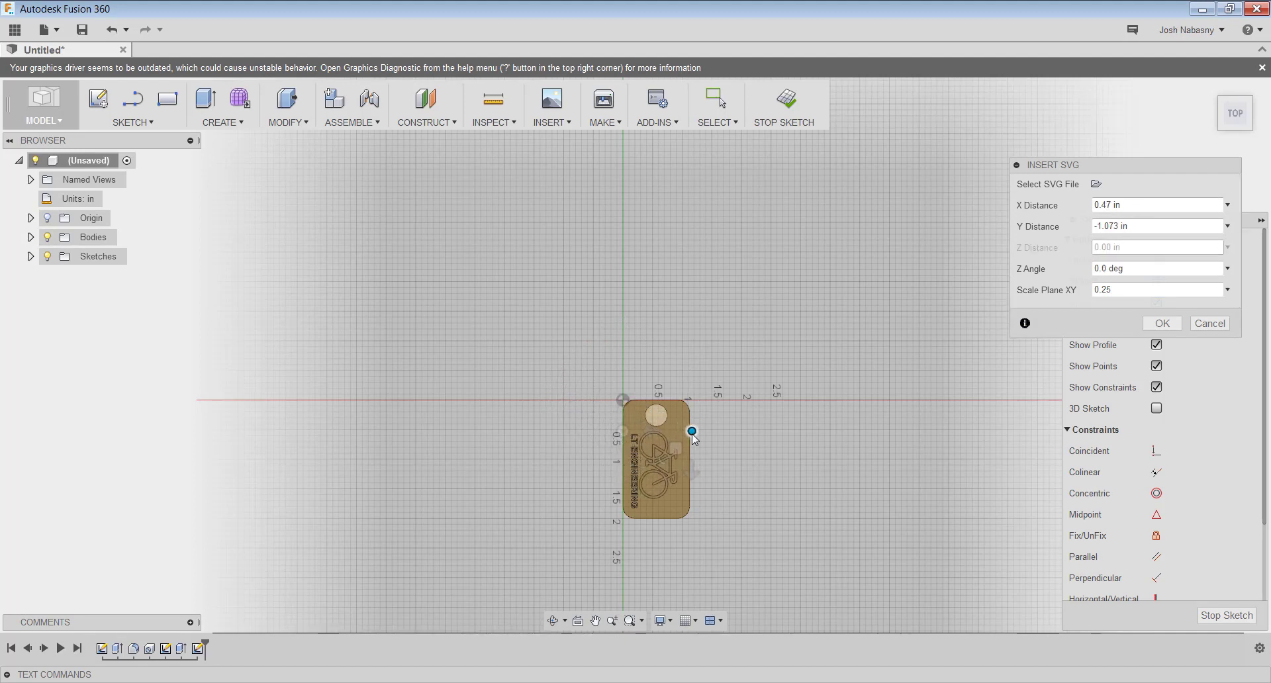
pyautogui.moveTo(691, 430); pyautogui.dragTo(698, 436)
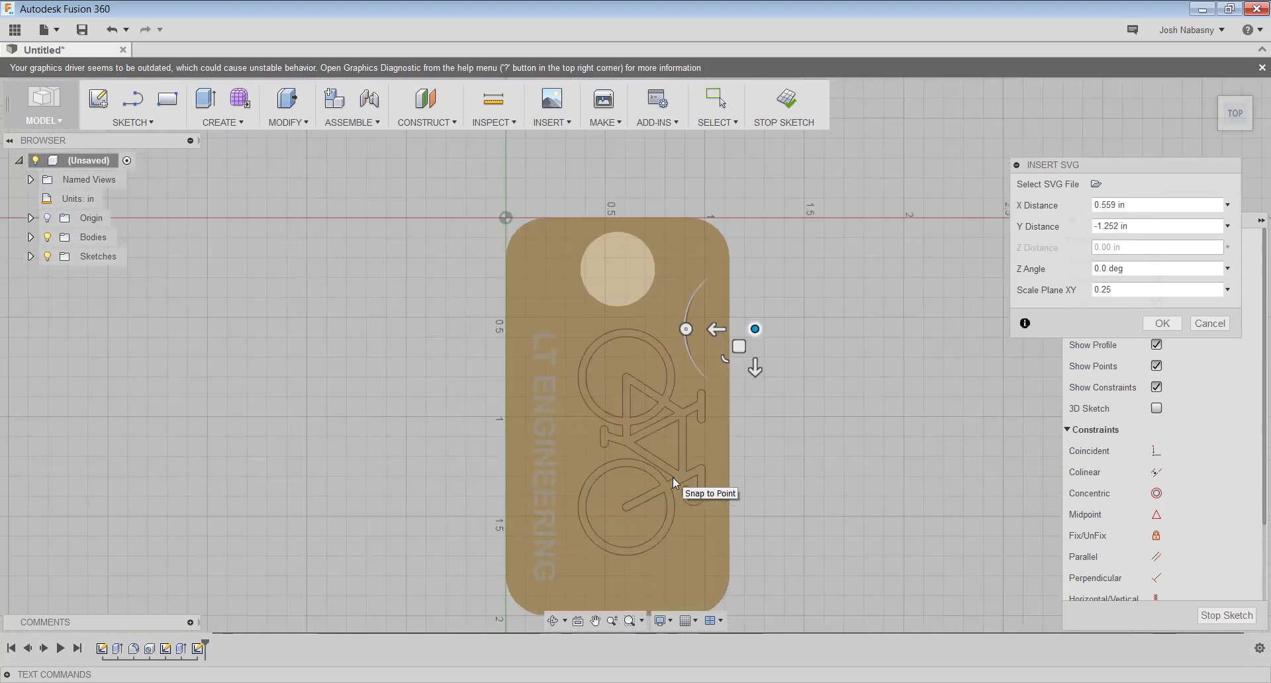
pyautogui.moveTo(806, 332)
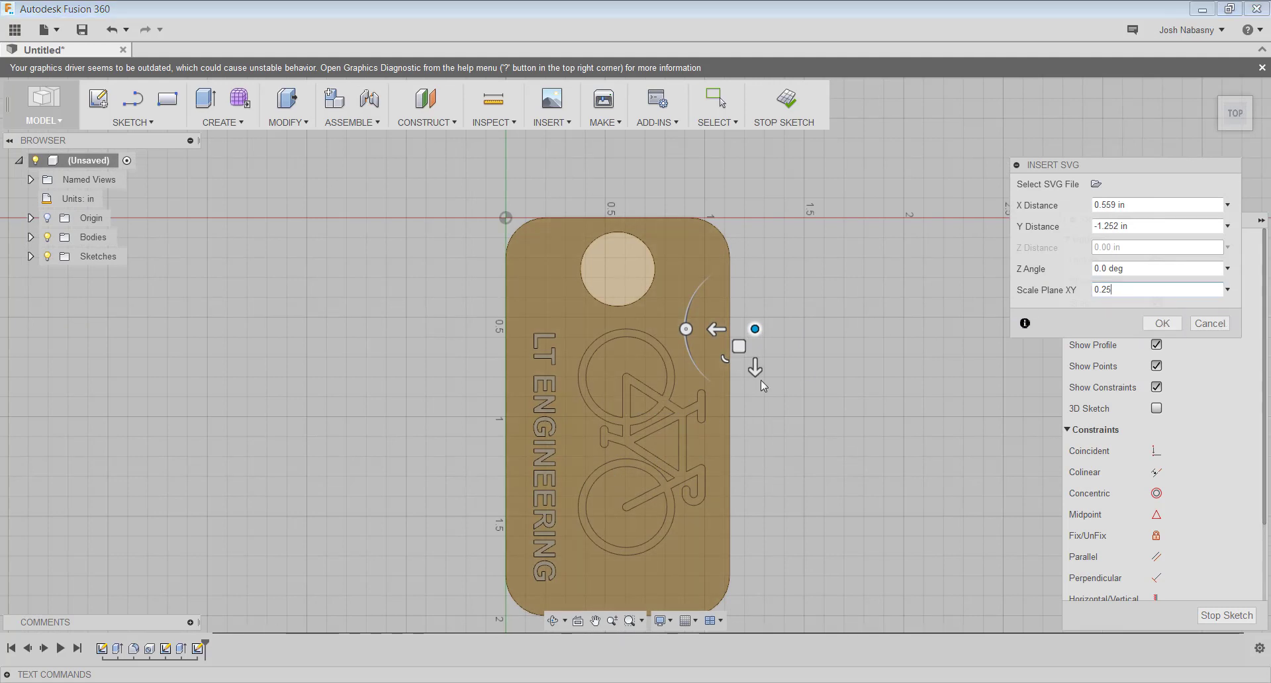
pyautogui.click(1161, 323)
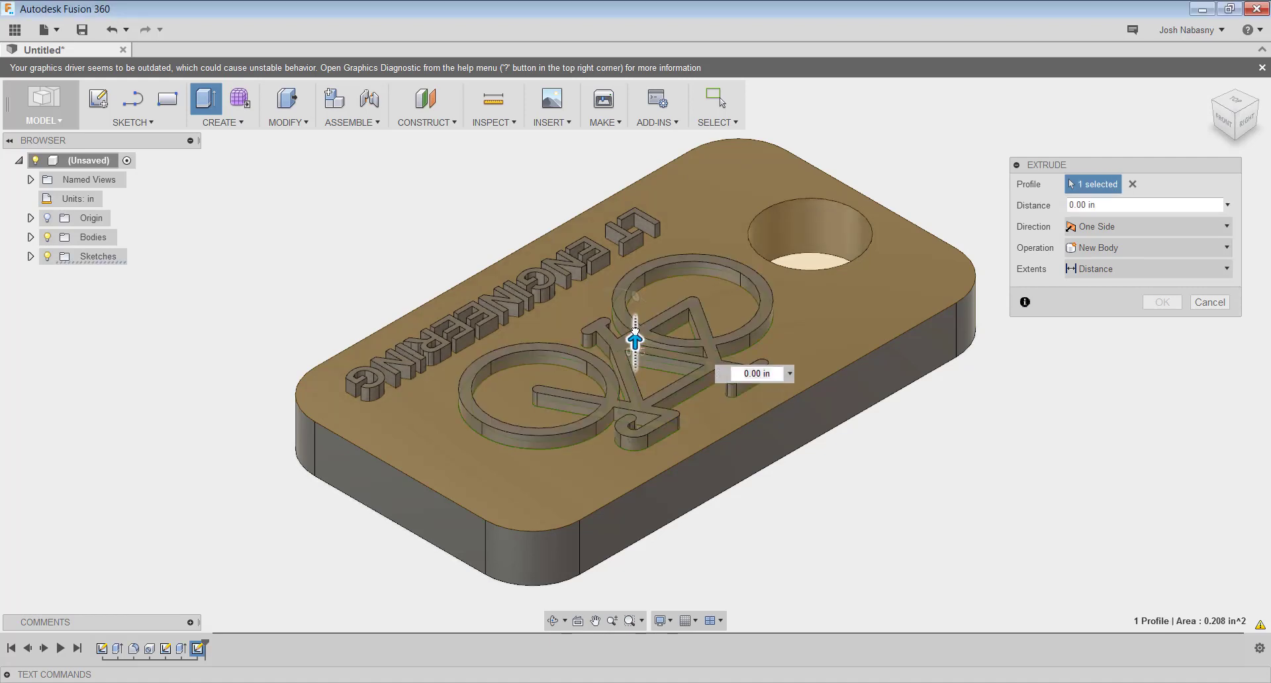
# Extrude the bicycle profile 0.05 in, joined to the tag as a raised logo.
pyautogui.moveTo(634, 339); pyautogui.dragTo(634, 328)
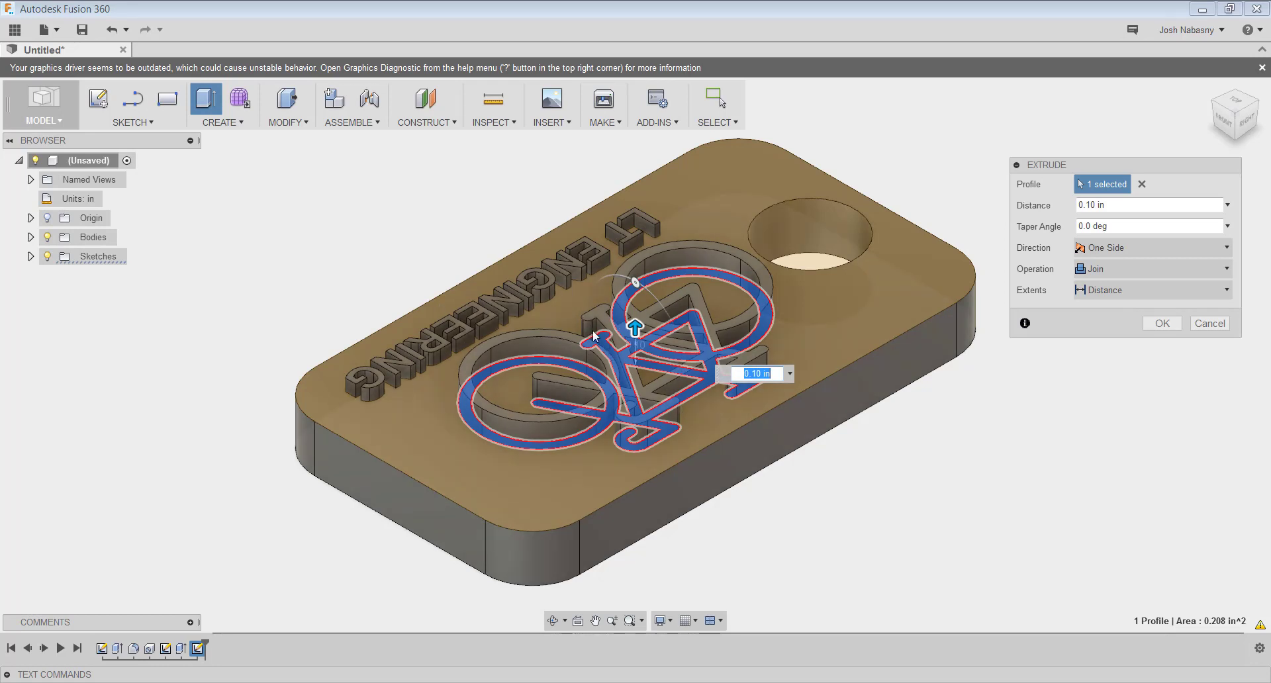
pyautogui.moveTo(587, 323)
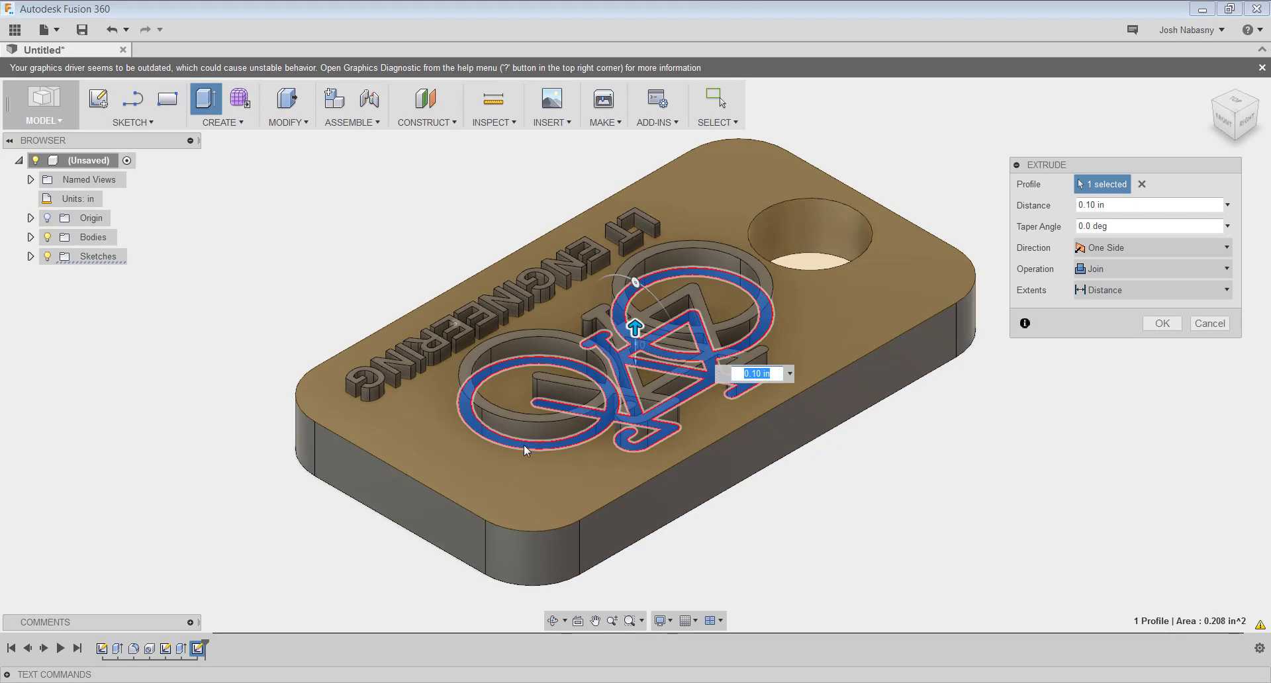
pyautogui.moveTo(582, 440)
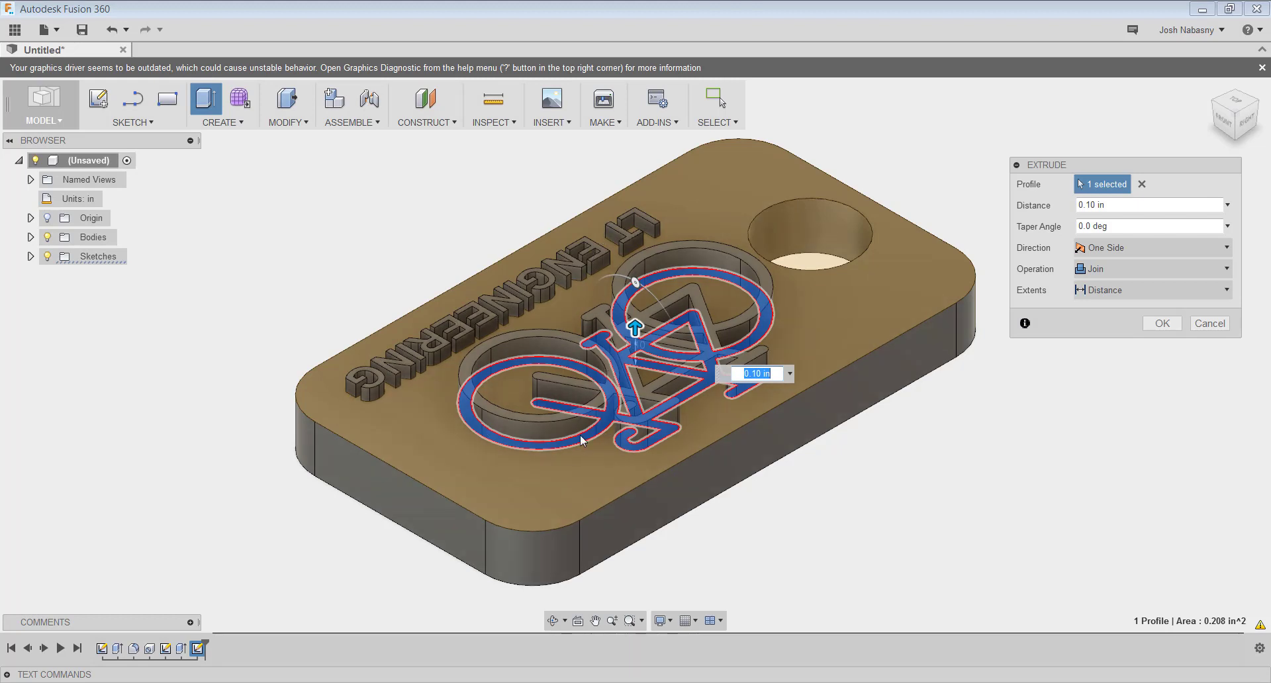
pyautogui.moveTo(568, 340)
pyautogui.write('.05')
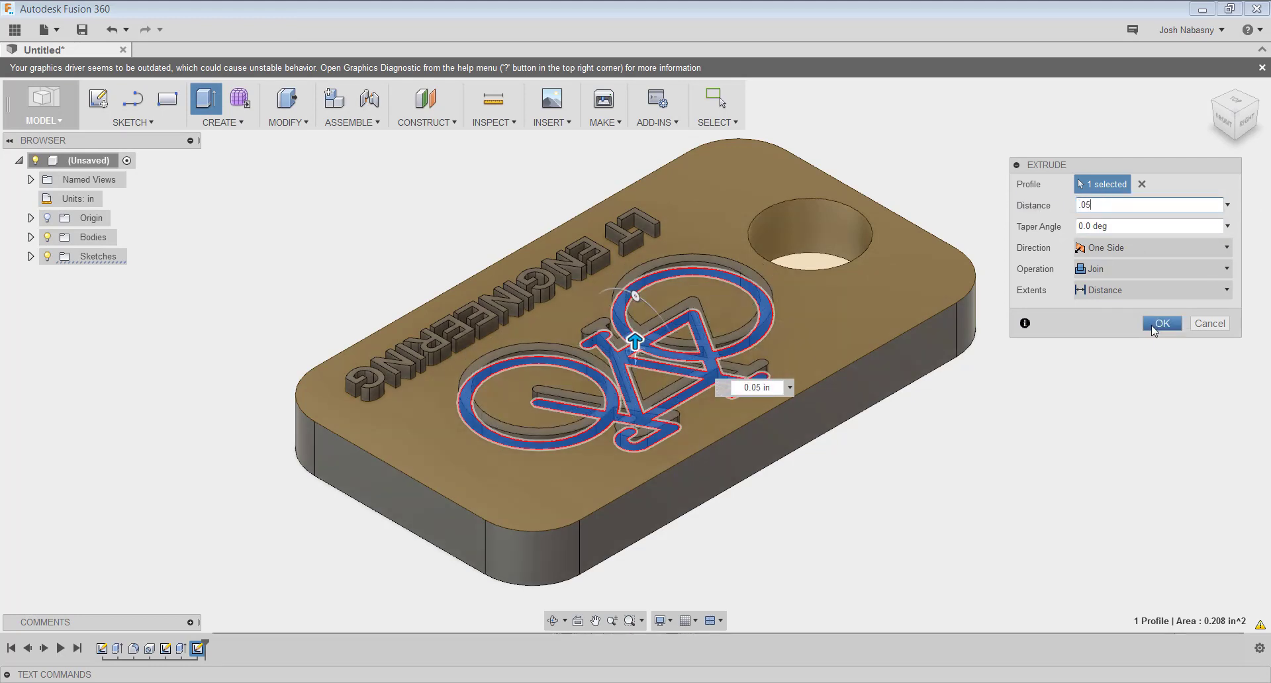
pyautogui.click(1161, 323)
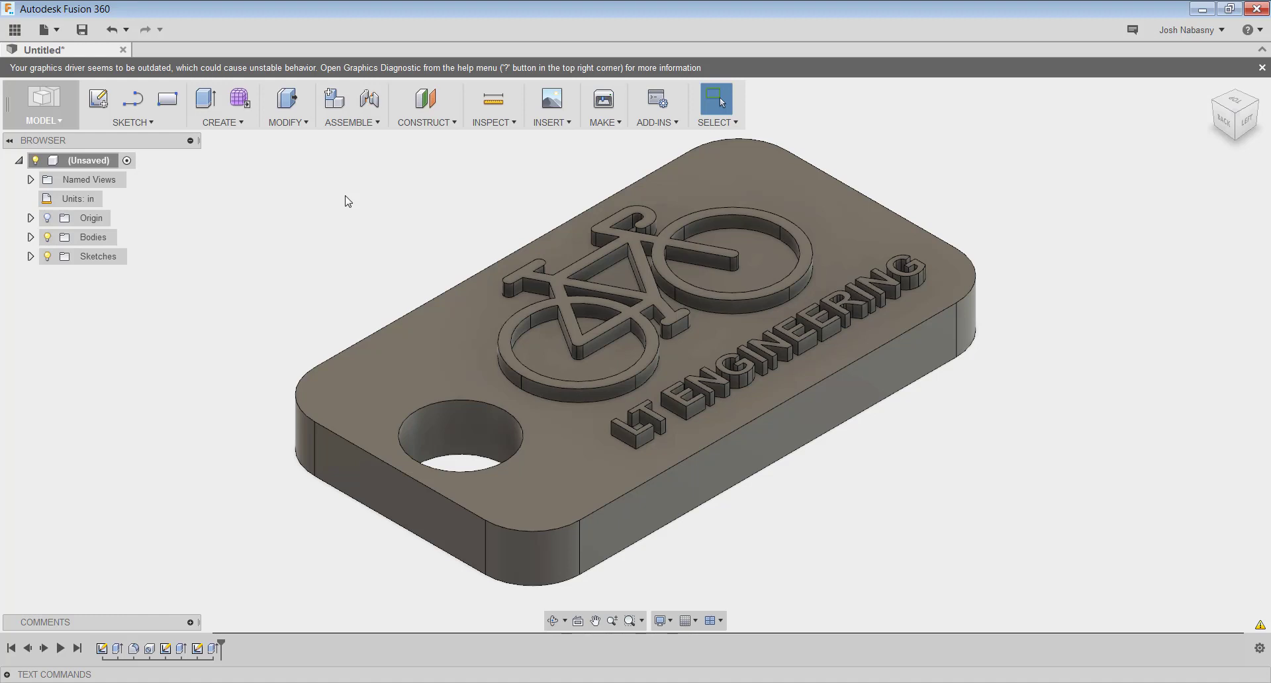
pyautogui.moveTo(392, 204)
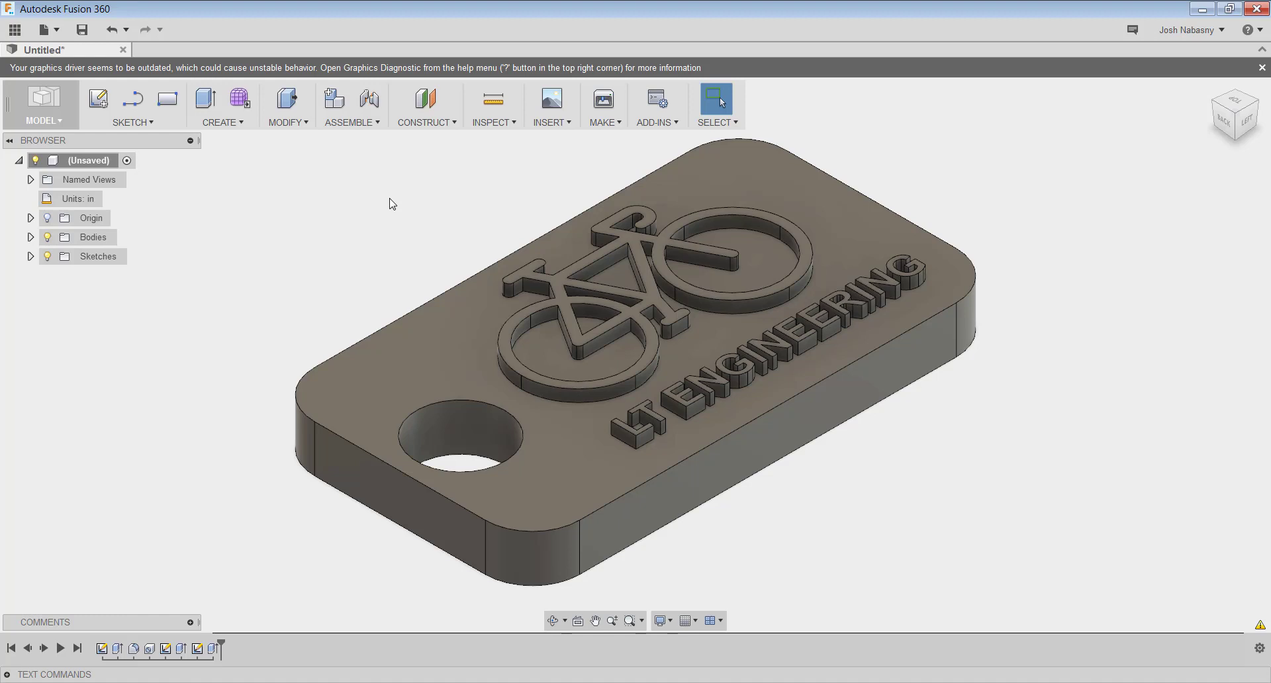
pyautogui.moveTo(397, 205)
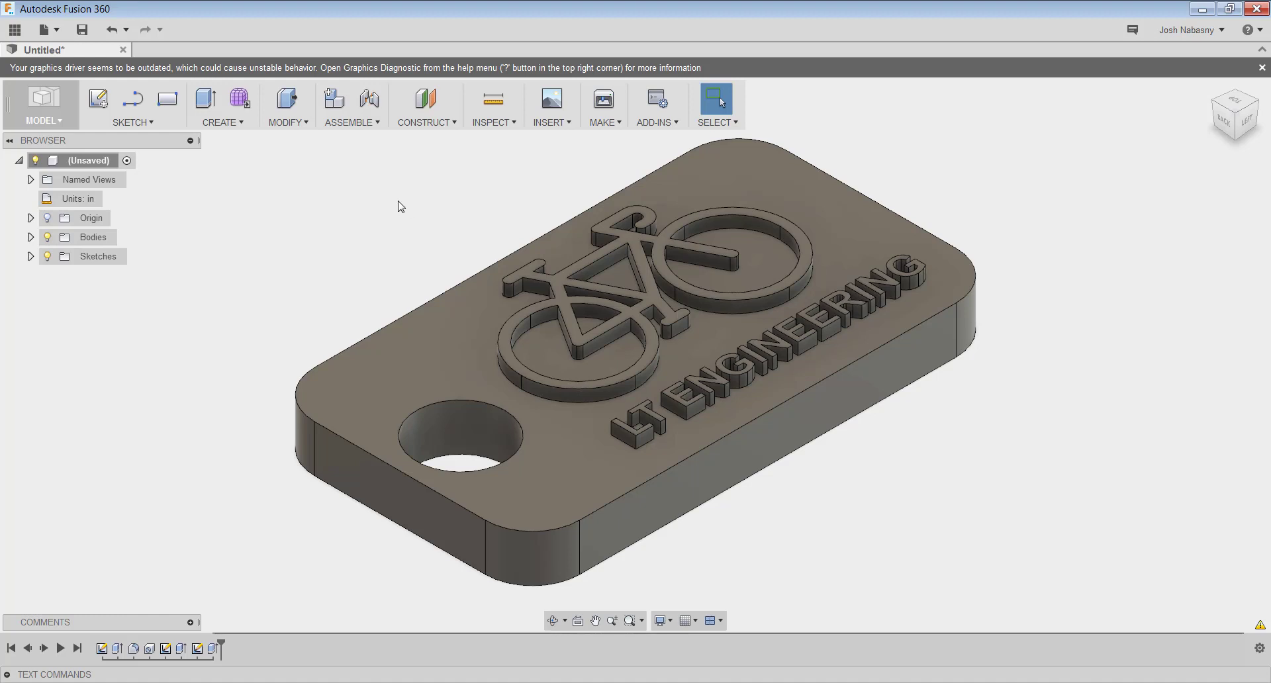
pyautogui.moveTo(454, 213)
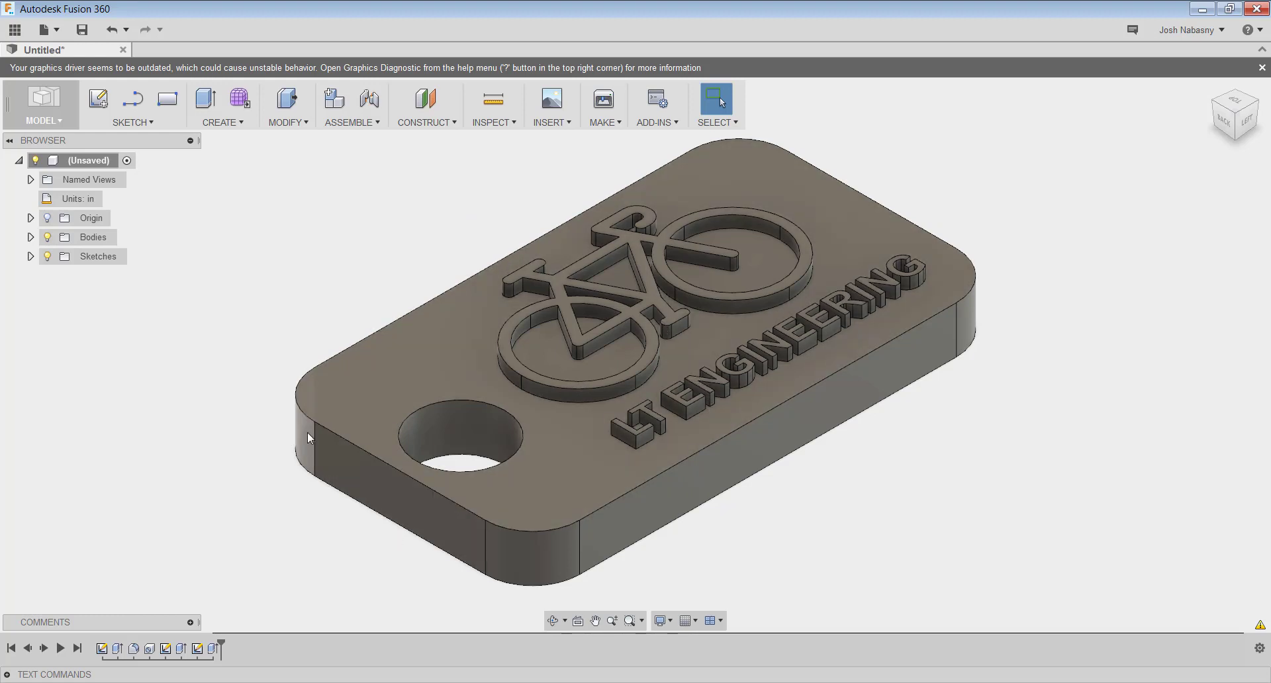
pyautogui.moveTo(681, 543)
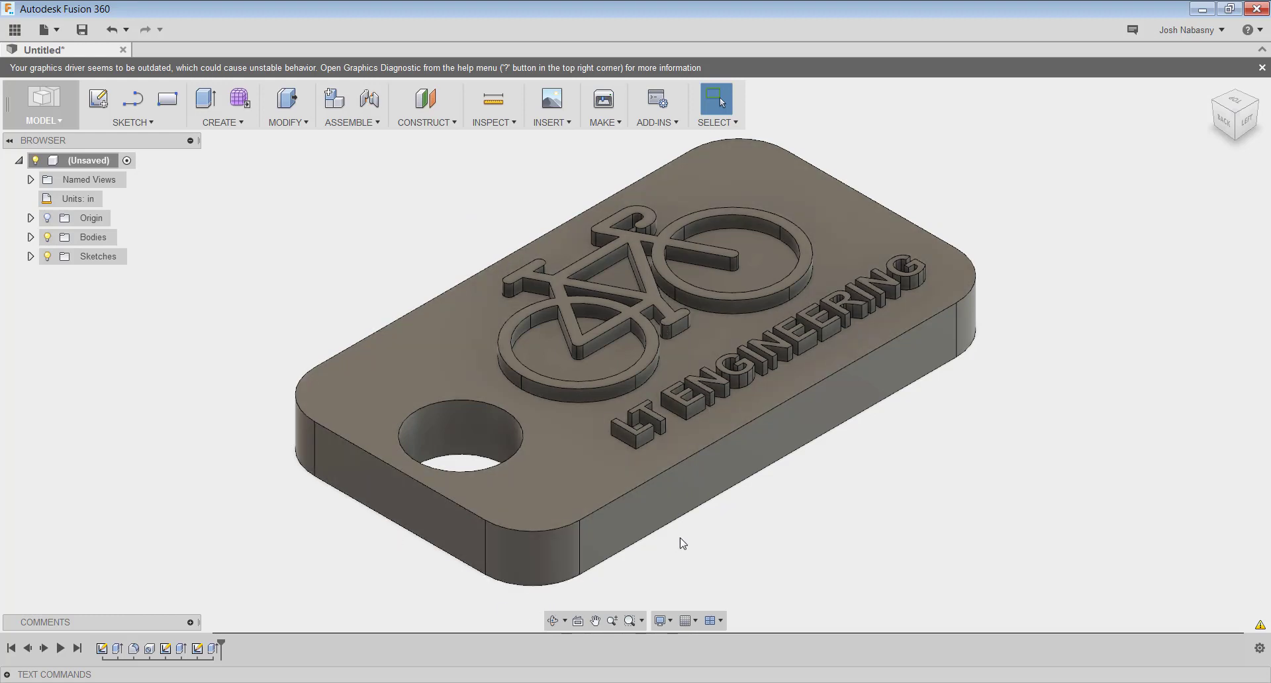
pyautogui.moveTo(971, 326)
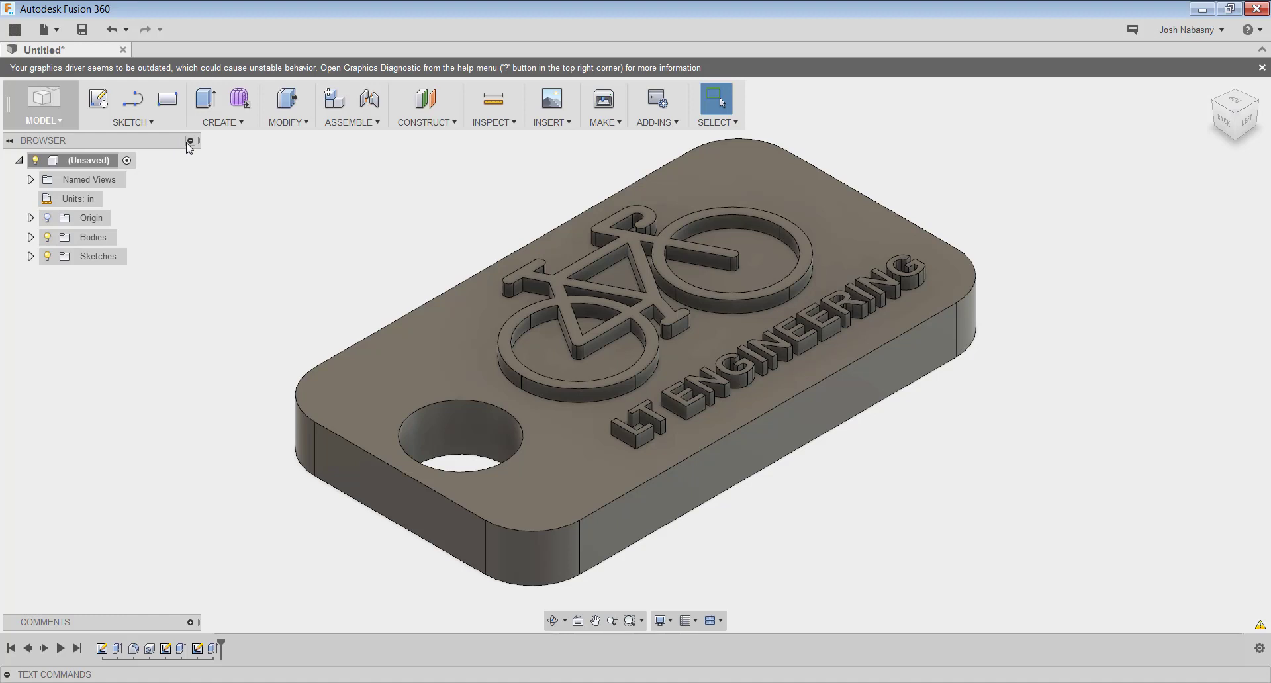
pyautogui.moveTo(511, 161)
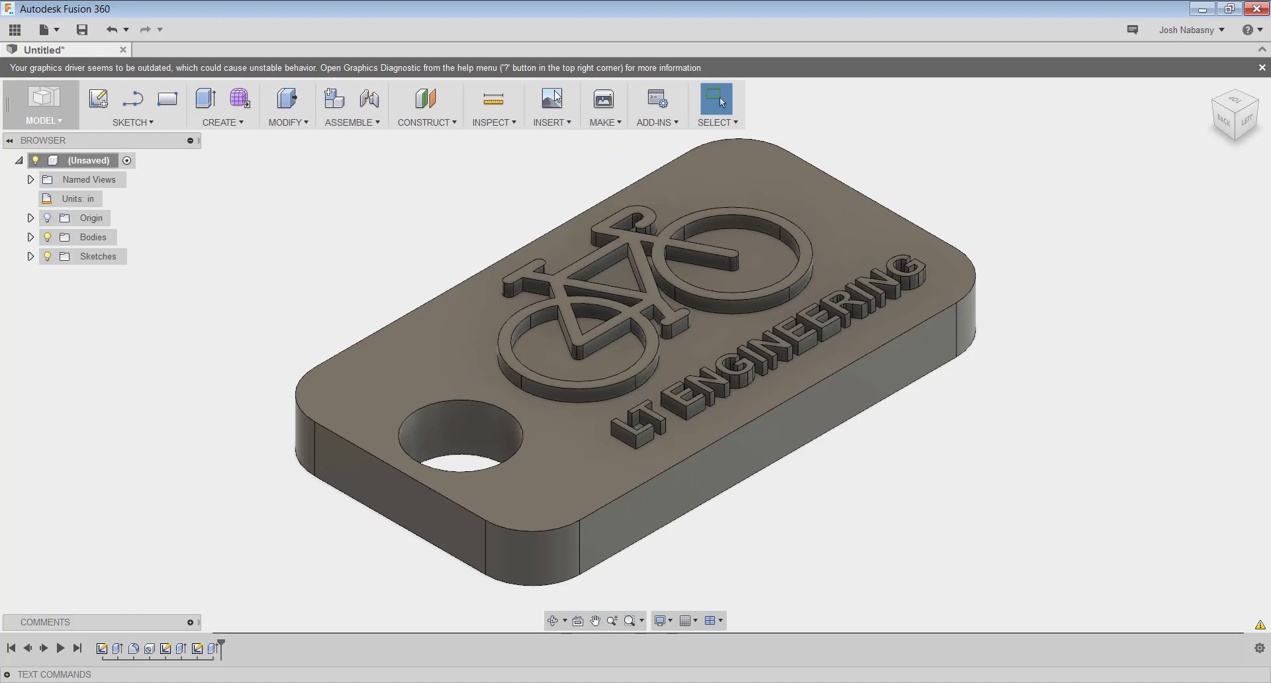
pyautogui.moveTo(604, 130)
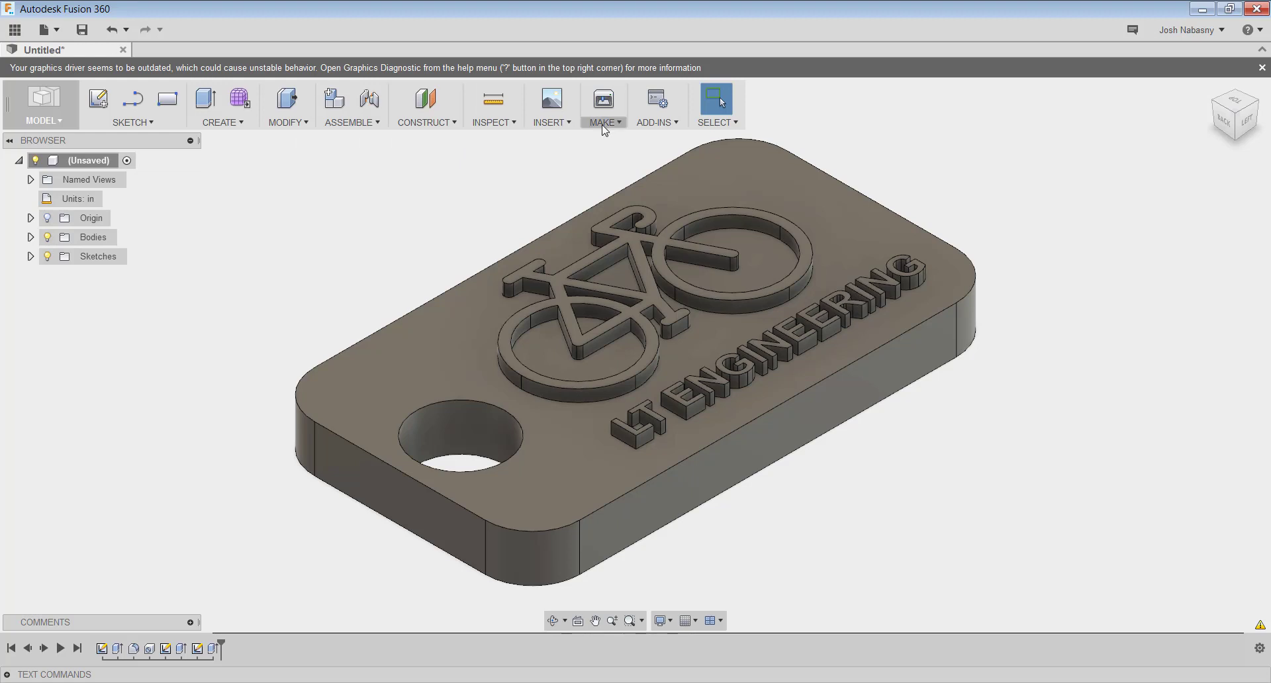
# Start a 3D Print export of the tag body with Medium mesh refinement.
pyautogui.click(603, 106)
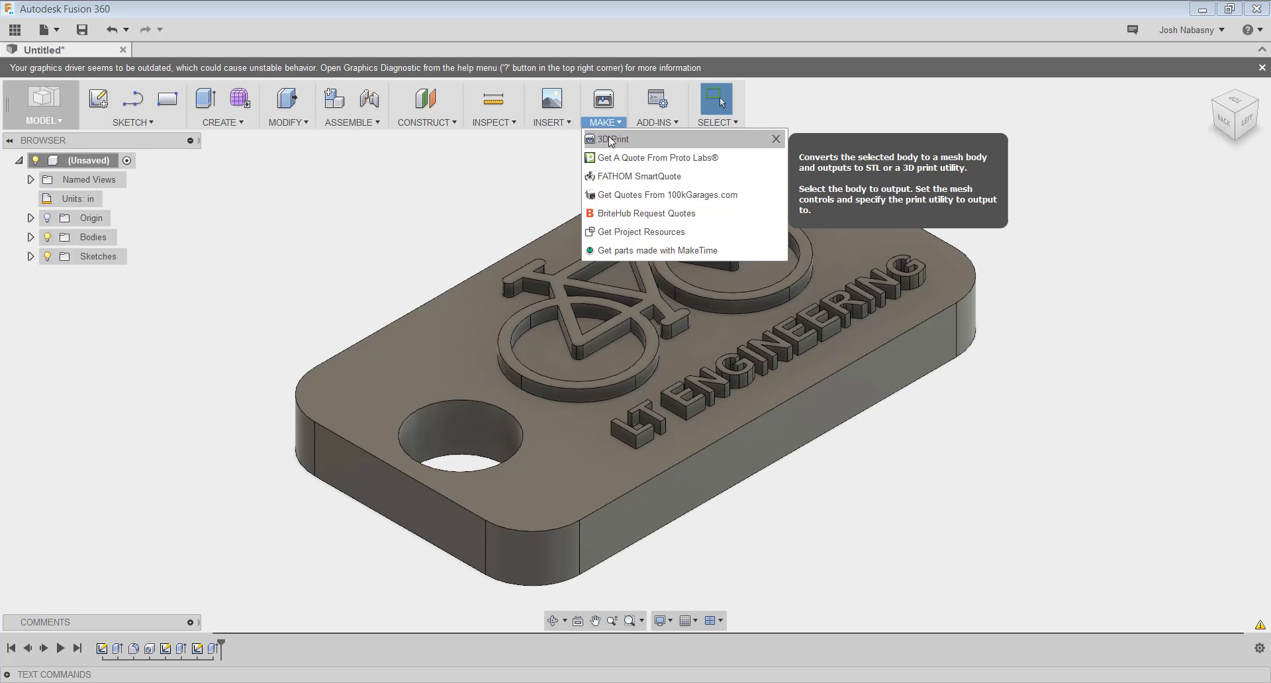
pyautogui.moveTo(618, 141)
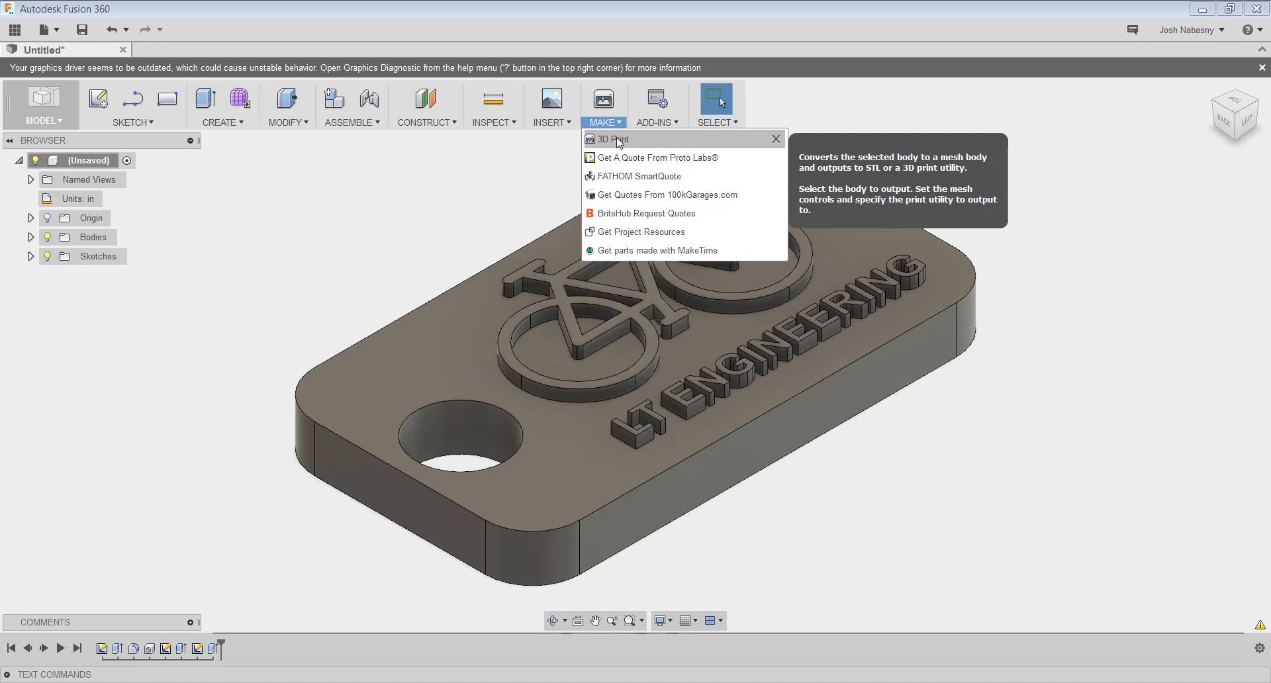
pyautogui.click(609, 139)
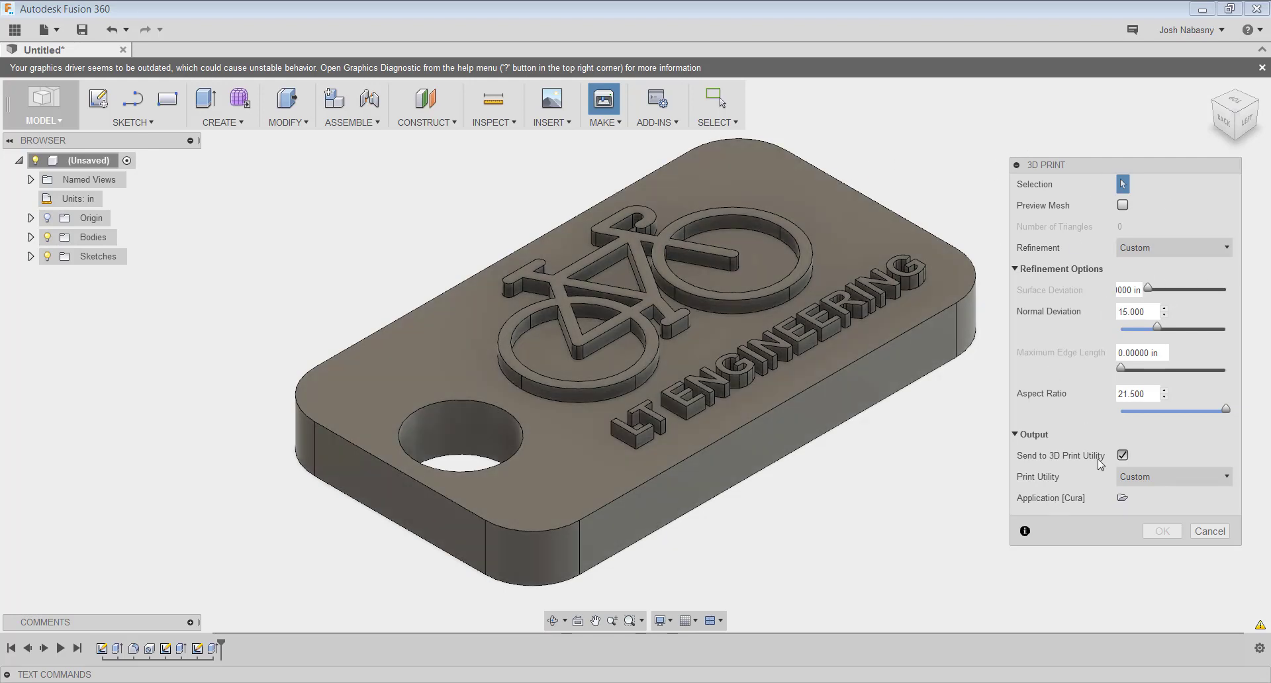
pyautogui.click(1015, 269)
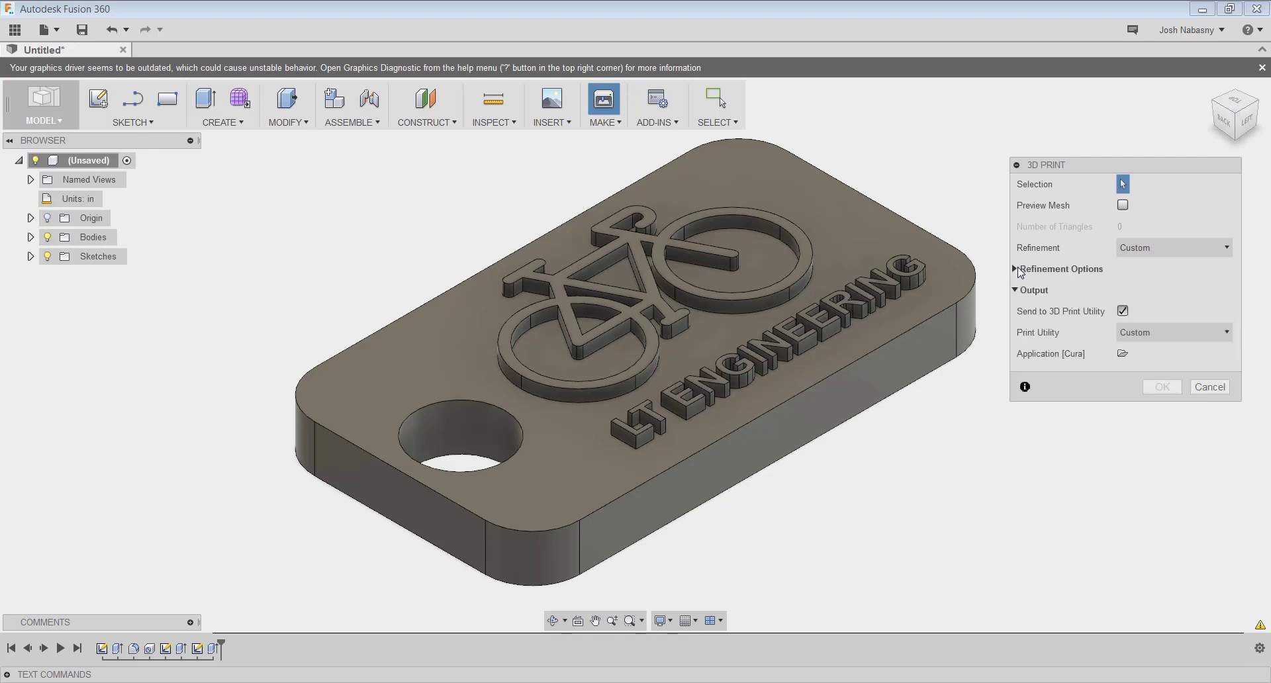
pyautogui.click(1016, 290)
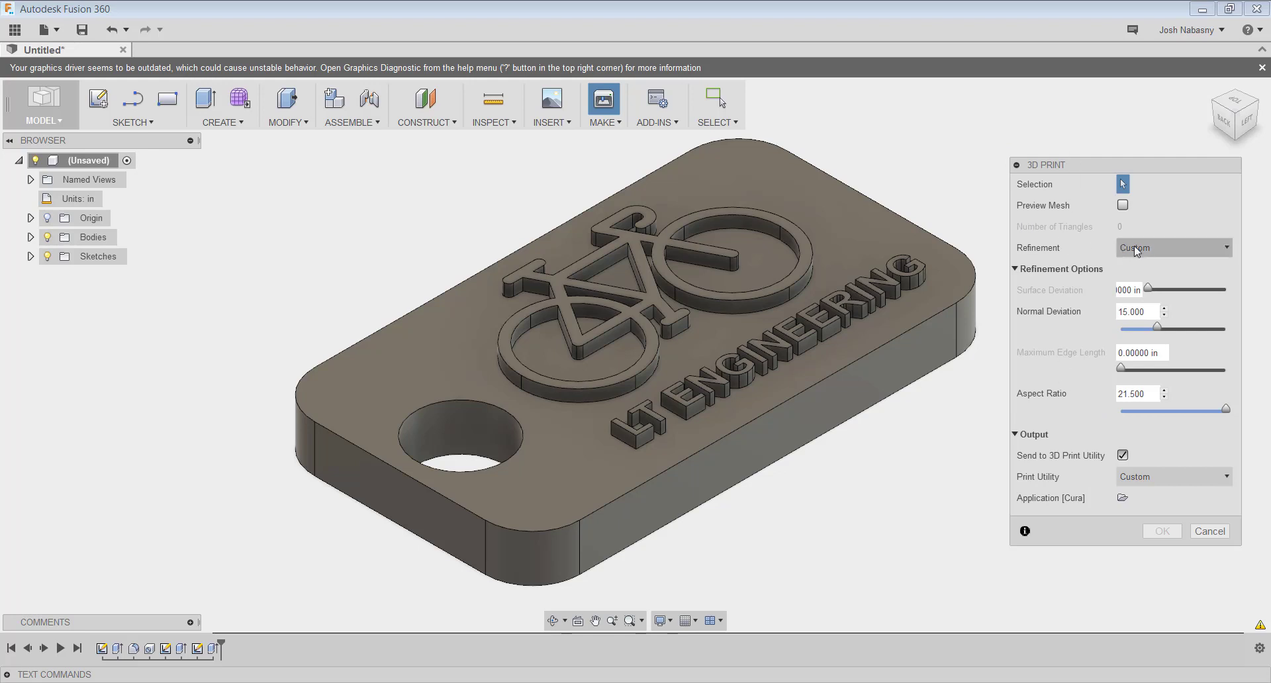
pyautogui.click(1172, 248)
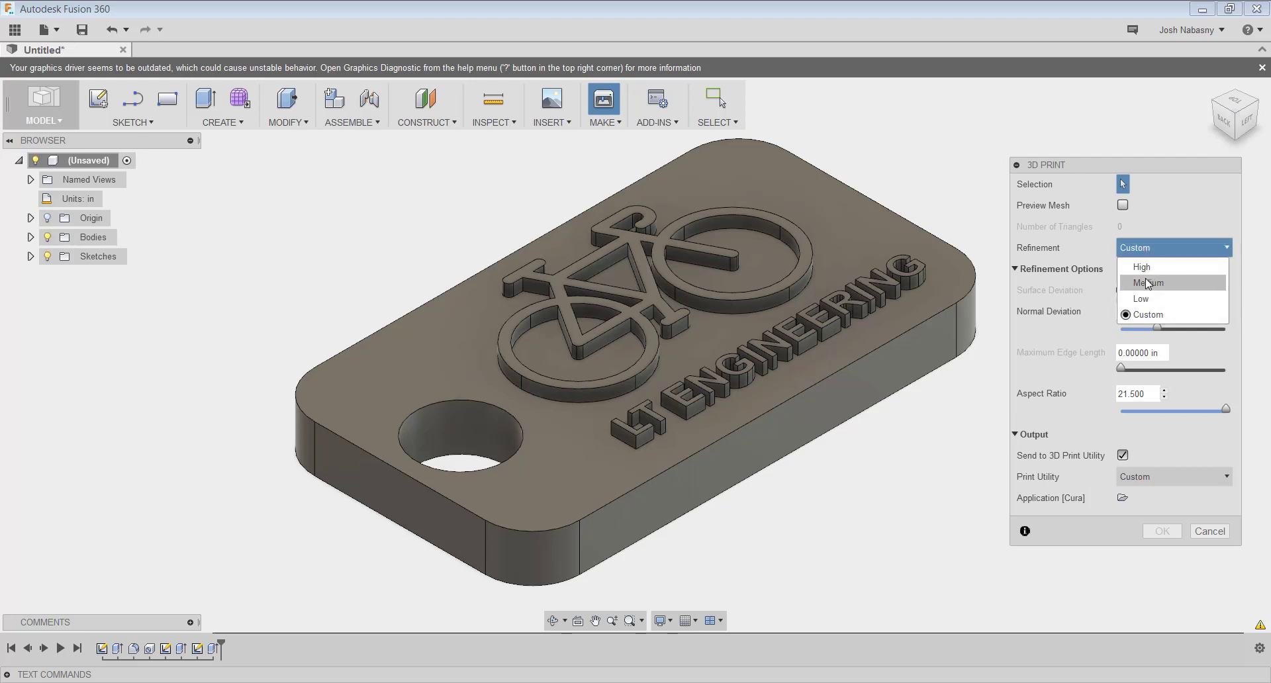
pyautogui.click(1147, 283)
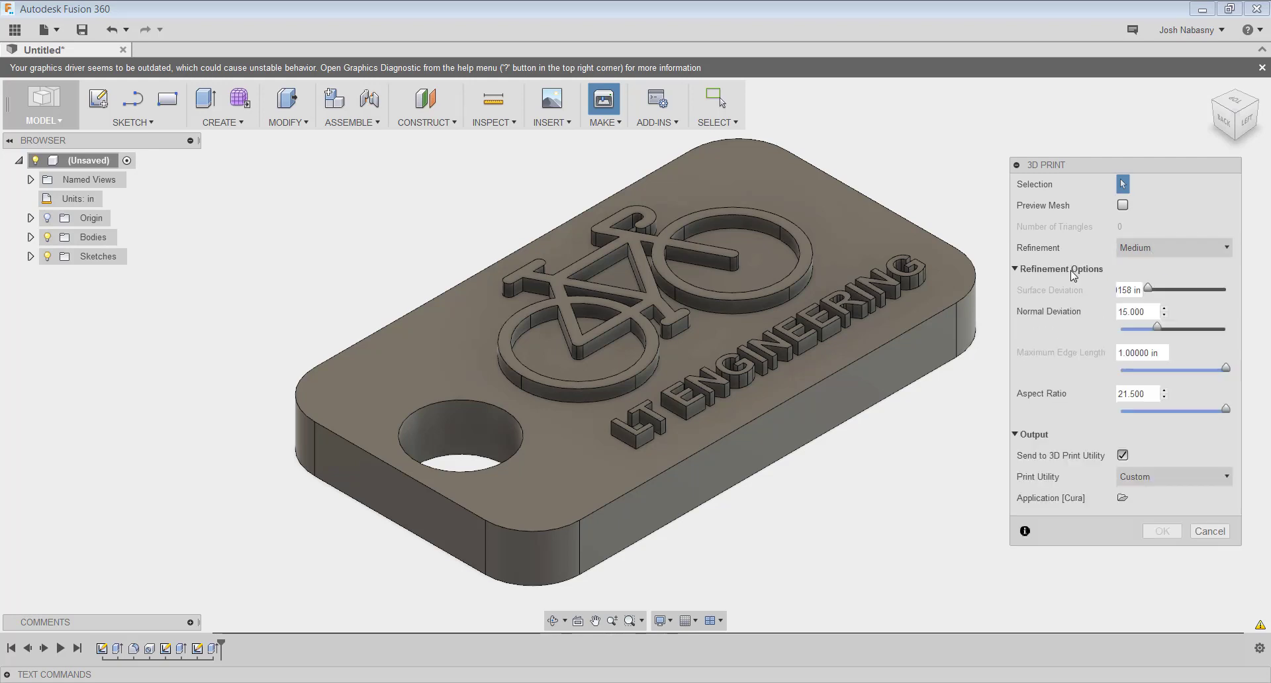
pyautogui.click(1015, 269)
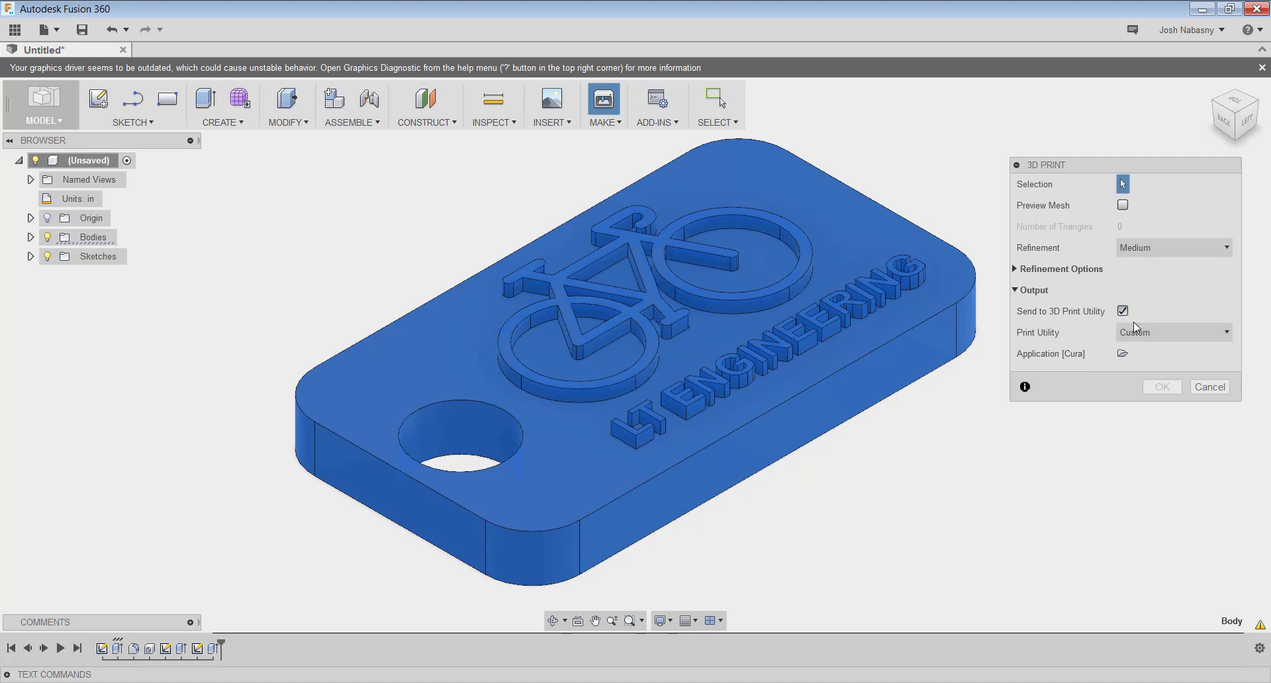
pyautogui.moveTo(1062, 304)
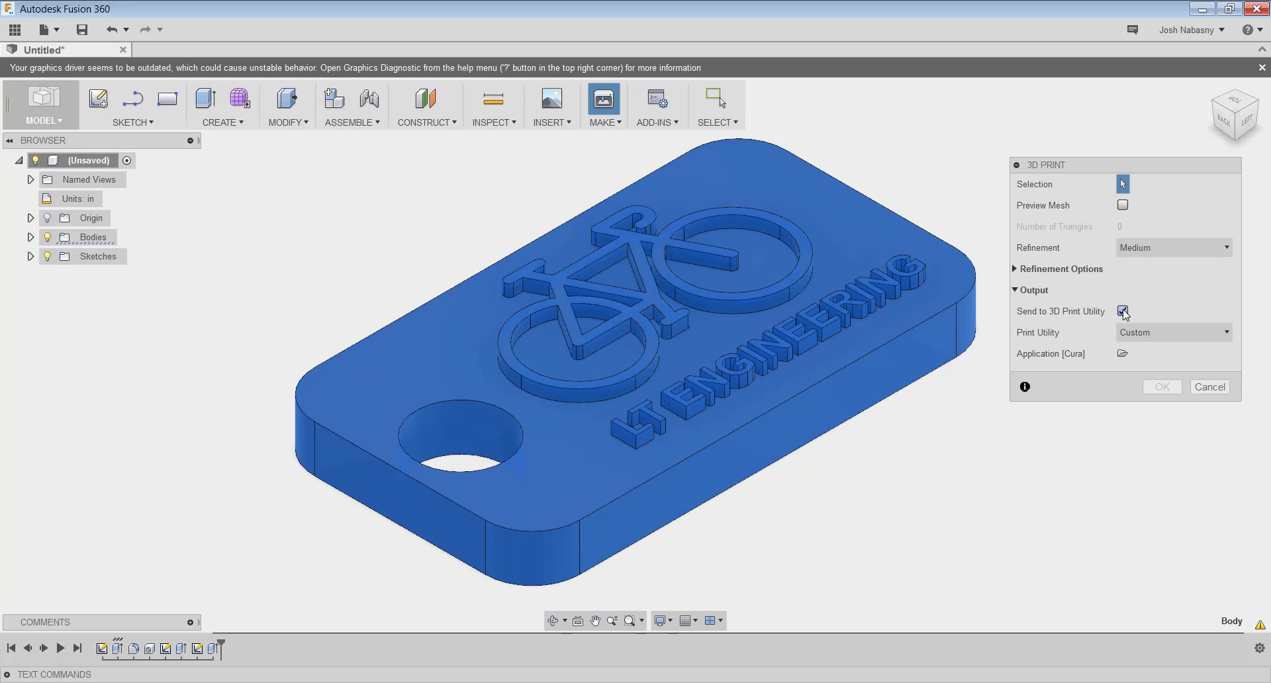
# Turn off Send to 3D Print Utility and confirm the export to a file.
pyautogui.click(1122, 311)
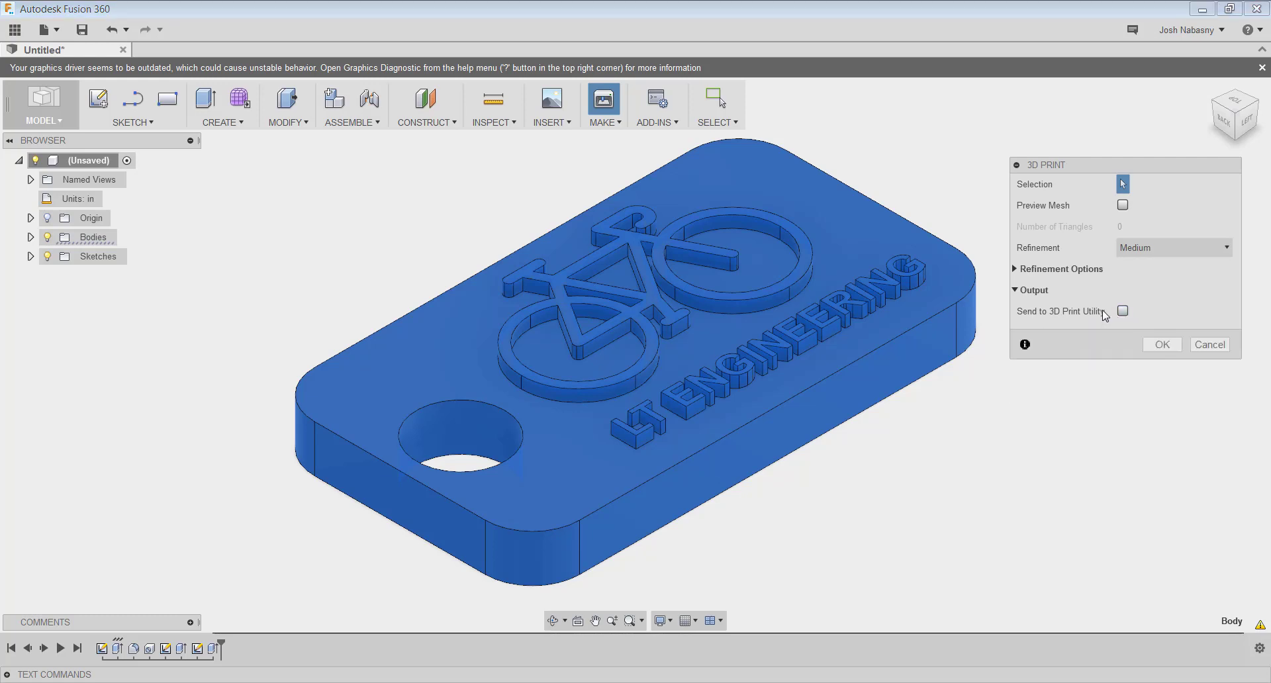
pyautogui.moveTo(1143, 321)
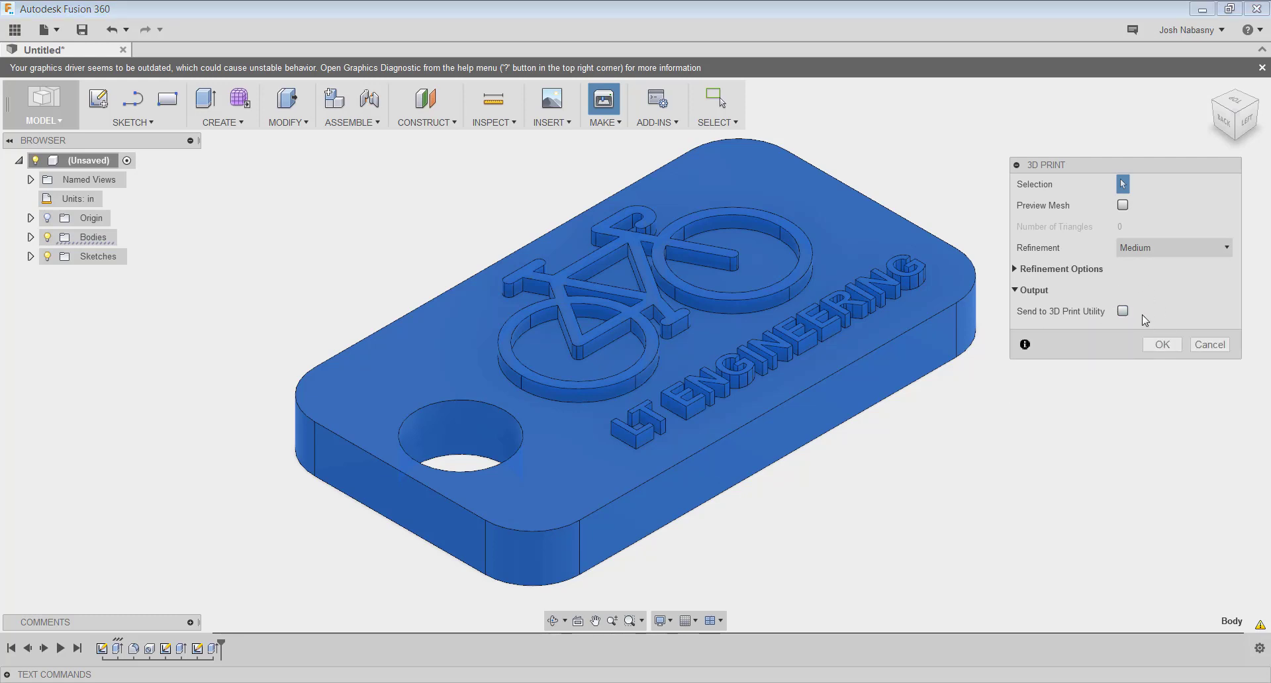
pyautogui.moveTo(1122, 312)
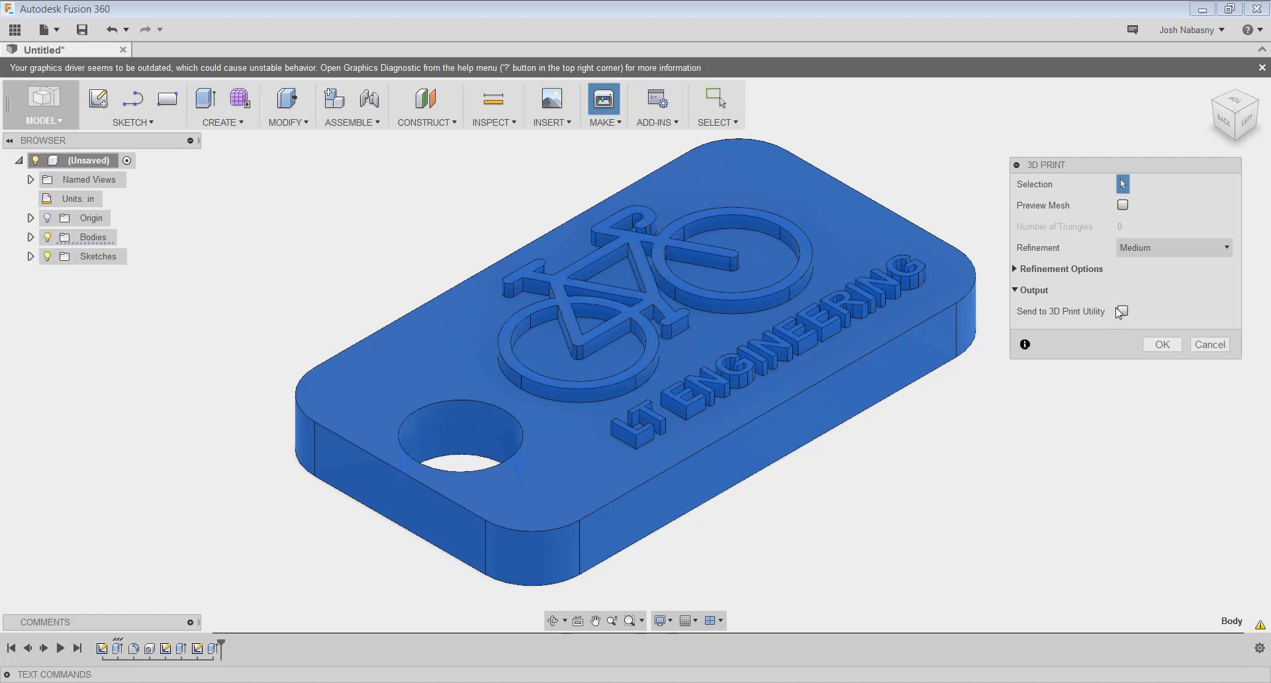
pyautogui.moveTo(1045, 309)
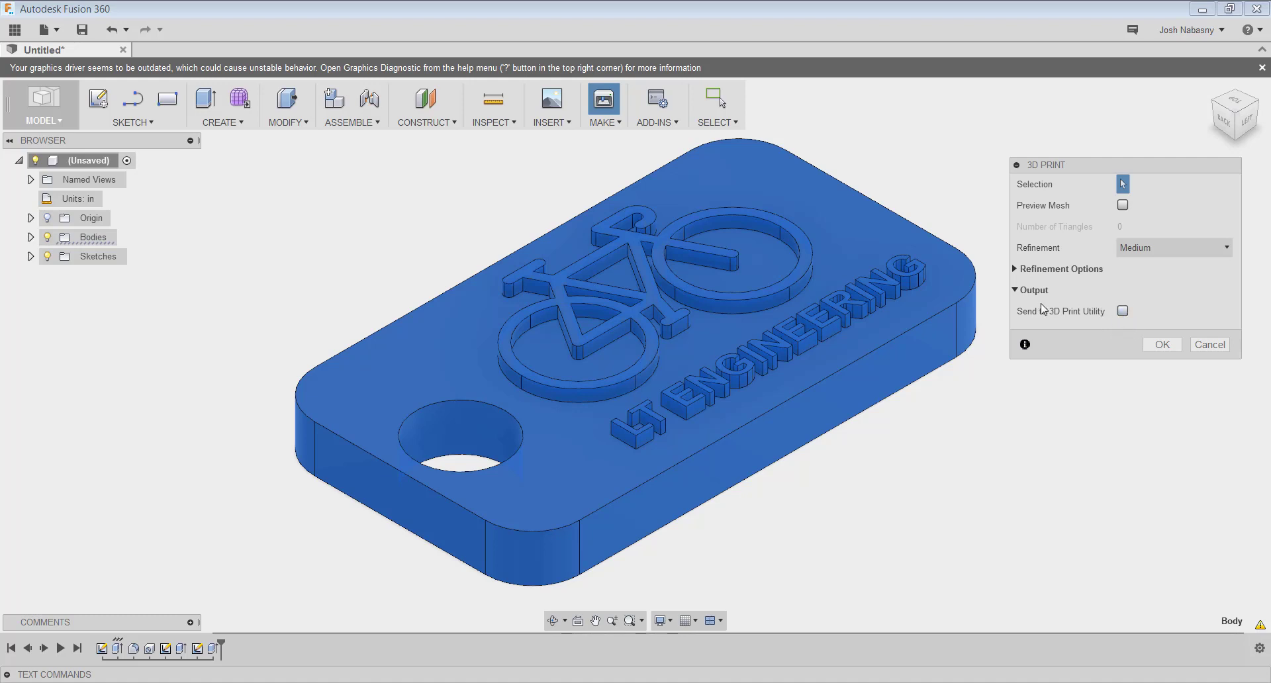
pyautogui.click(1209, 344)
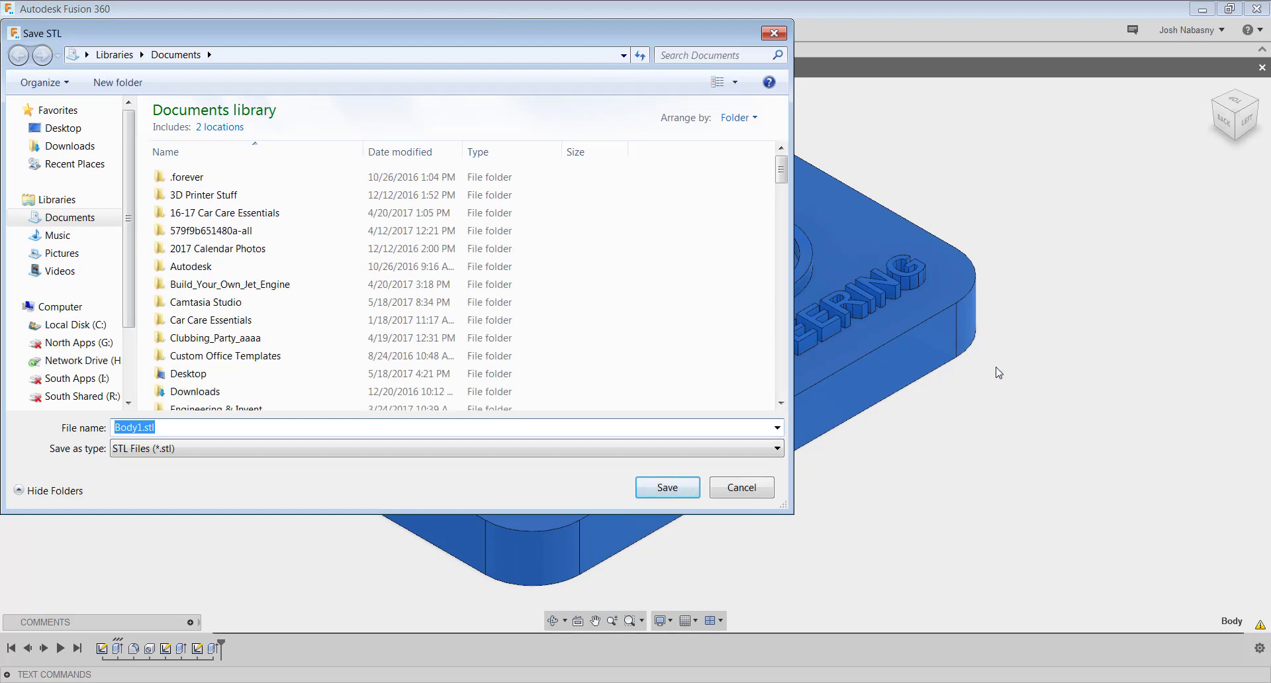
# Name the STL file Dog Tag, keeping STL Files as the type.
pyautogui.write('Dog Tag')
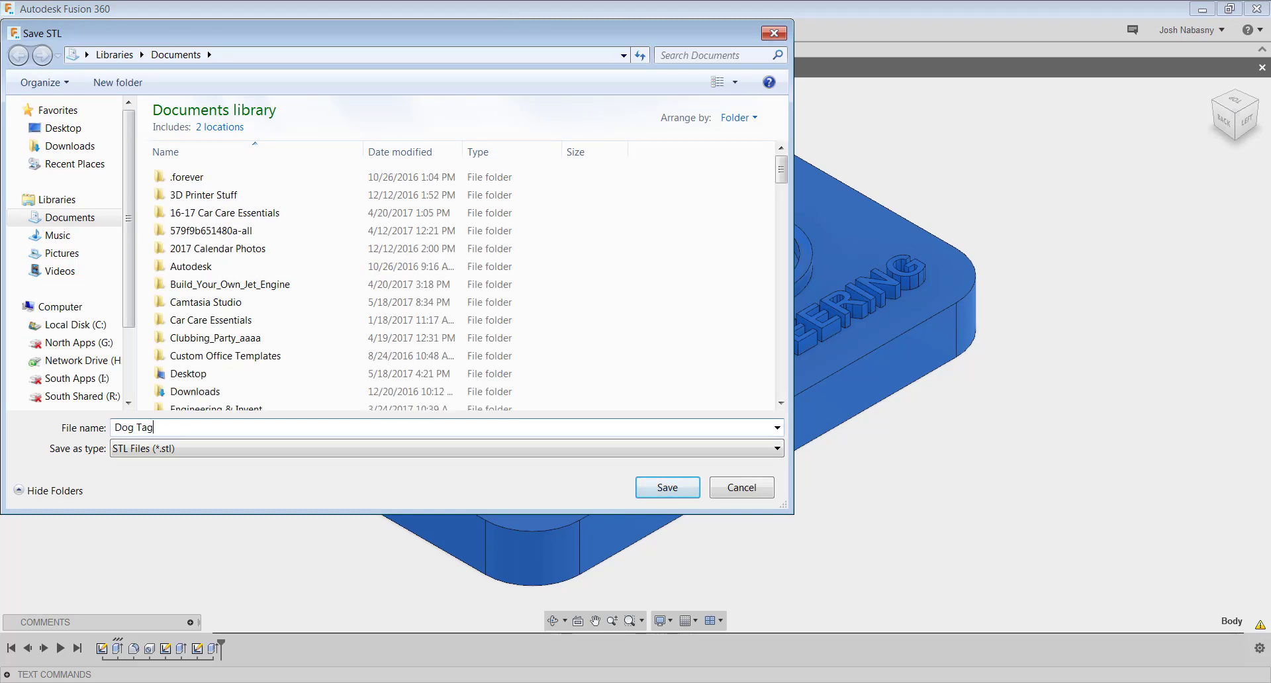
pyautogui.click(772, 448)
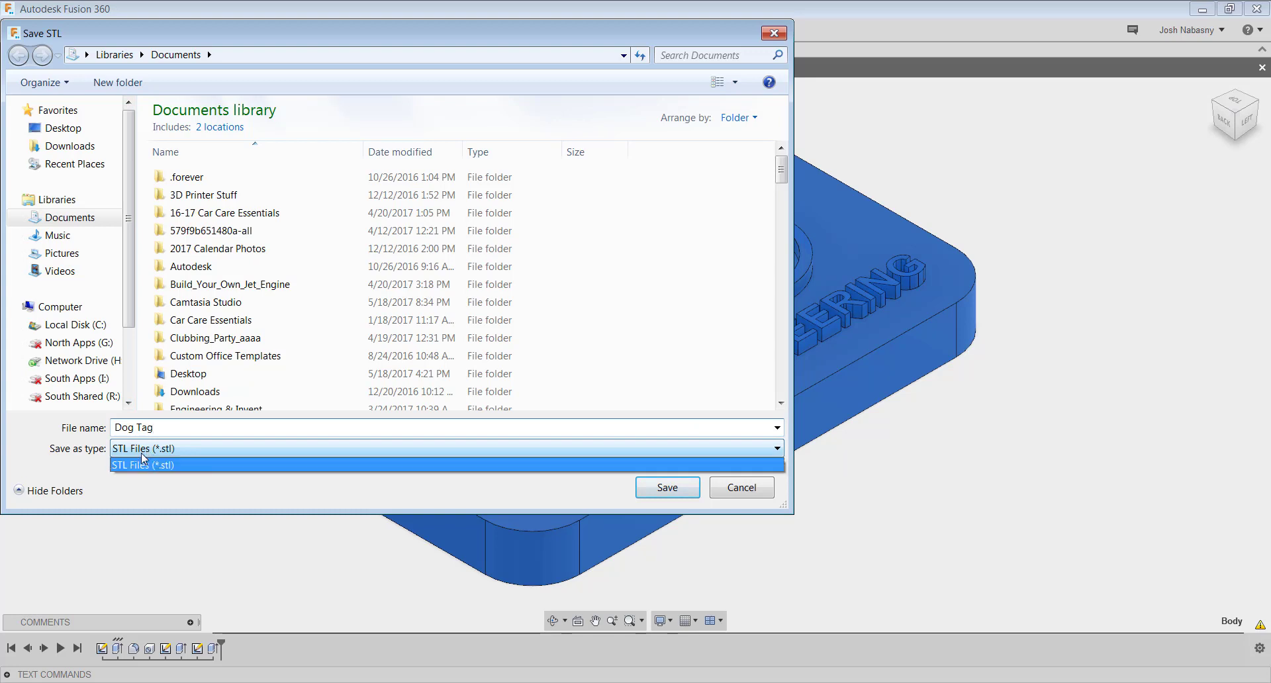
pyautogui.click(143, 465)
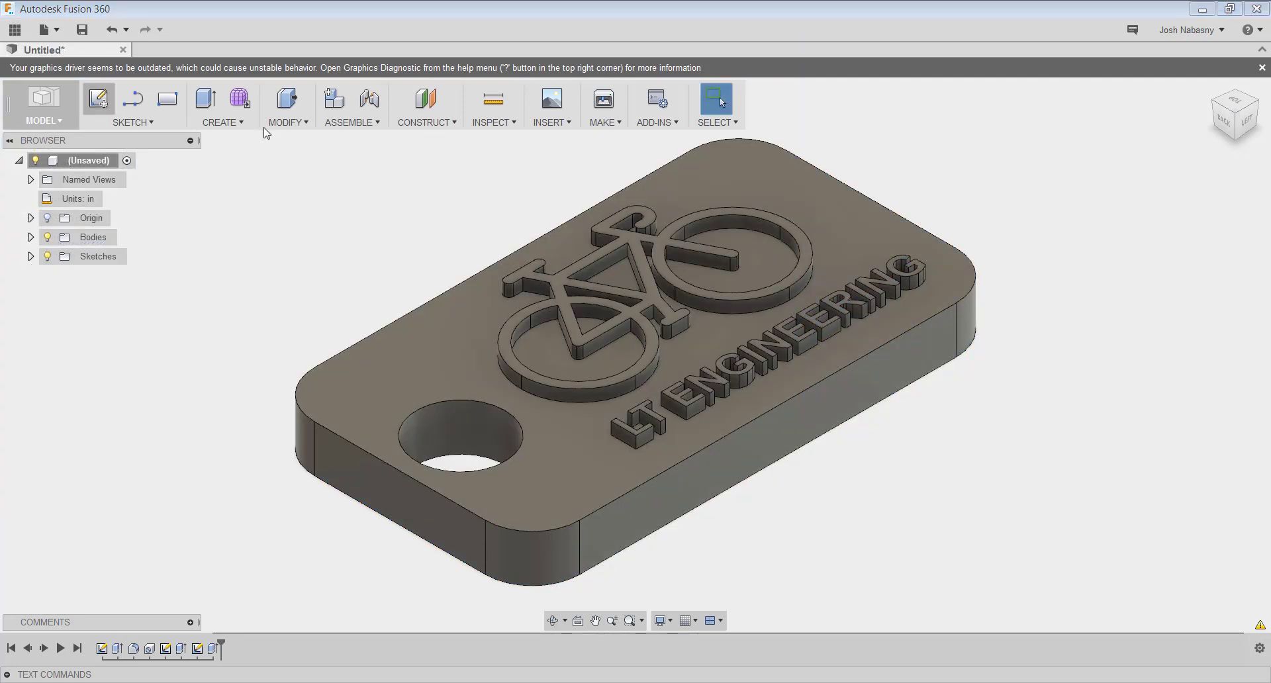
pyautogui.moveTo(588, 336)
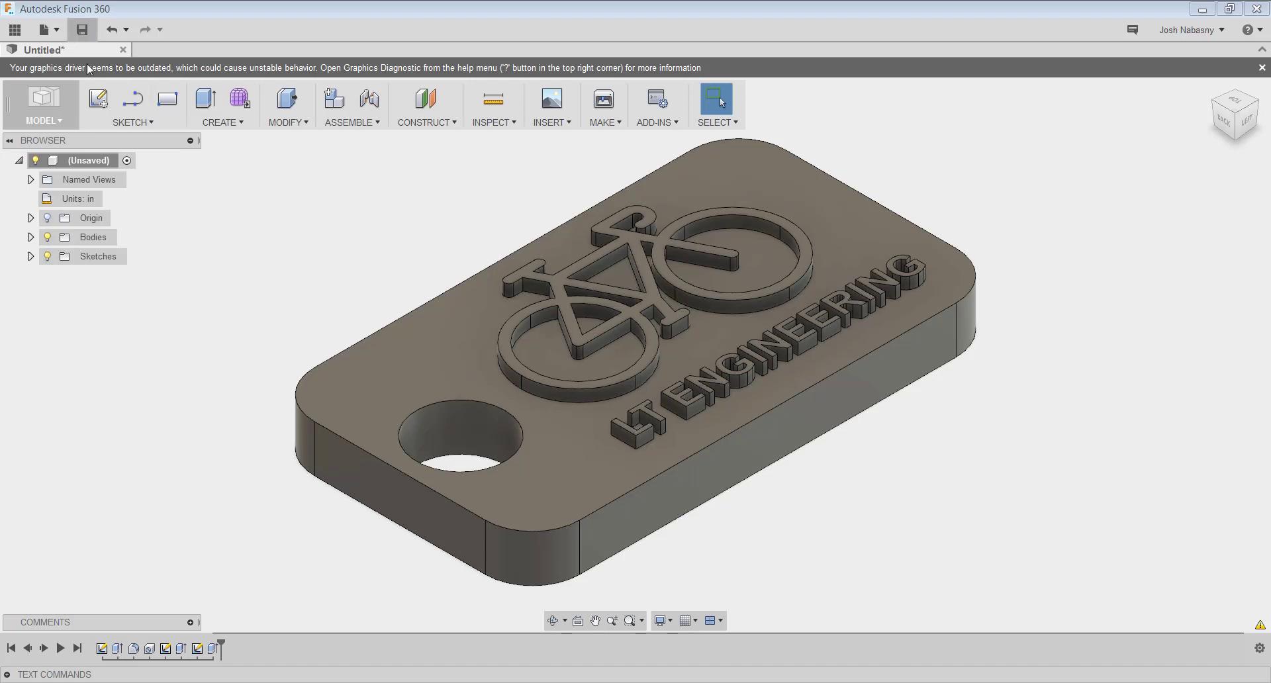
pyautogui.moveTo(81, 29)
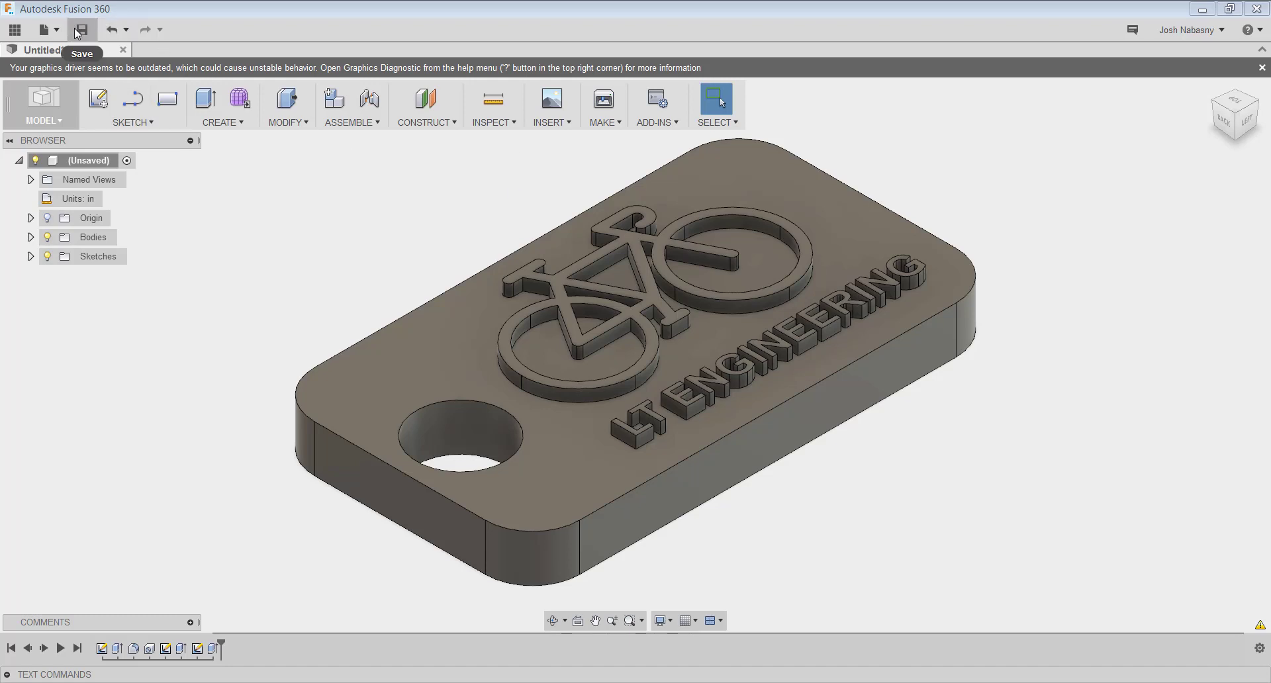
# Save the design to the cloud project as Dog Tag and show the project's designs.
pyautogui.click(81, 29)
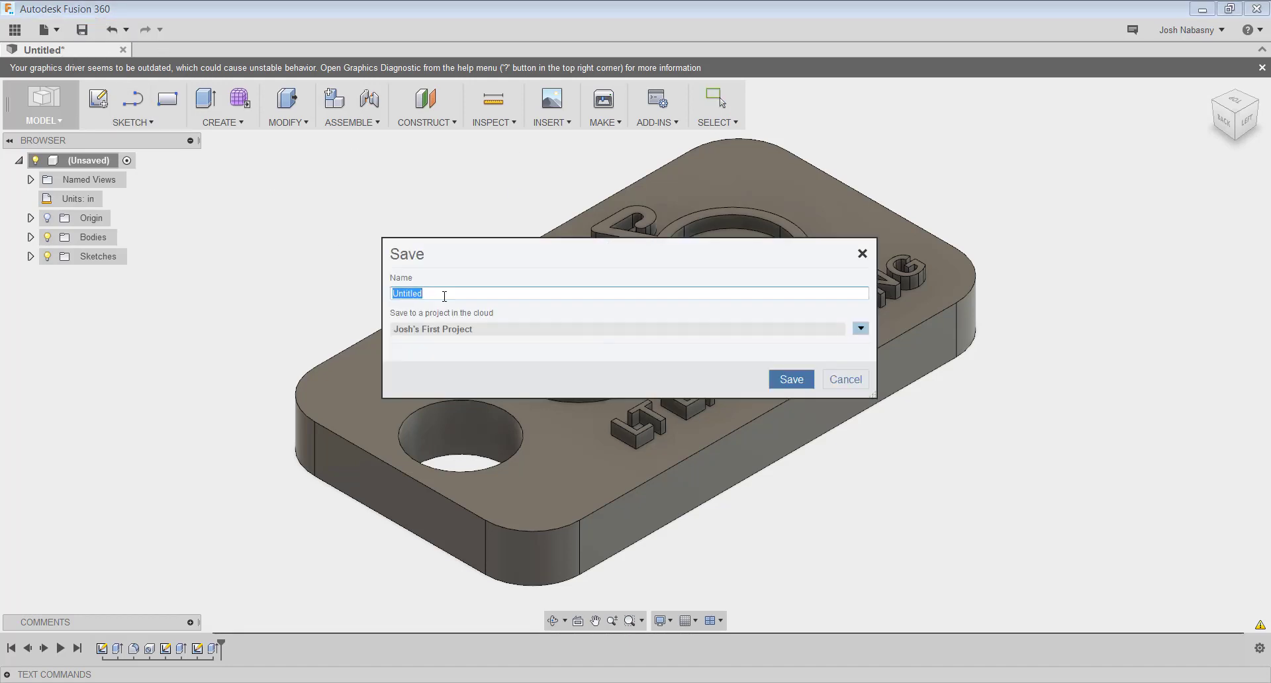
pyautogui.write('Dog Tag')
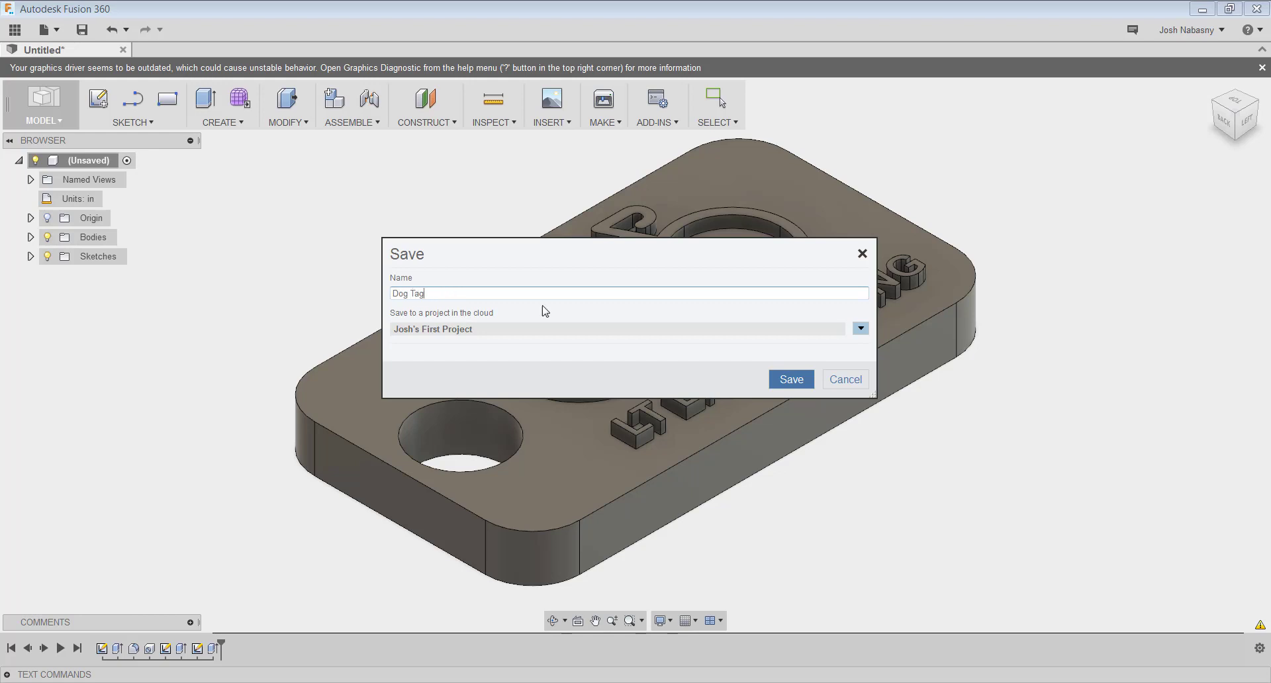
pyautogui.click(789, 379)
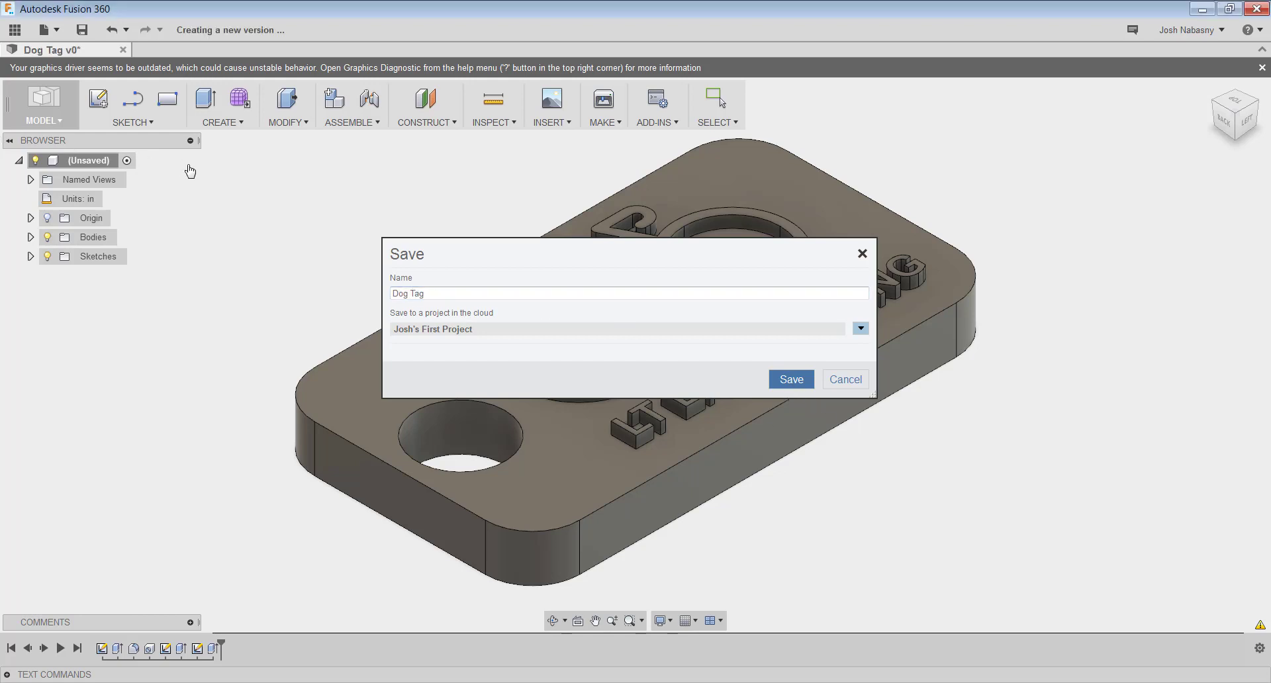
pyautogui.click(790, 379)
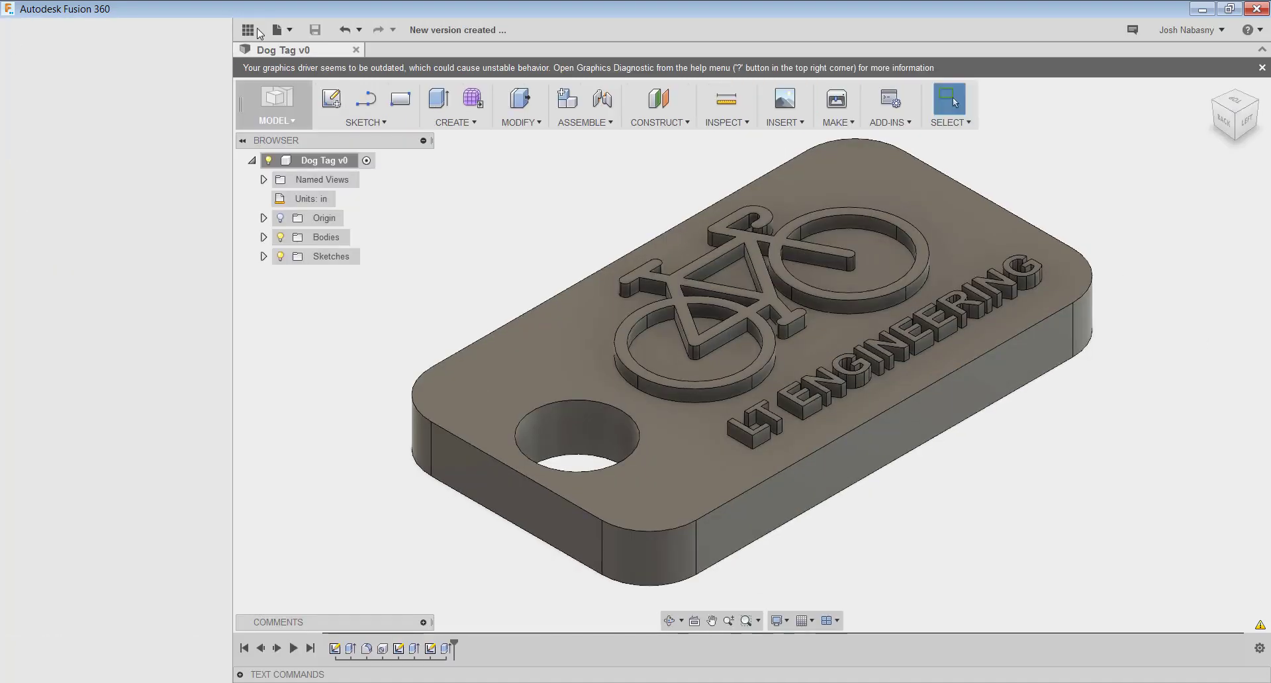
pyautogui.click(249, 30)
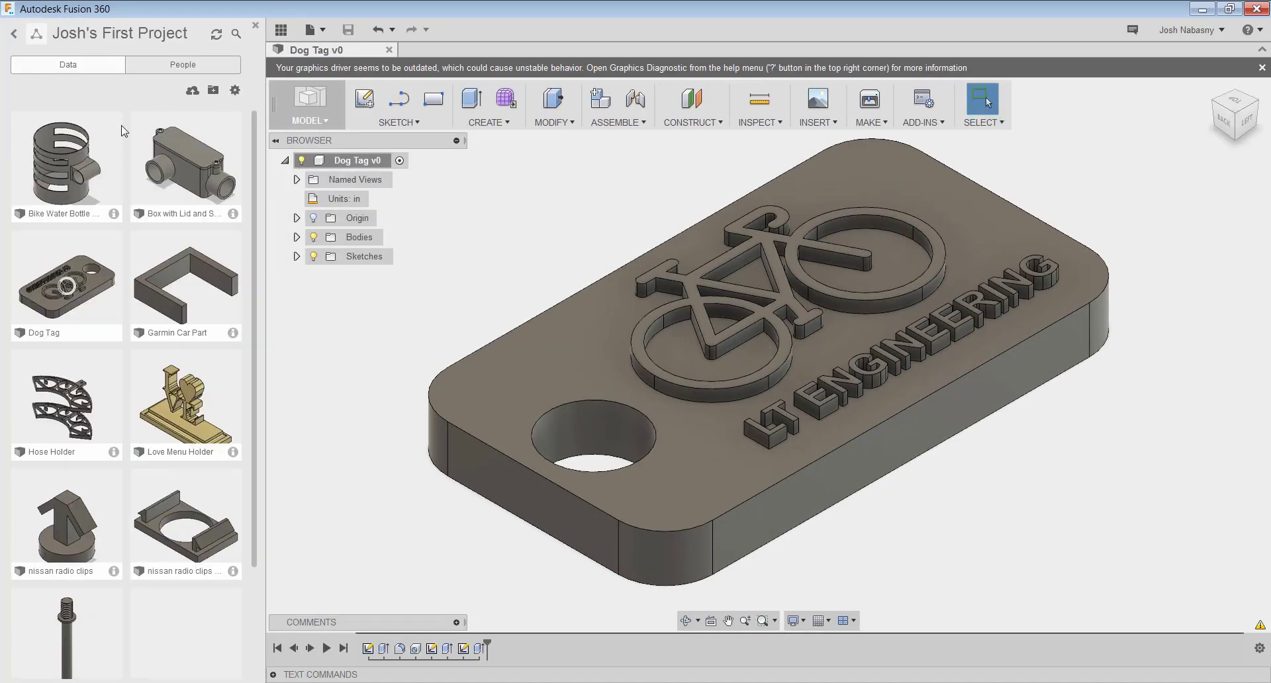